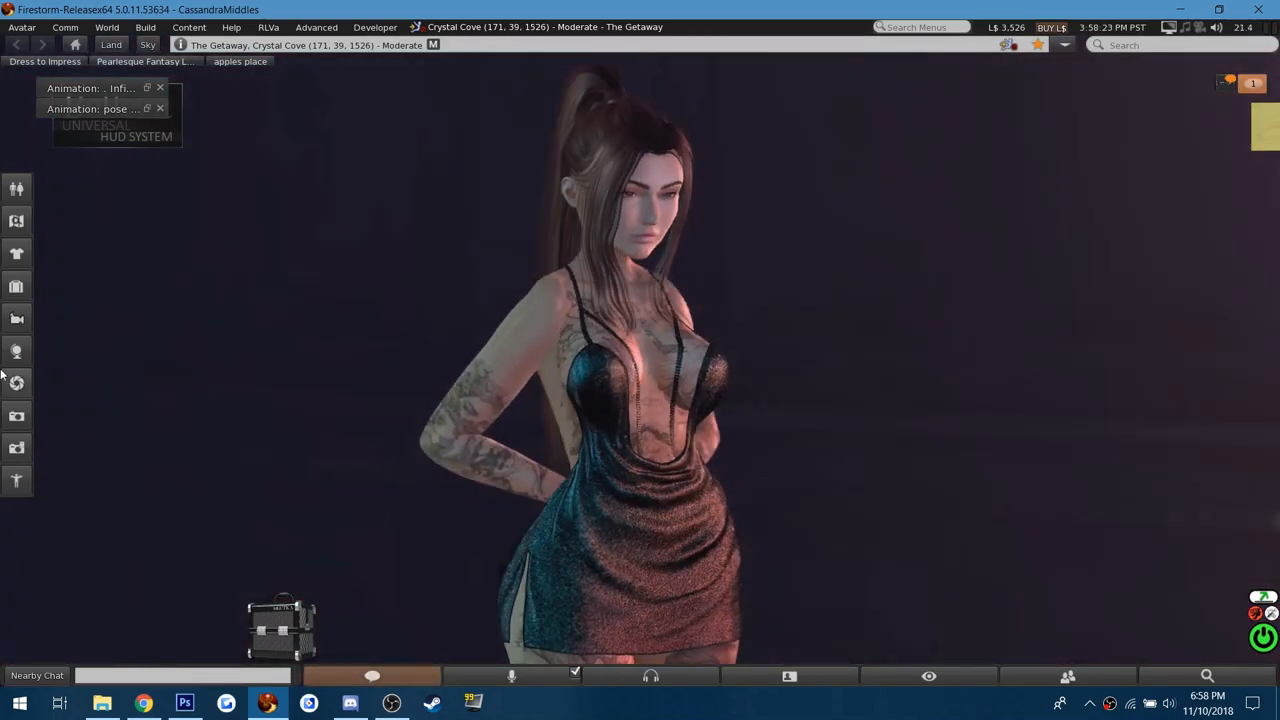
- Zoom out to frame the avatar, the dim room and the bright pink light wall
{"action": "left_click", "coordinate": [16, 383]}
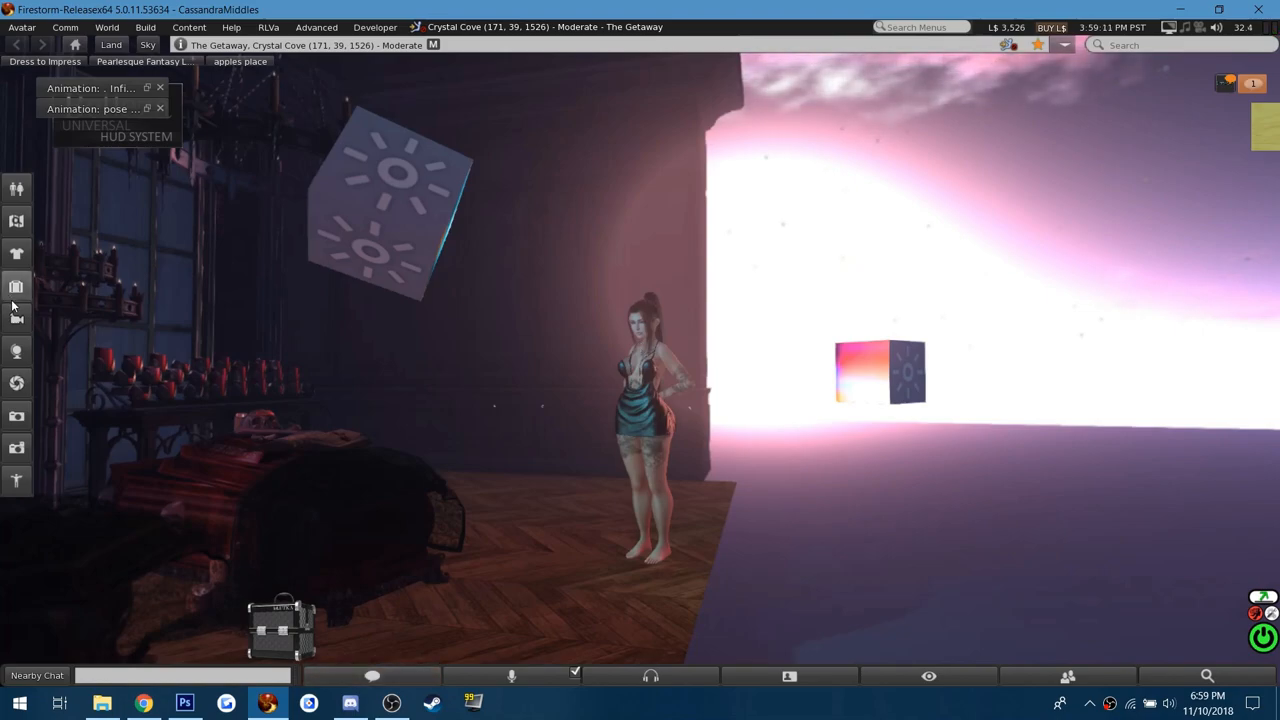
- Narrow the Phototools depth-of-field view angle to 0.169
{"action": "left_click", "coordinate": [17, 383]}
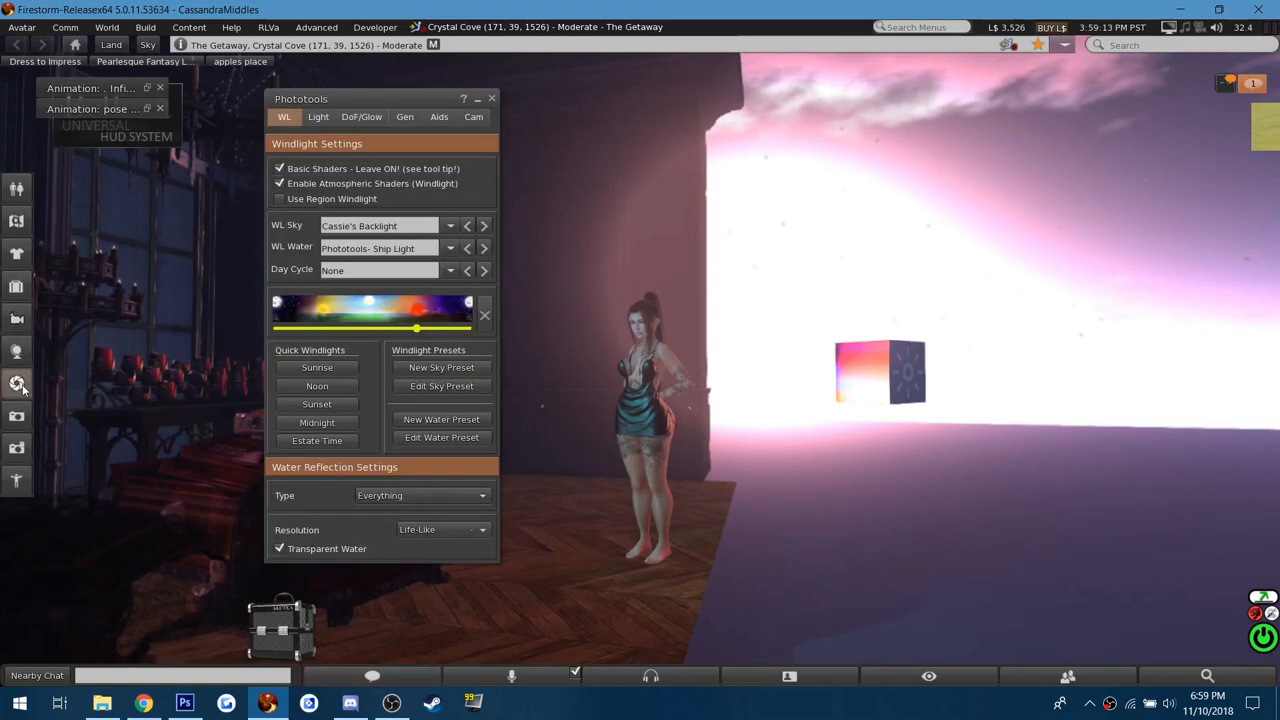
{"action": "left_click", "coordinate": [361, 116]}
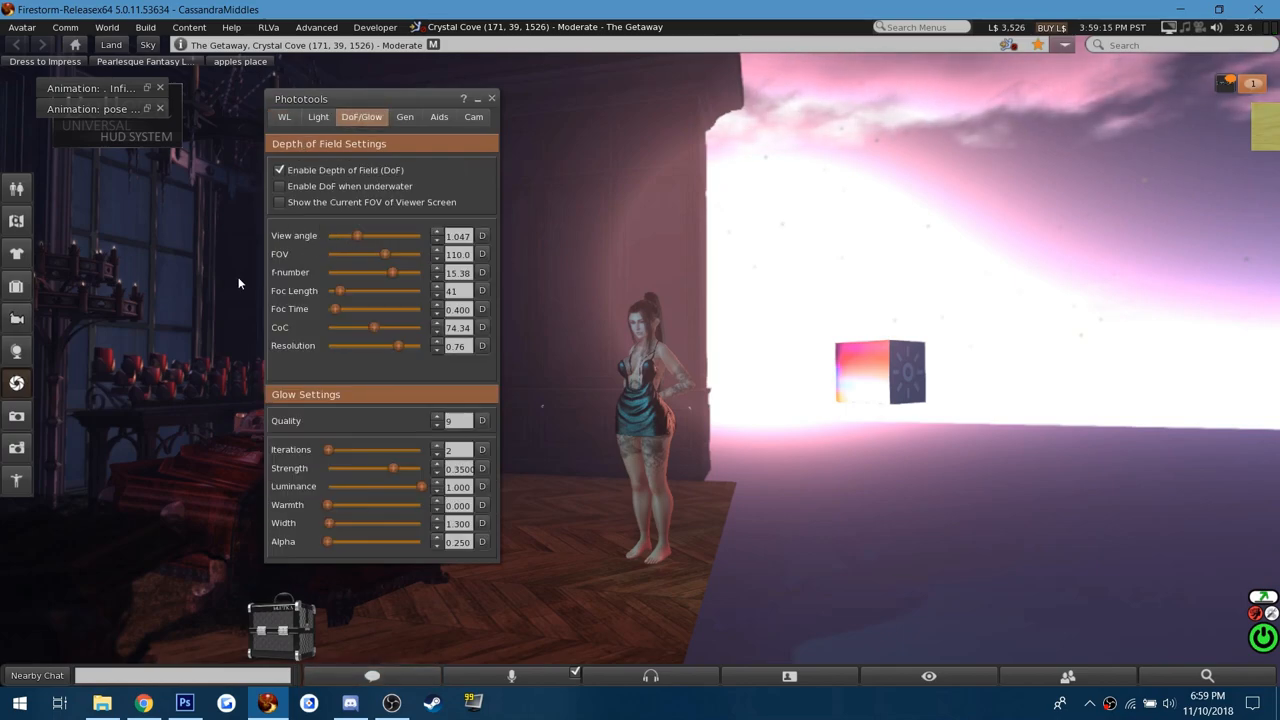
{"action": "mouse_move", "coordinate": [207, 295]}
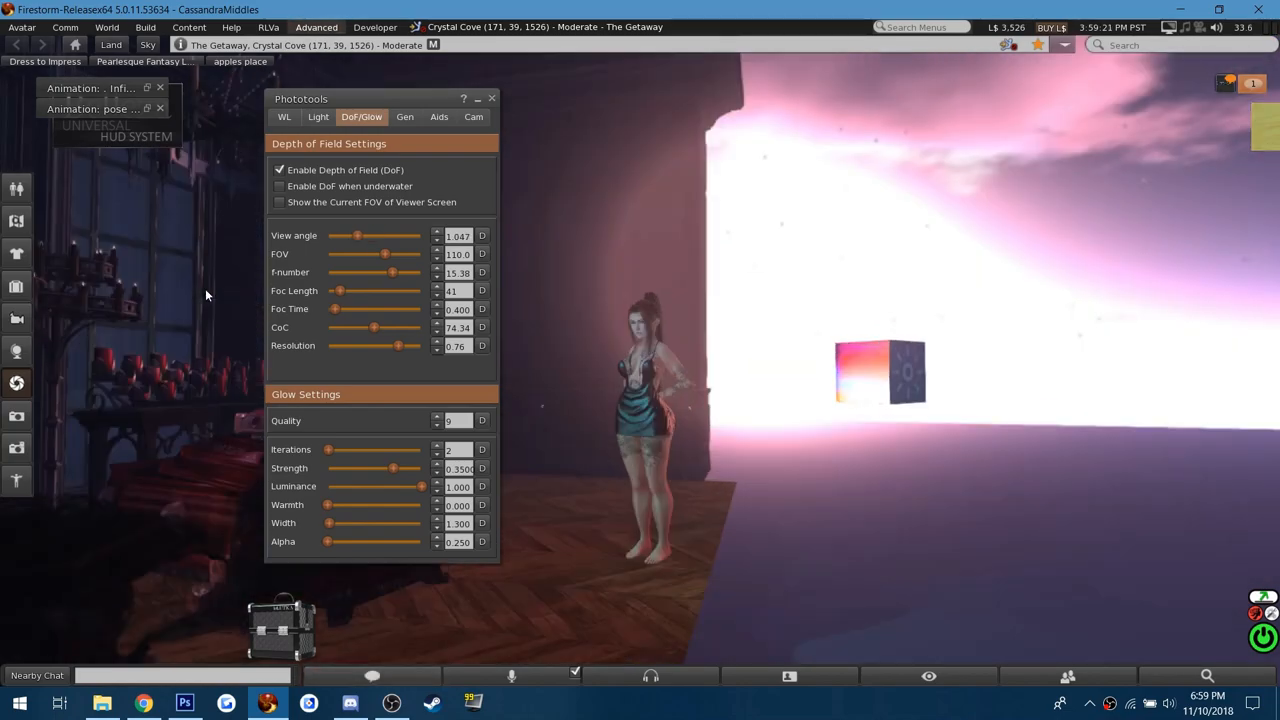
{"action": "left_click_drag", "start_coordinate": [357, 235], "coordinate": [334, 235]}
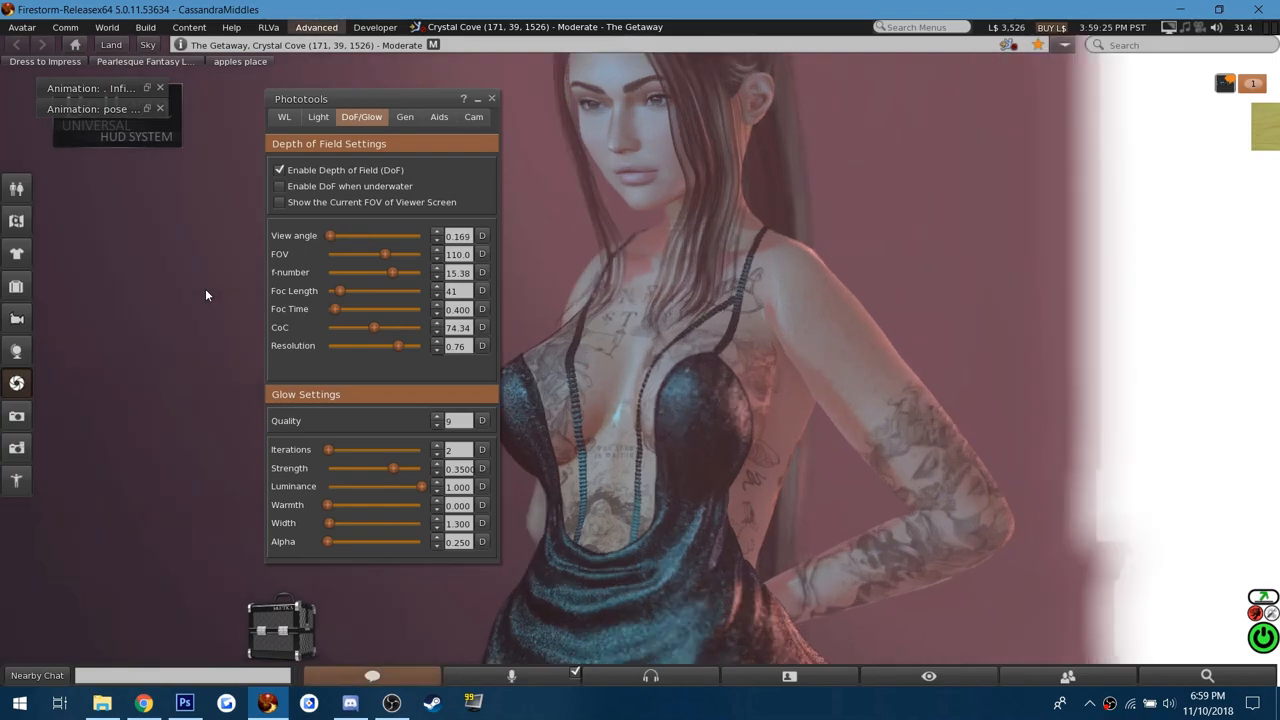
- Reopen Phototools on the Windlight sky and water settings
{"action": "left_click", "coordinate": [491, 98]}
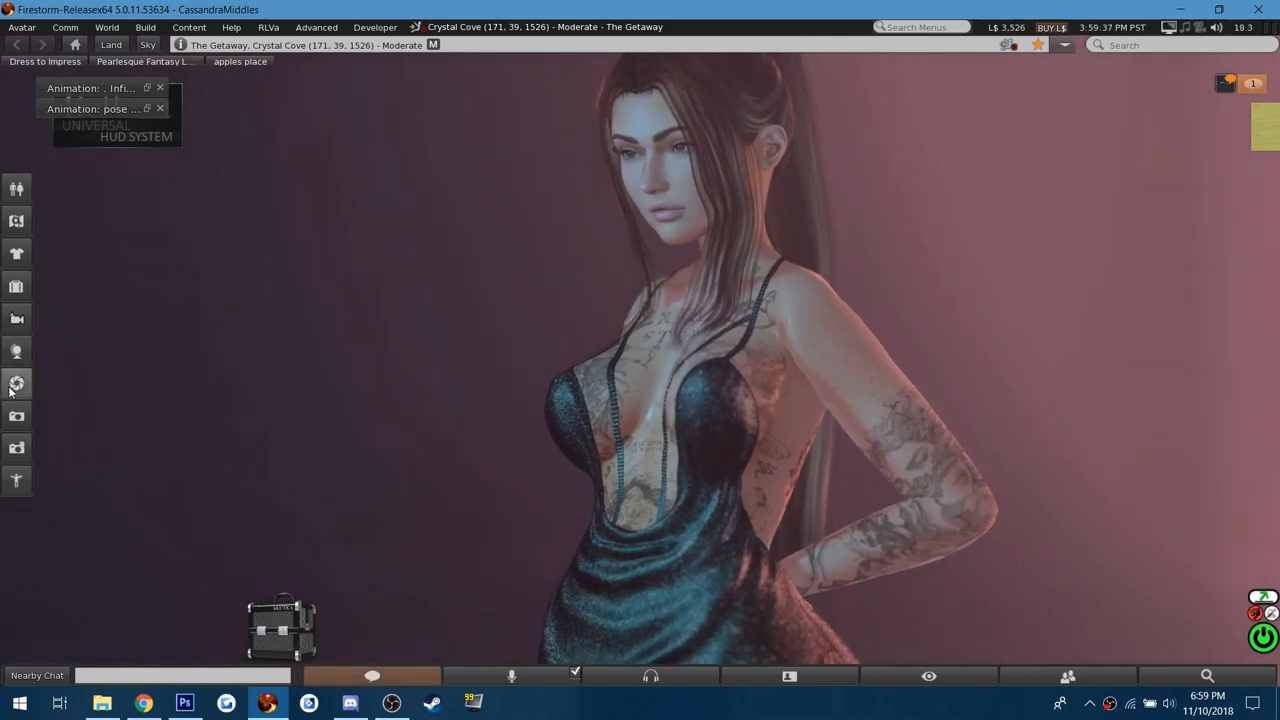
{"action": "left_click", "coordinate": [16, 383]}
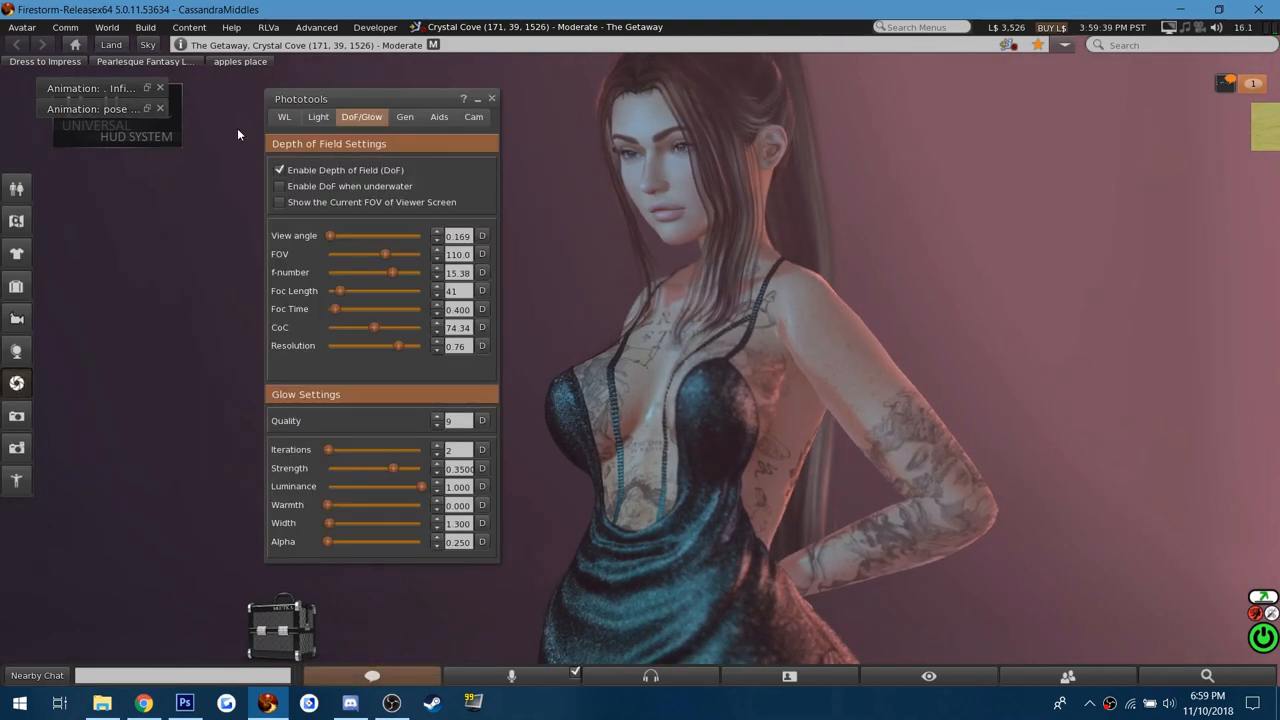
{"action": "left_click", "coordinate": [285, 117]}
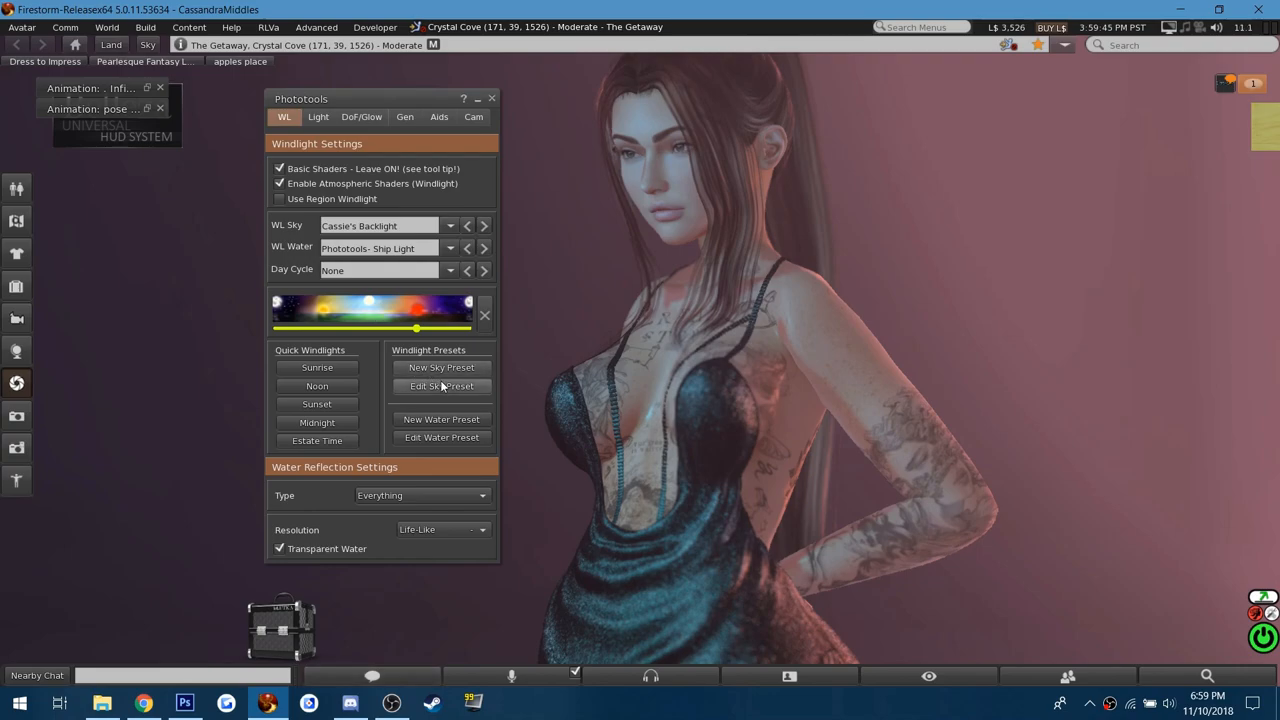
- In the sky preset editor, sweep the sun's east angle and settle around 0.486
{"action": "left_click", "coordinate": [441, 386]}
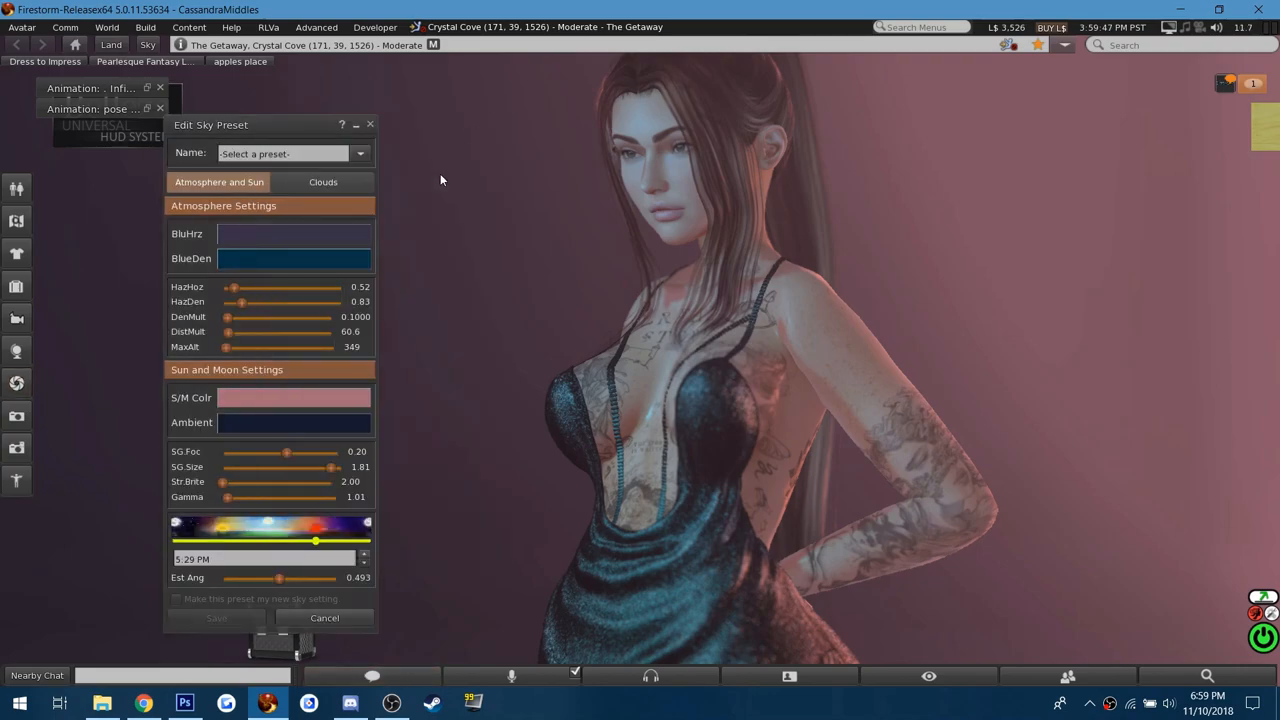
{"action": "mouse_move", "coordinate": [285, 578]}
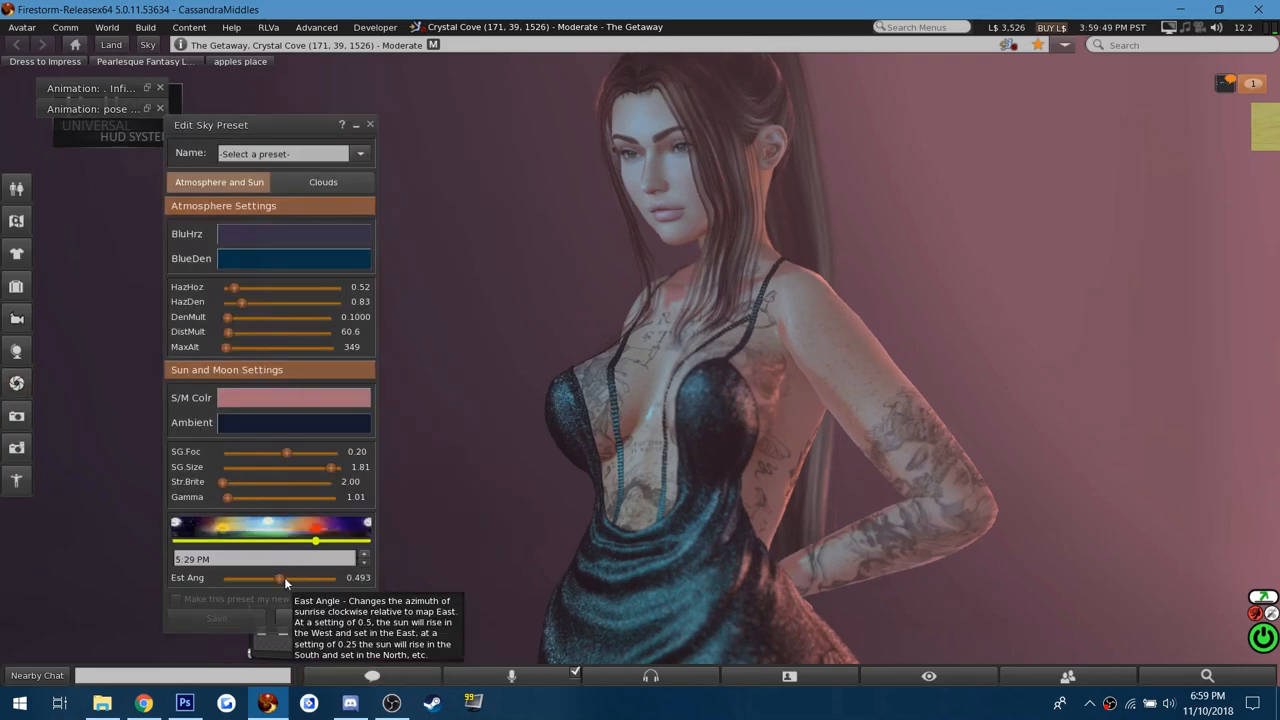
{"action": "left_click_drag", "start_coordinate": [281, 578], "coordinate": [273, 578]}
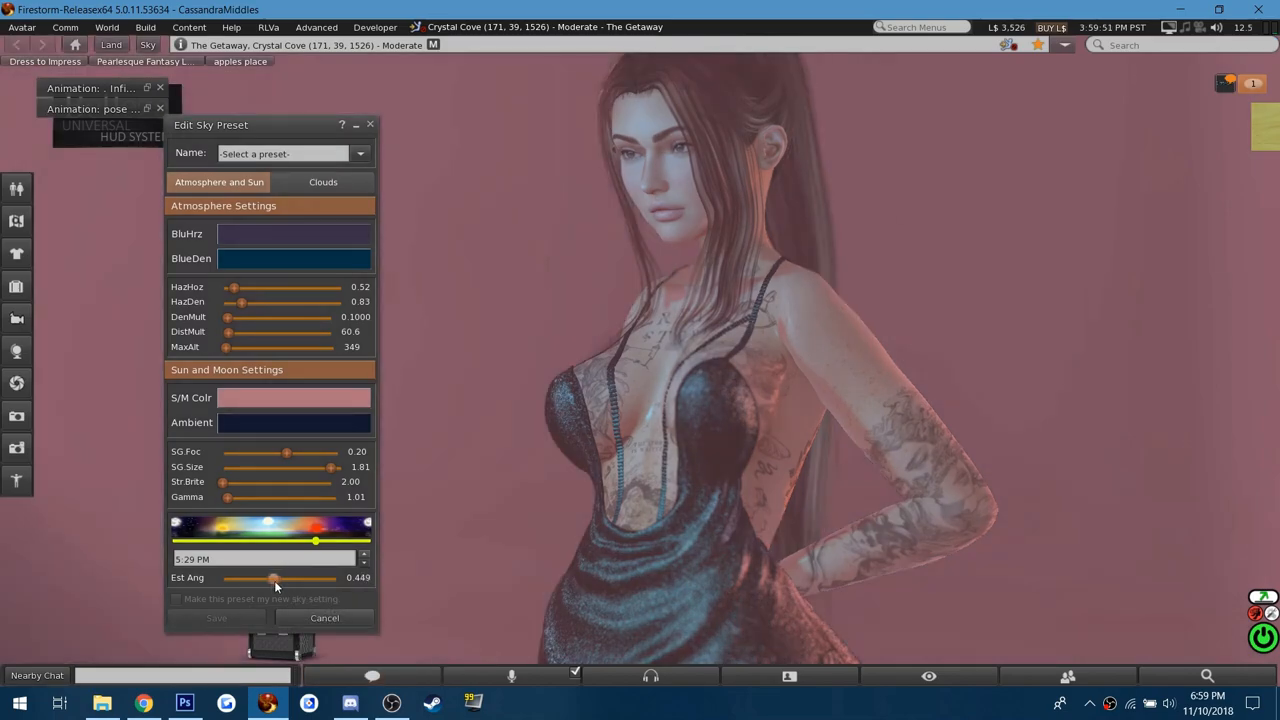
{"action": "left_click_drag", "start_coordinate": [273, 578], "coordinate": [262, 578]}
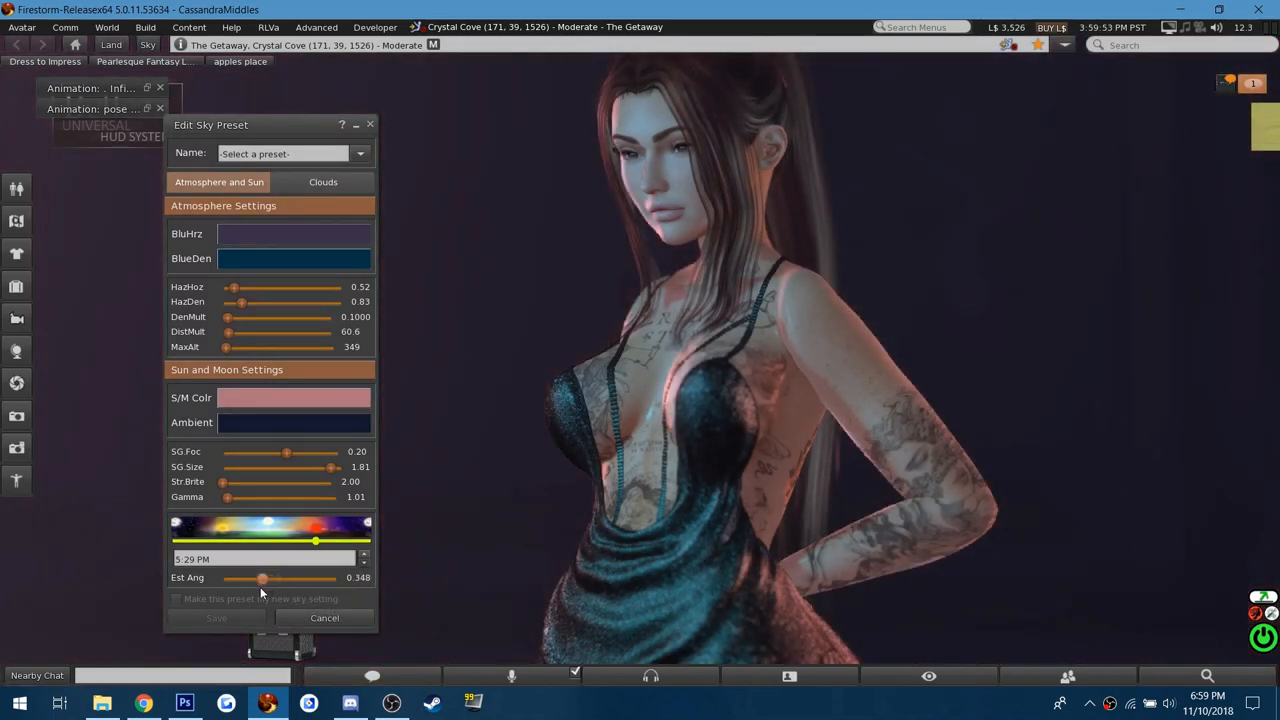
{"action": "left_click_drag", "start_coordinate": [262, 577], "coordinate": [234, 577]}
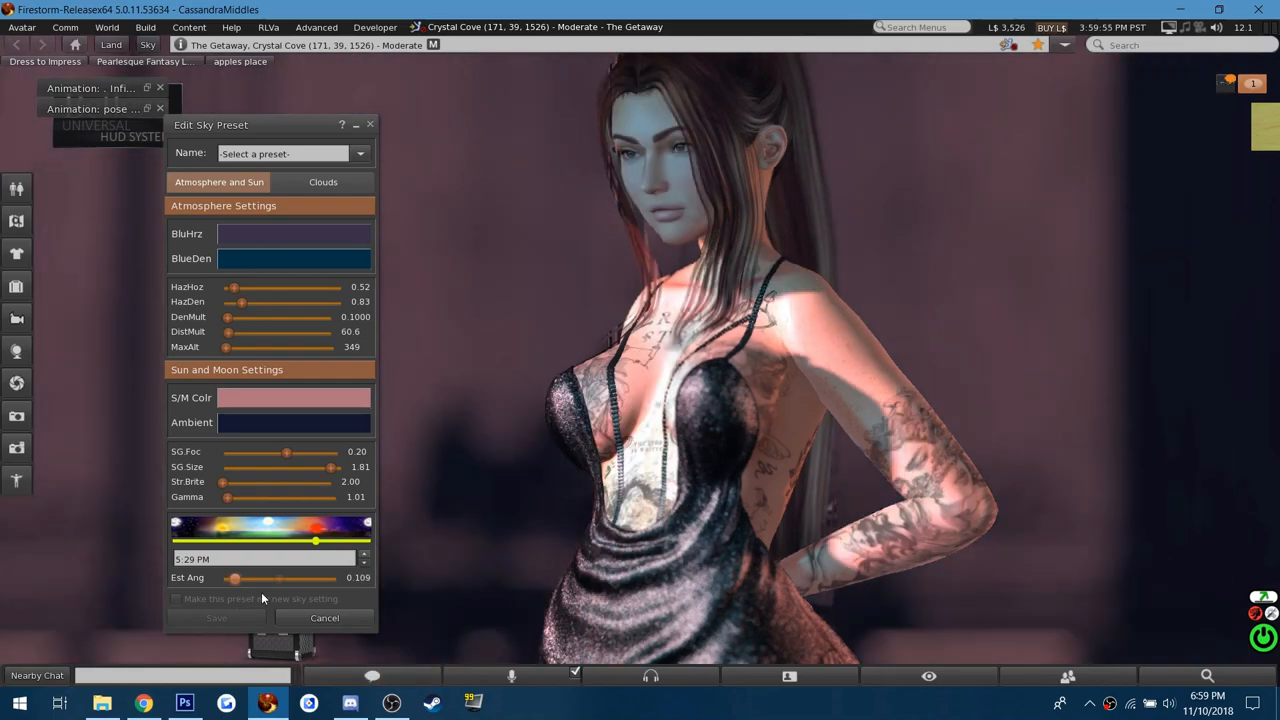
{"action": "left_click_drag", "start_coordinate": [234, 577], "coordinate": [306, 577]}
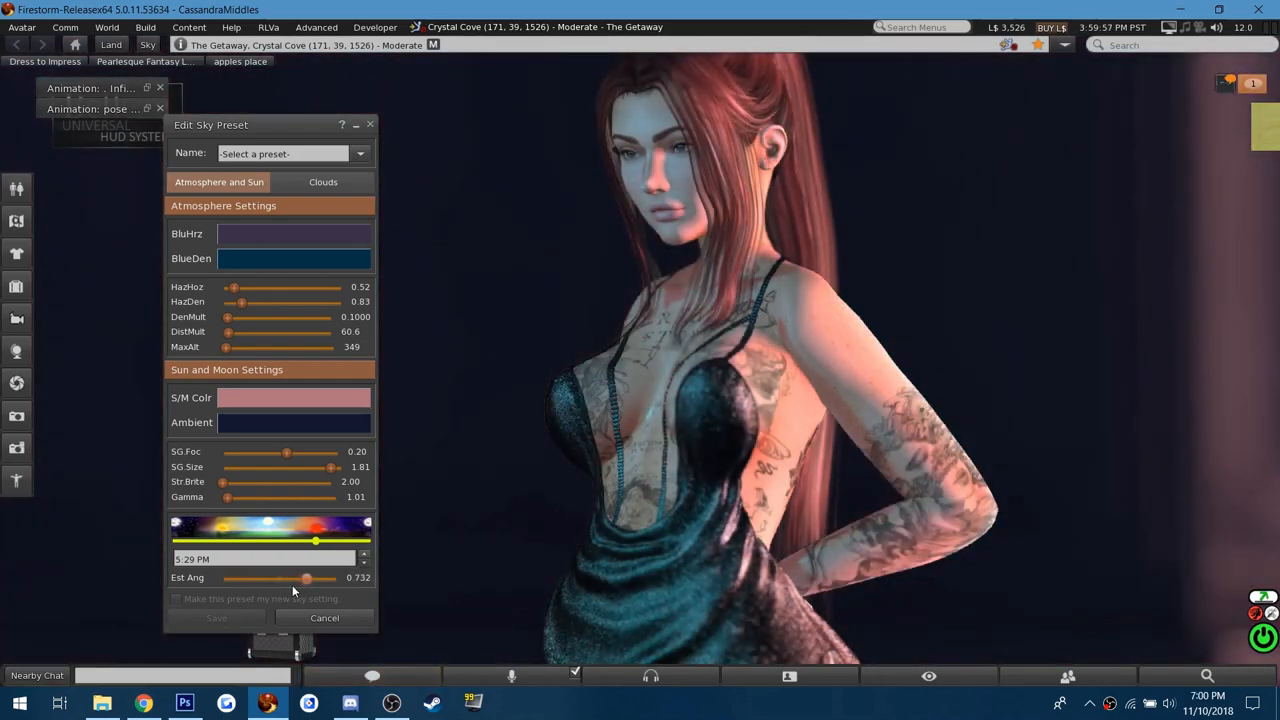
{"action": "left_click_drag", "start_coordinate": [306, 578], "coordinate": [269, 578]}
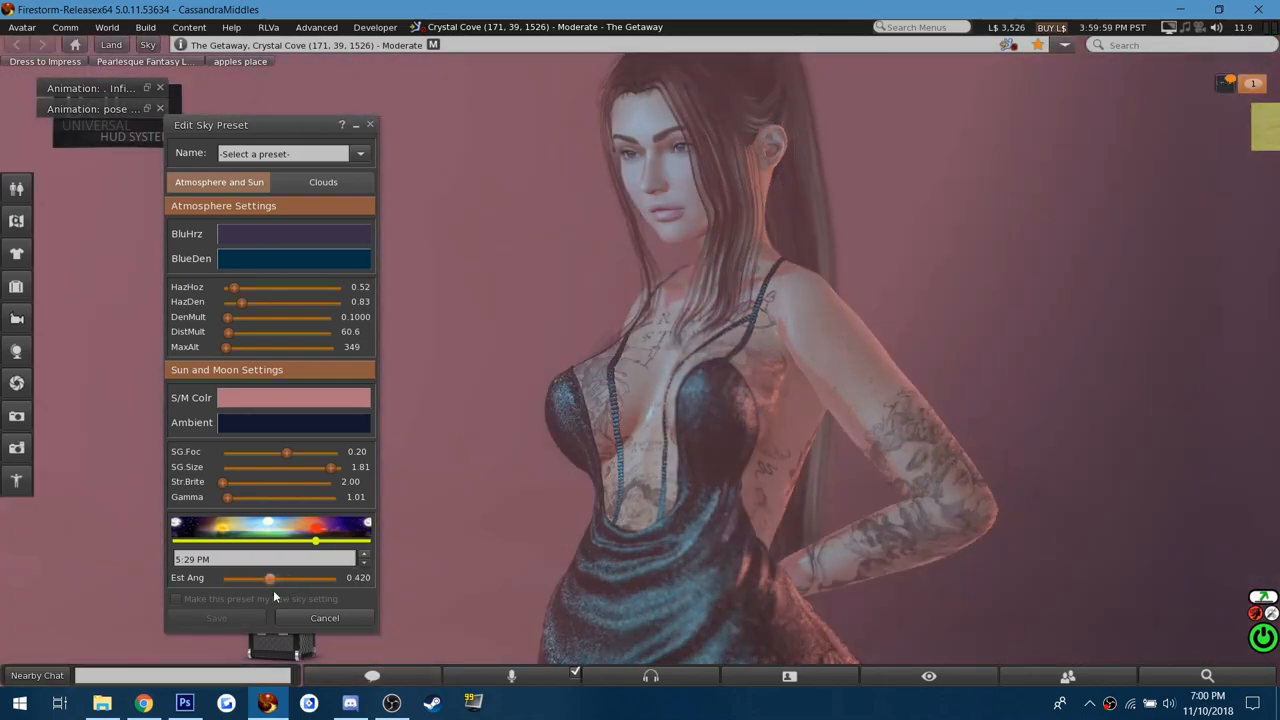
{"action": "left_click_drag", "start_coordinate": [269, 578], "coordinate": [279, 578]}
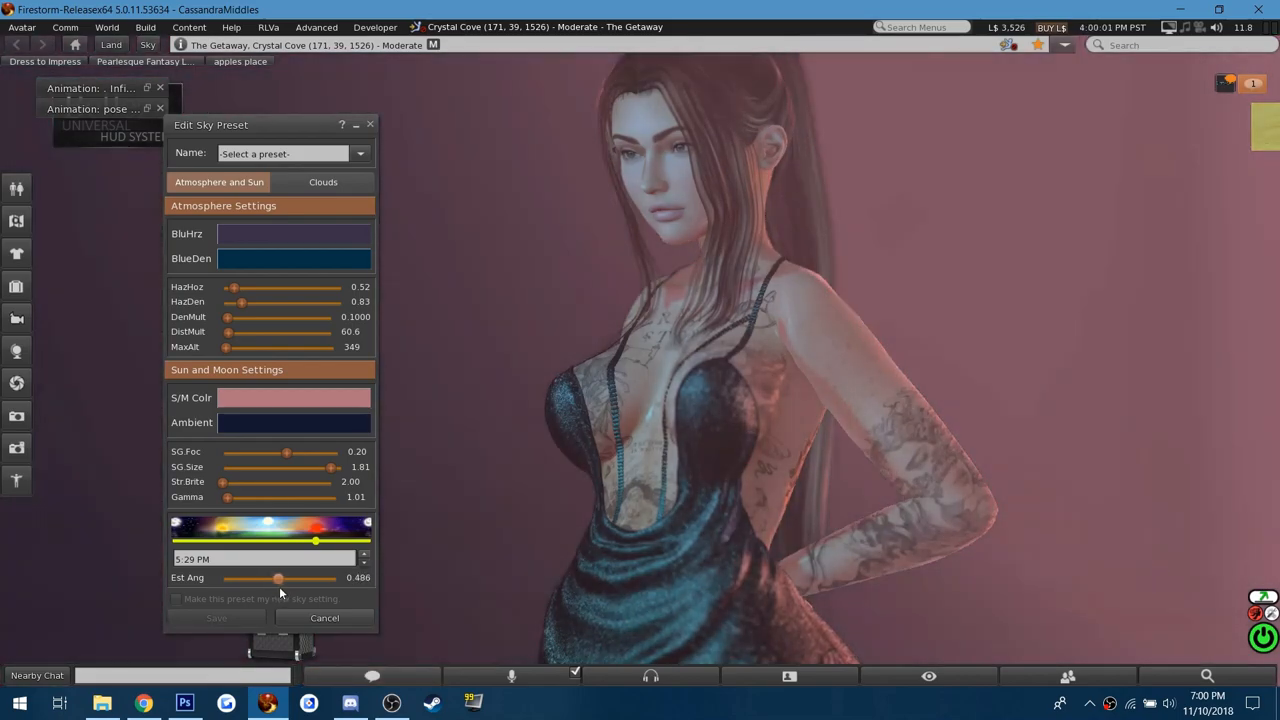
- Set sun glow focus 0.29, time 4:58 PM and east angle 0.478
{"action": "left_click_drag", "start_coordinate": [286, 452], "coordinate": [272, 454]}
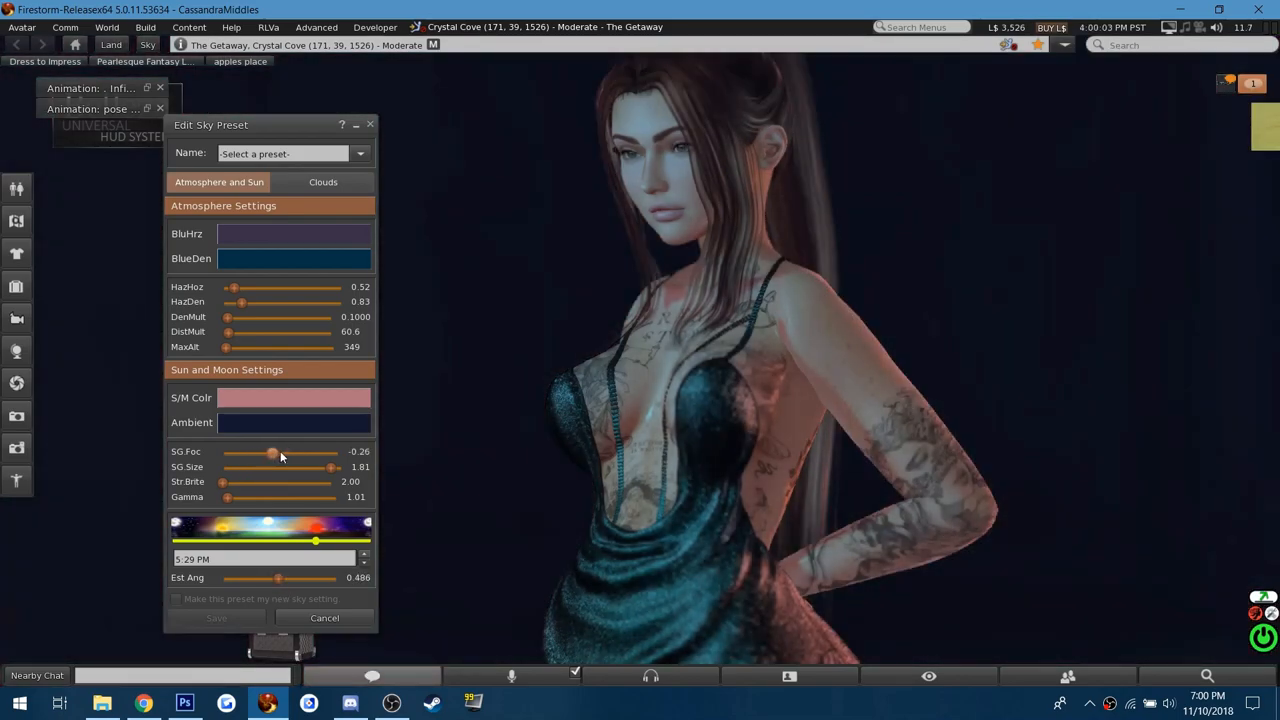
{"action": "left_click_drag", "start_coordinate": [272, 453], "coordinate": [289, 453]}
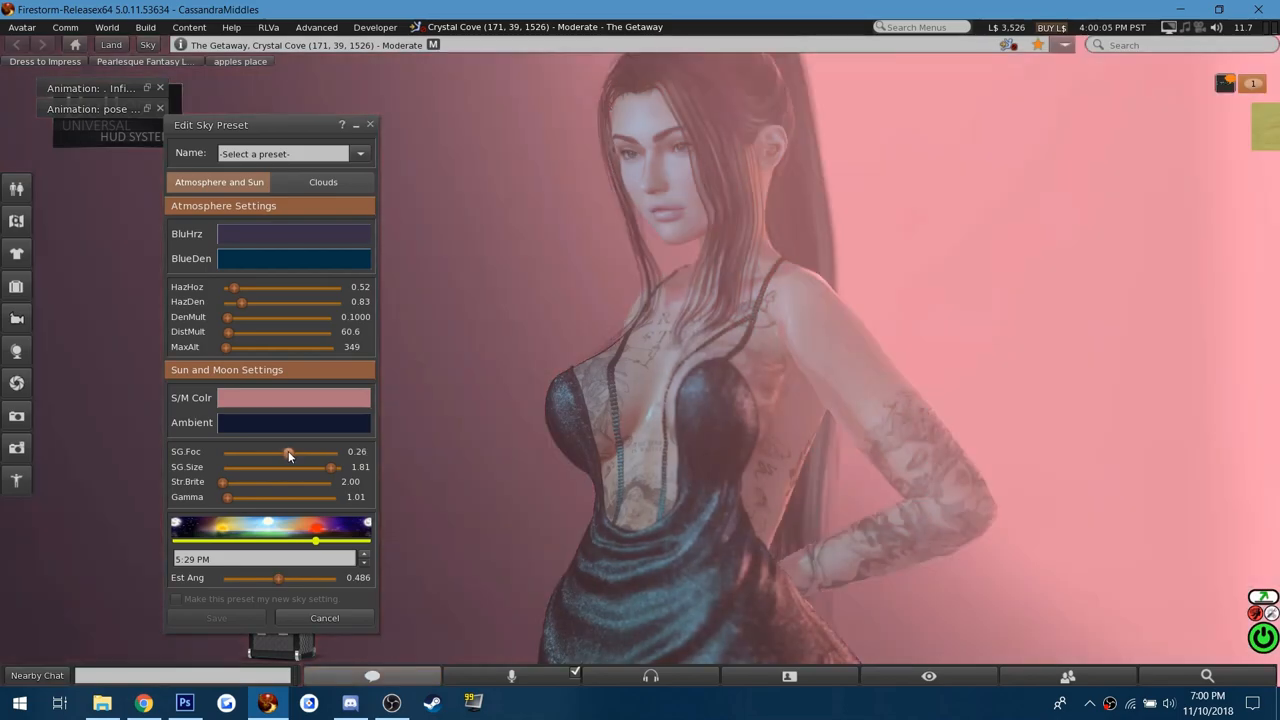
{"action": "left_click_drag", "start_coordinate": [288, 452], "coordinate": [290, 452]}
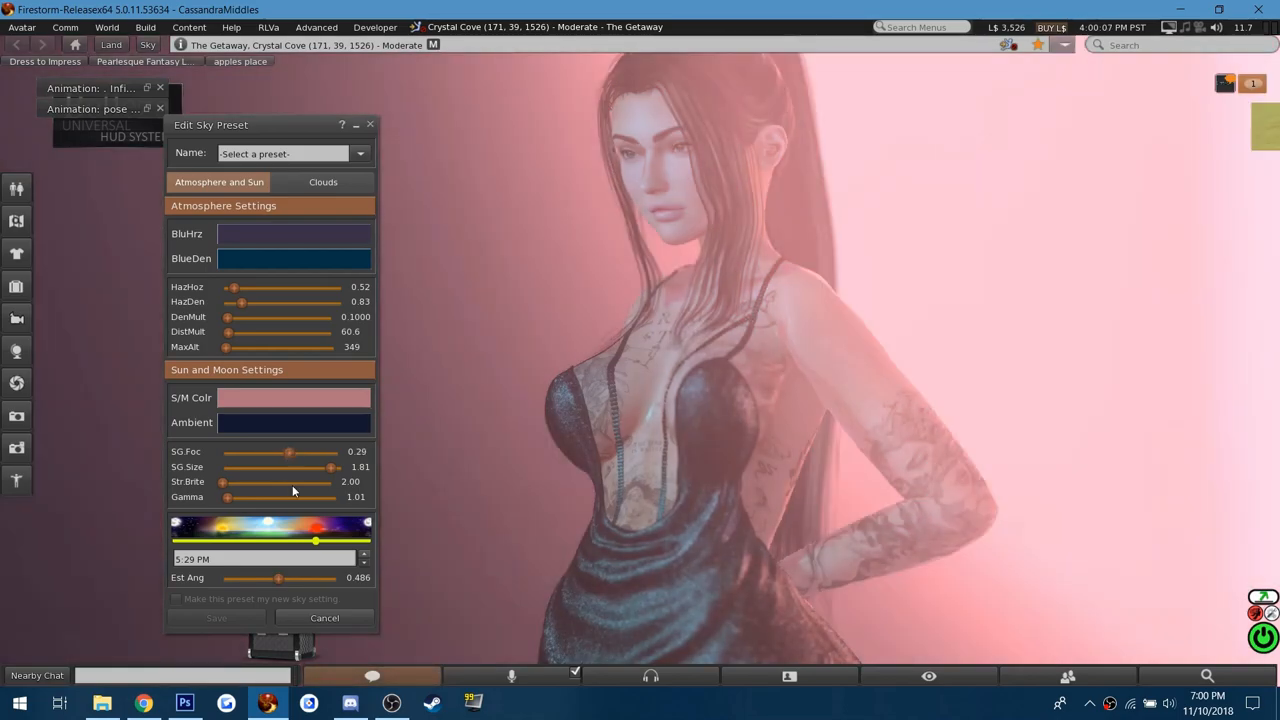
{"action": "left_click_drag", "start_coordinate": [315, 540], "coordinate": [311, 540]}
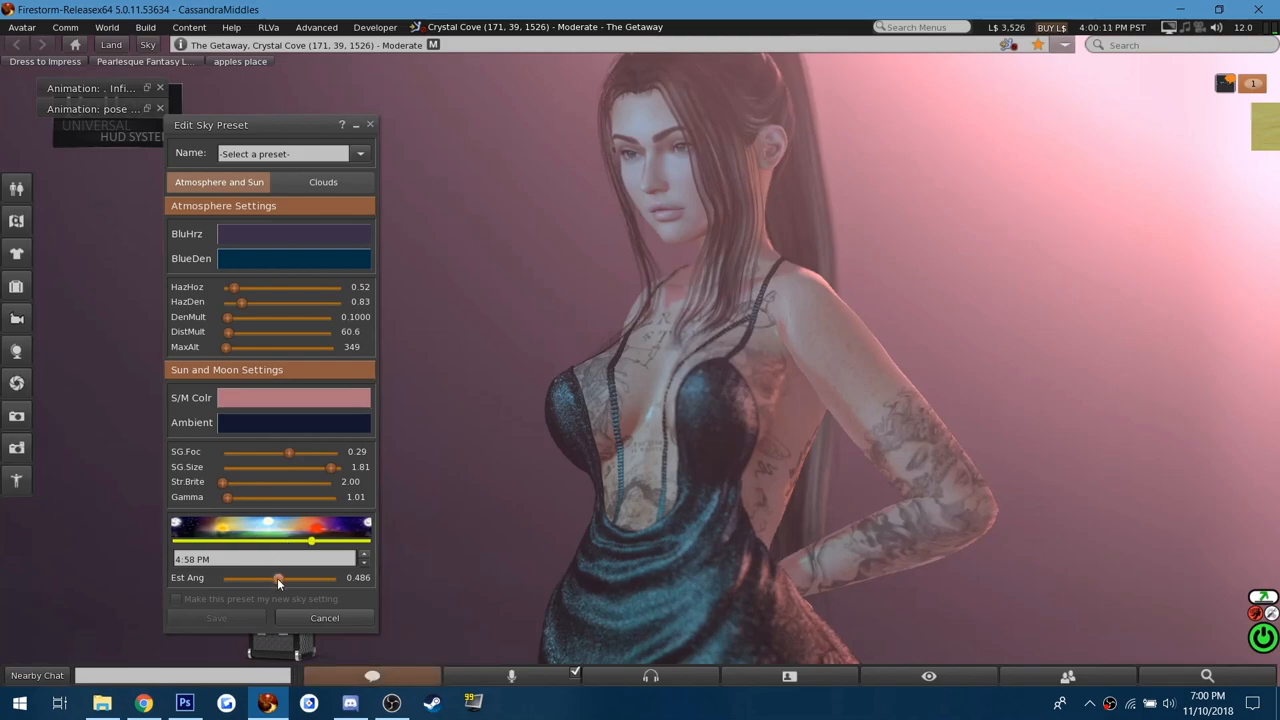
{"action": "left_click_drag", "start_coordinate": [278, 577], "coordinate": [282, 577]}
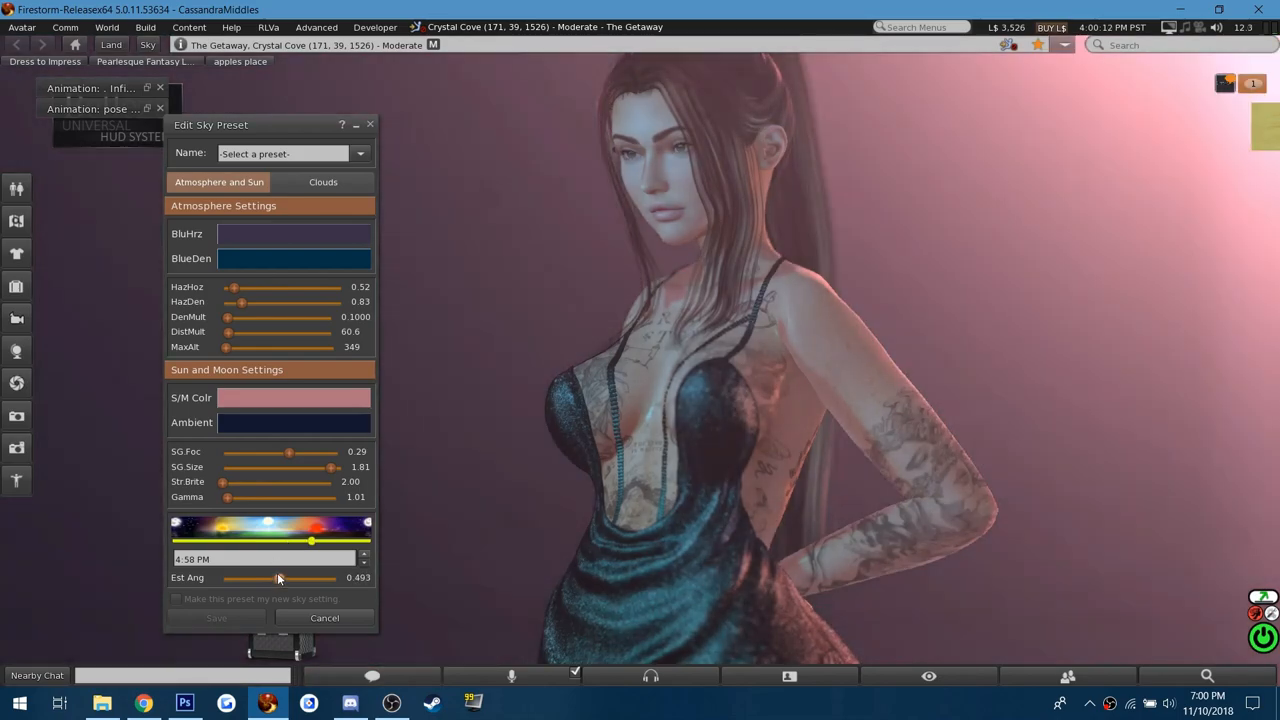
{"action": "left_click_drag", "start_coordinate": [282, 578], "coordinate": [276, 578]}
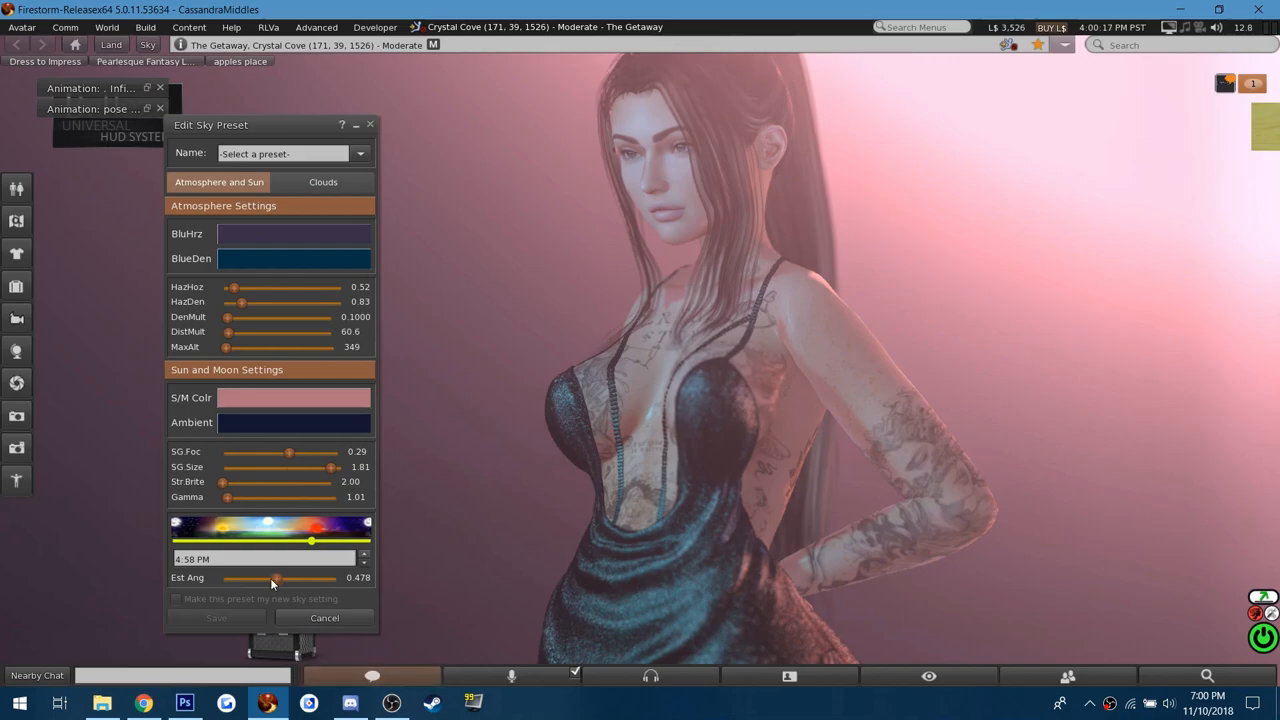
{"action": "mouse_move", "coordinate": [185, 455]}
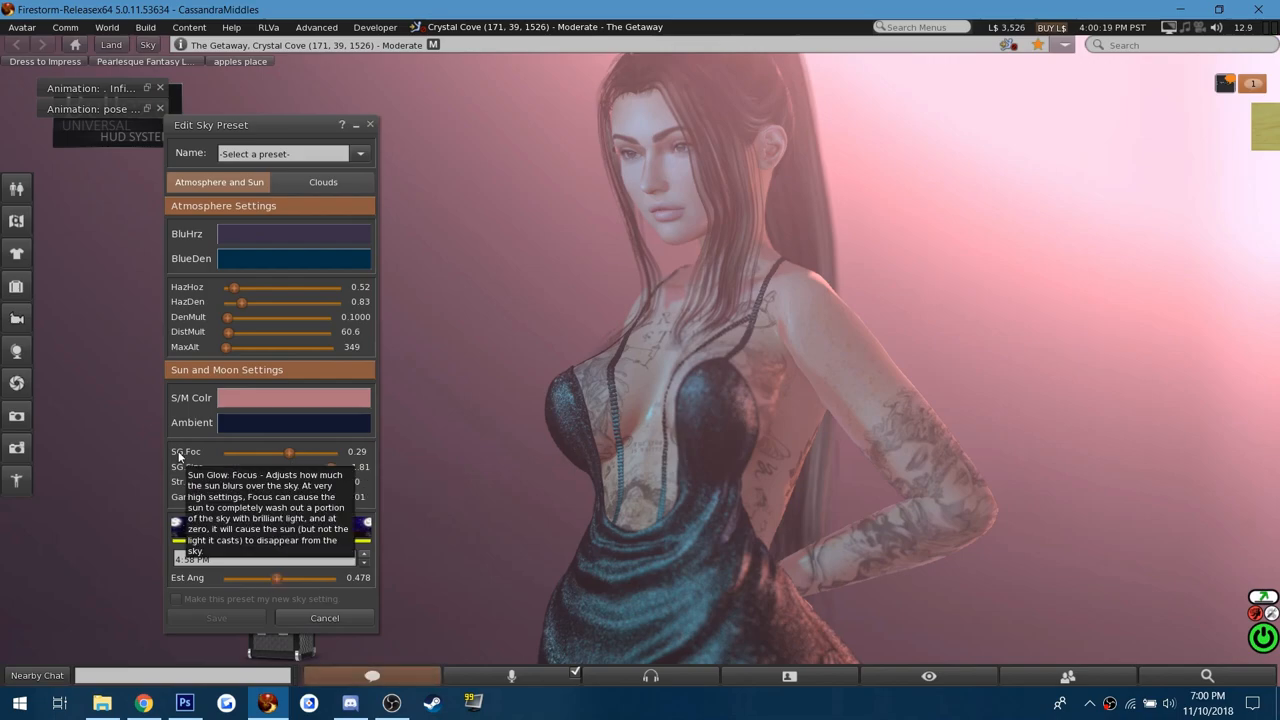
{"action": "mouse_move", "coordinate": [237, 480]}
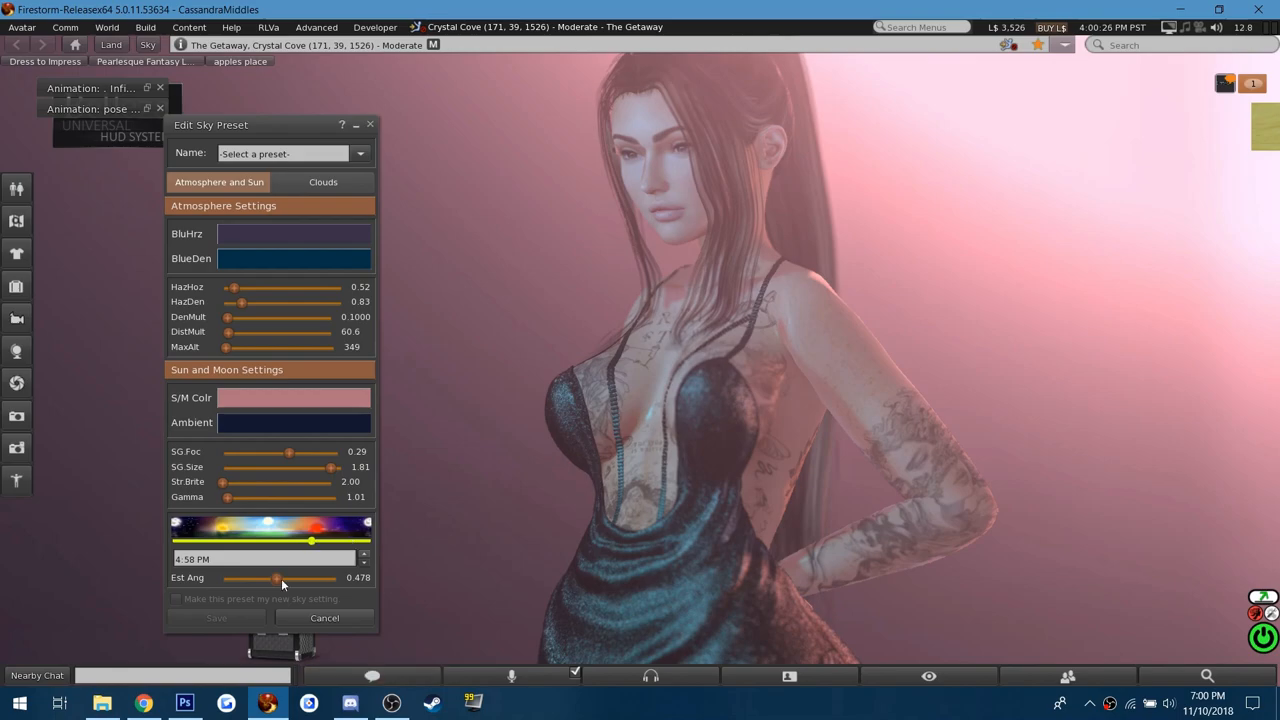
{"action": "left_click", "coordinate": [324, 617]}
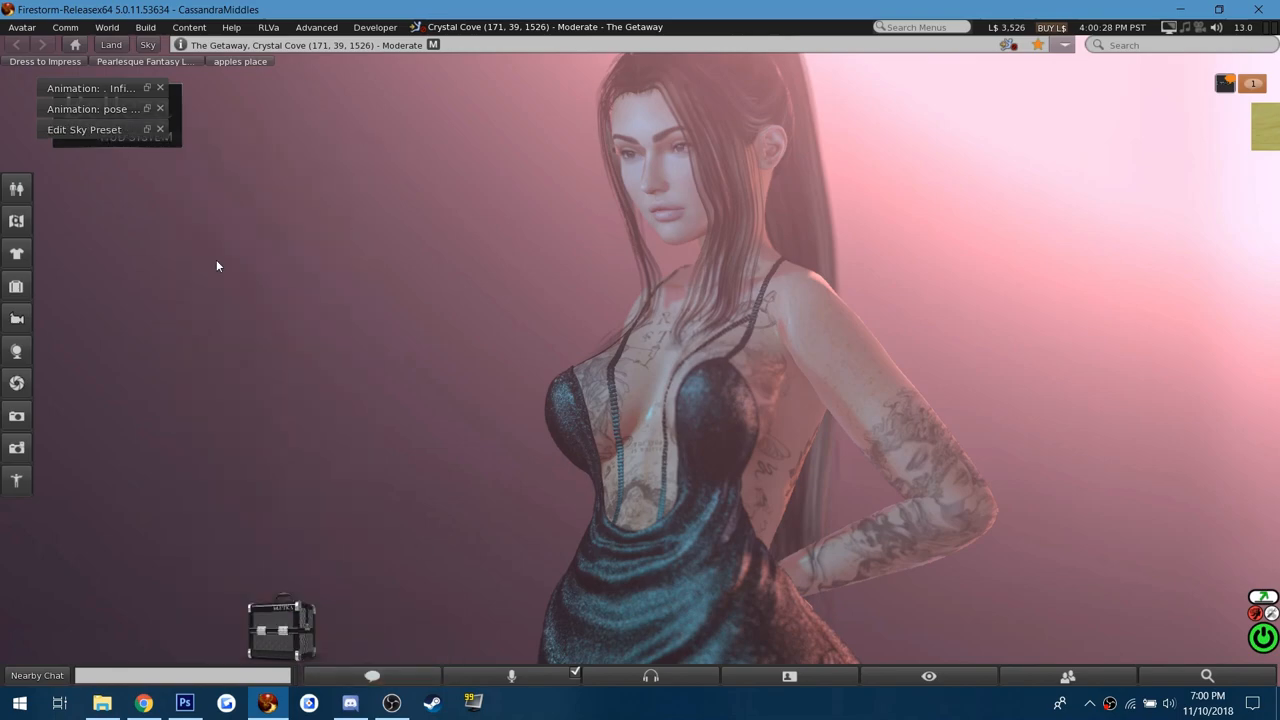
{"action": "mouse_move", "coordinate": [206, 611]}
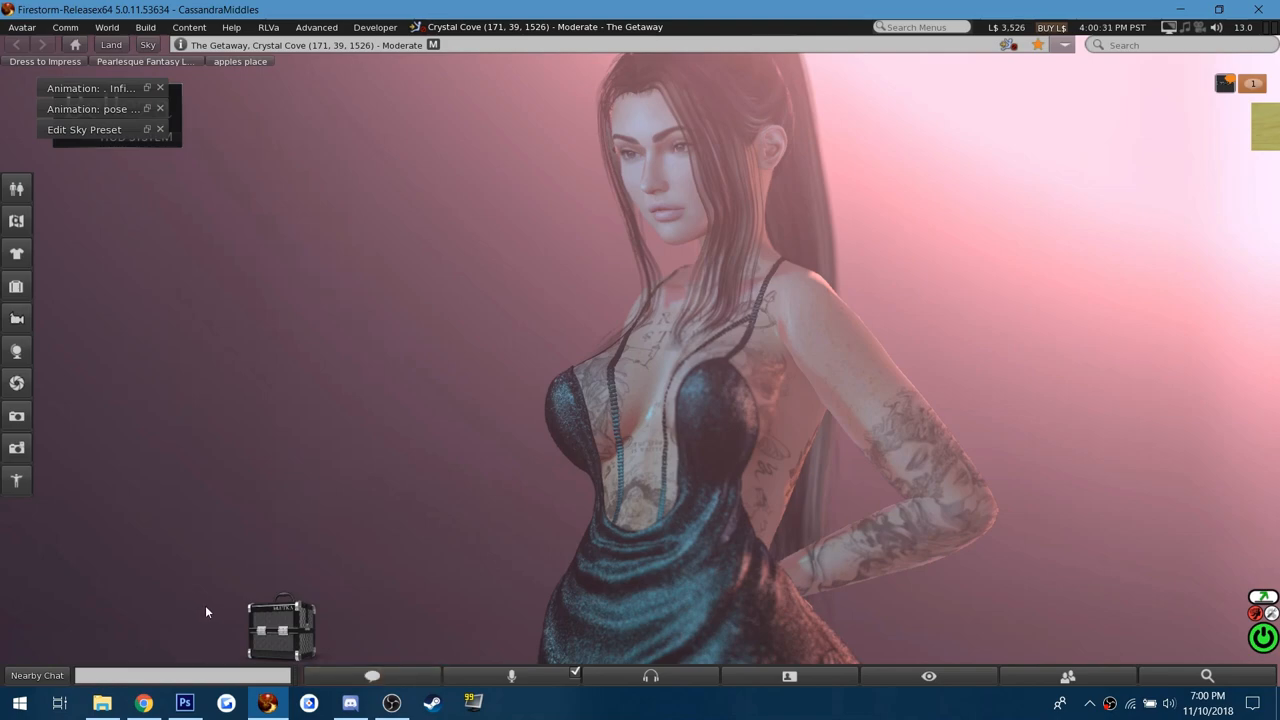
- Set the sun and moon light colour to warm tan R172 G146 B122
{"action": "left_click", "coordinate": [84, 129]}
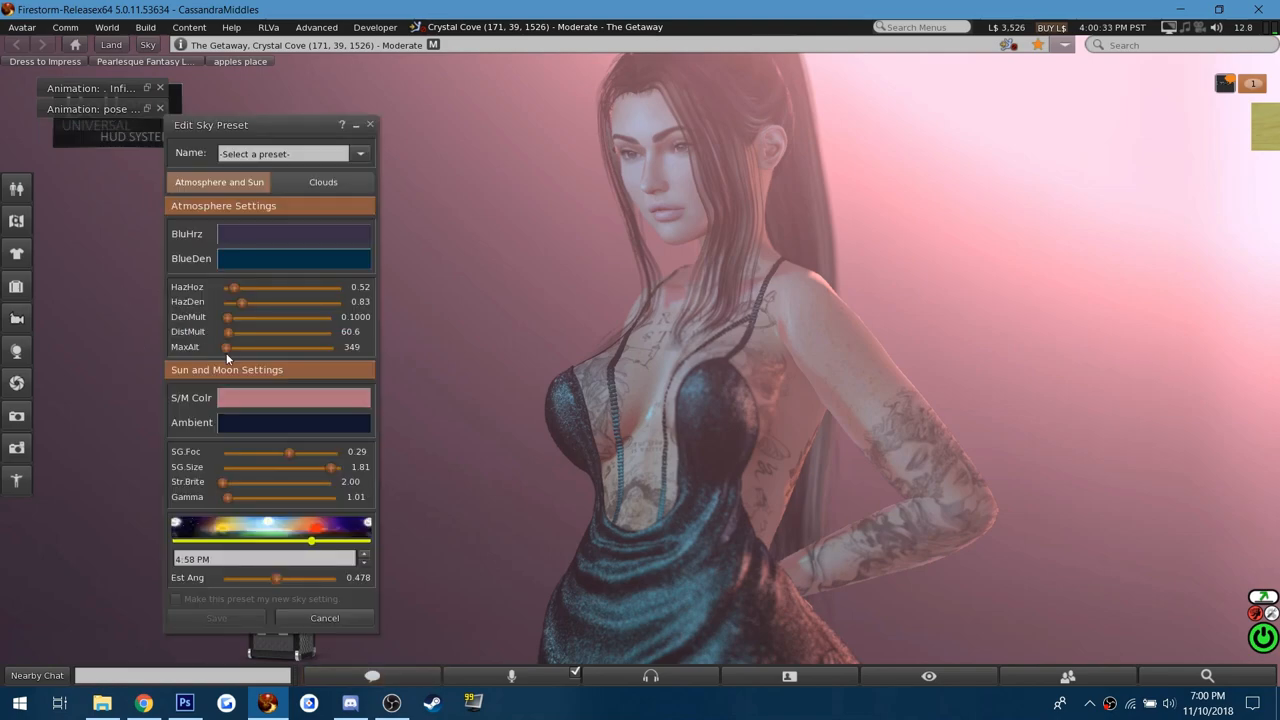
{"action": "left_click", "coordinate": [294, 397]}
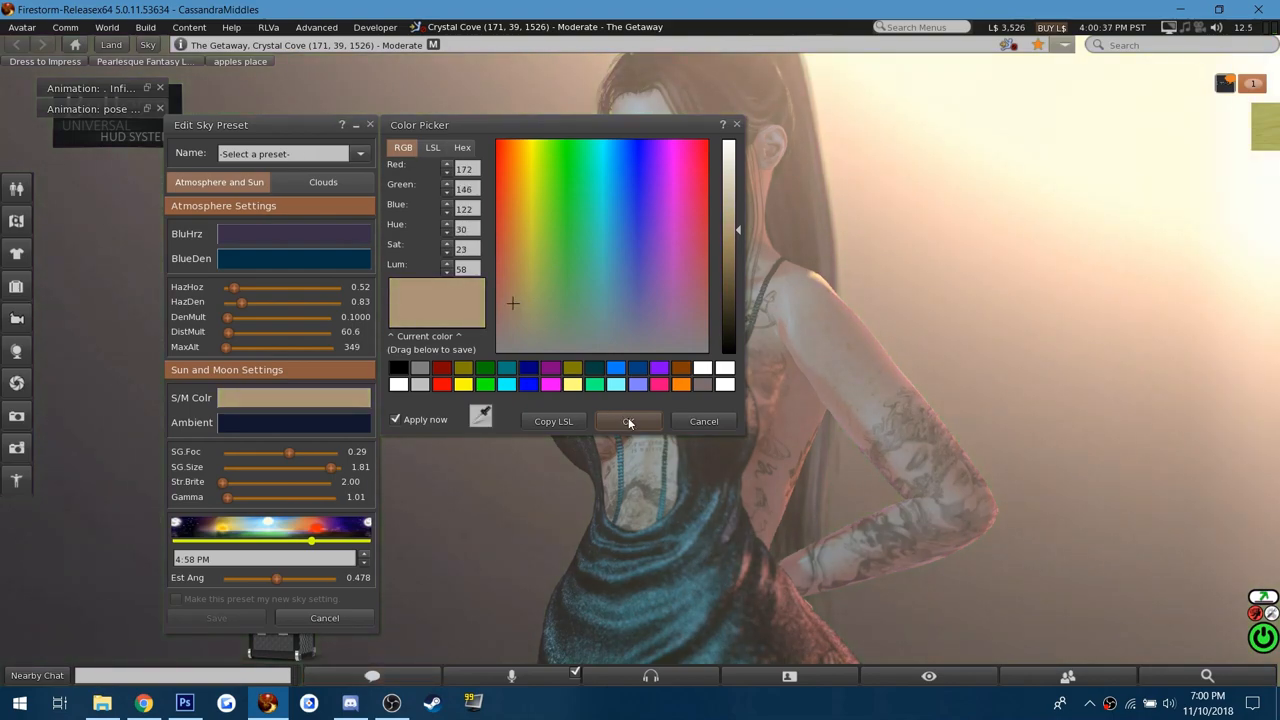
{"action": "left_click", "coordinate": [628, 421]}
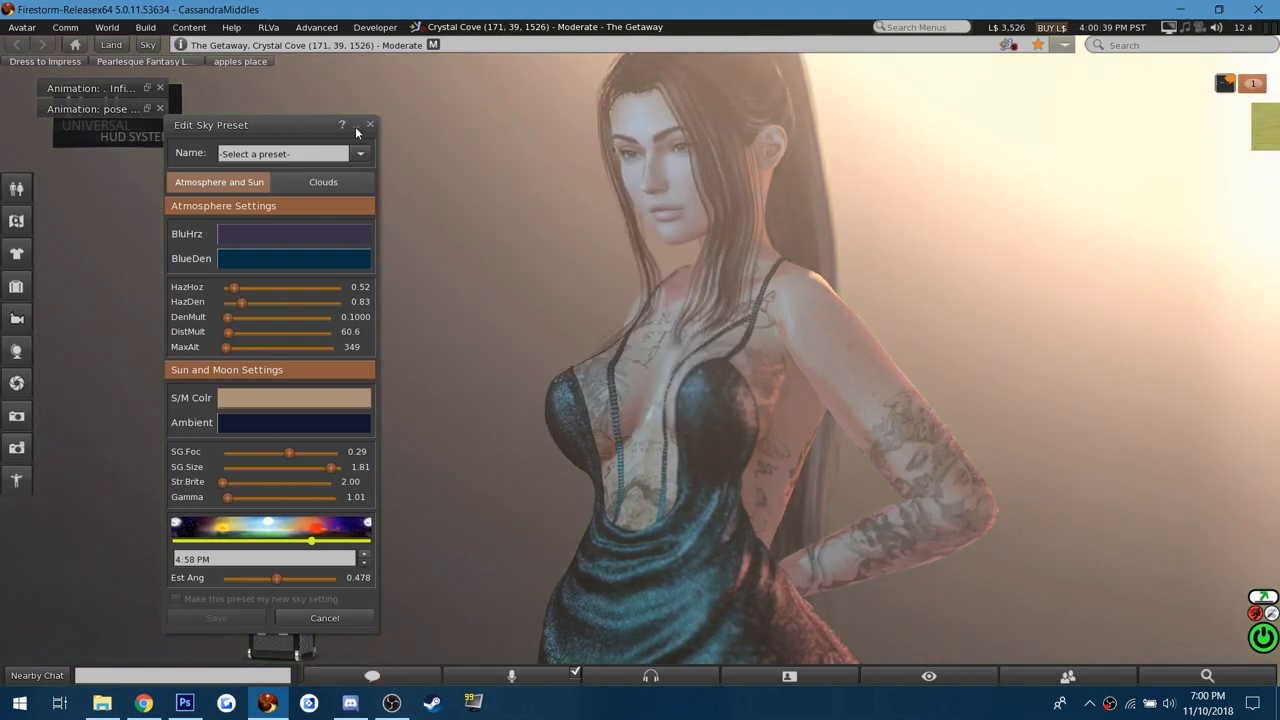
{"action": "left_click", "coordinate": [370, 124]}
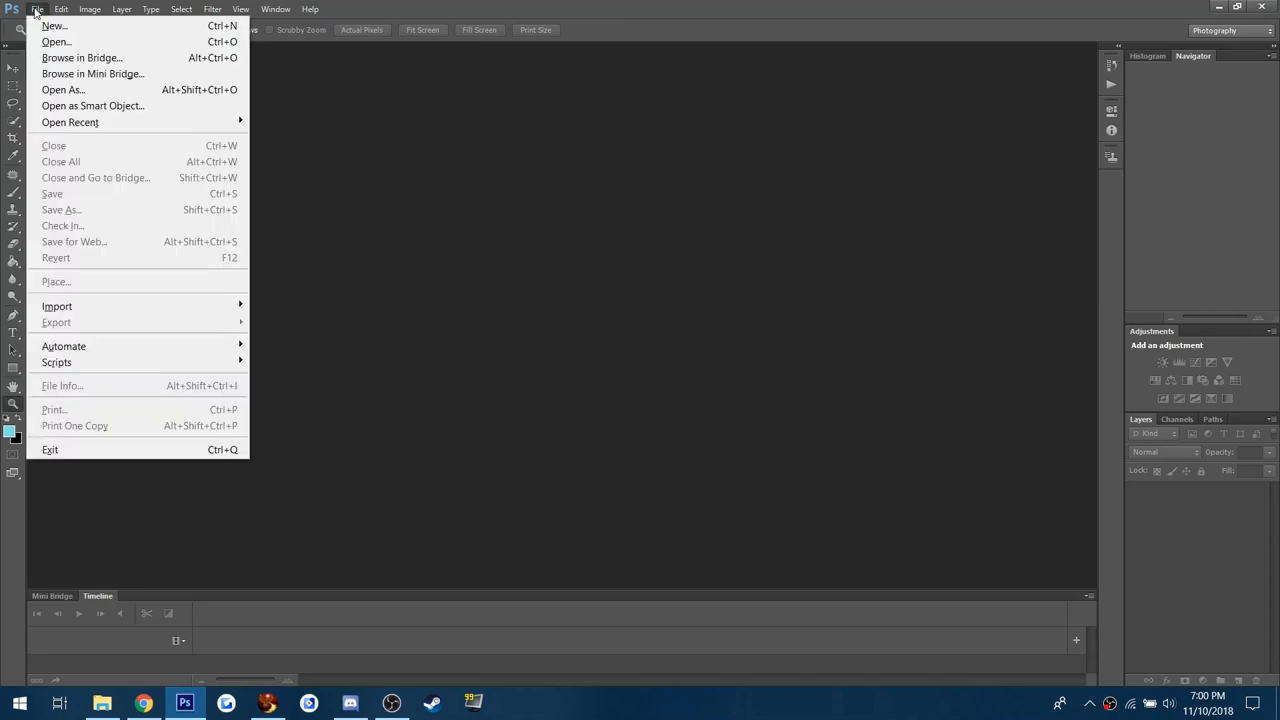
- Open Snapshot_007 from the Desktop
{"action": "left_click", "coordinate": [56, 41]}
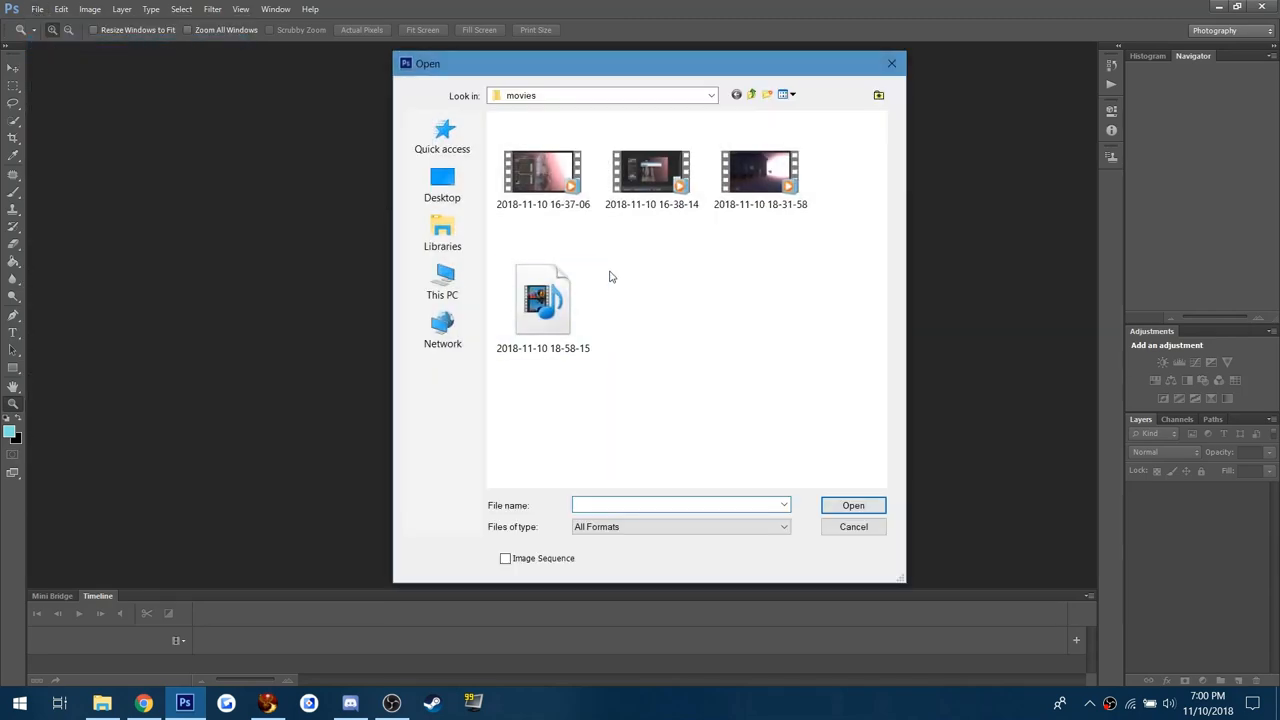
{"action": "left_click", "coordinate": [442, 183]}
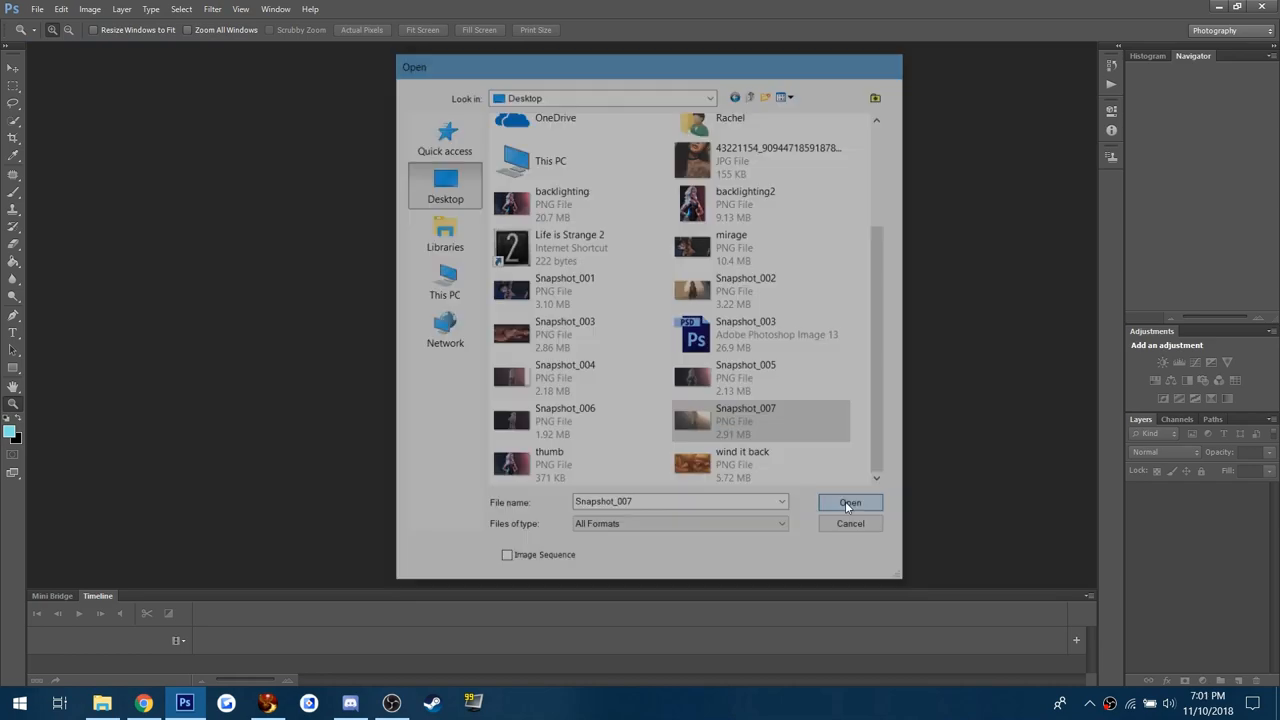
{"action": "left_click", "coordinate": [850, 502]}
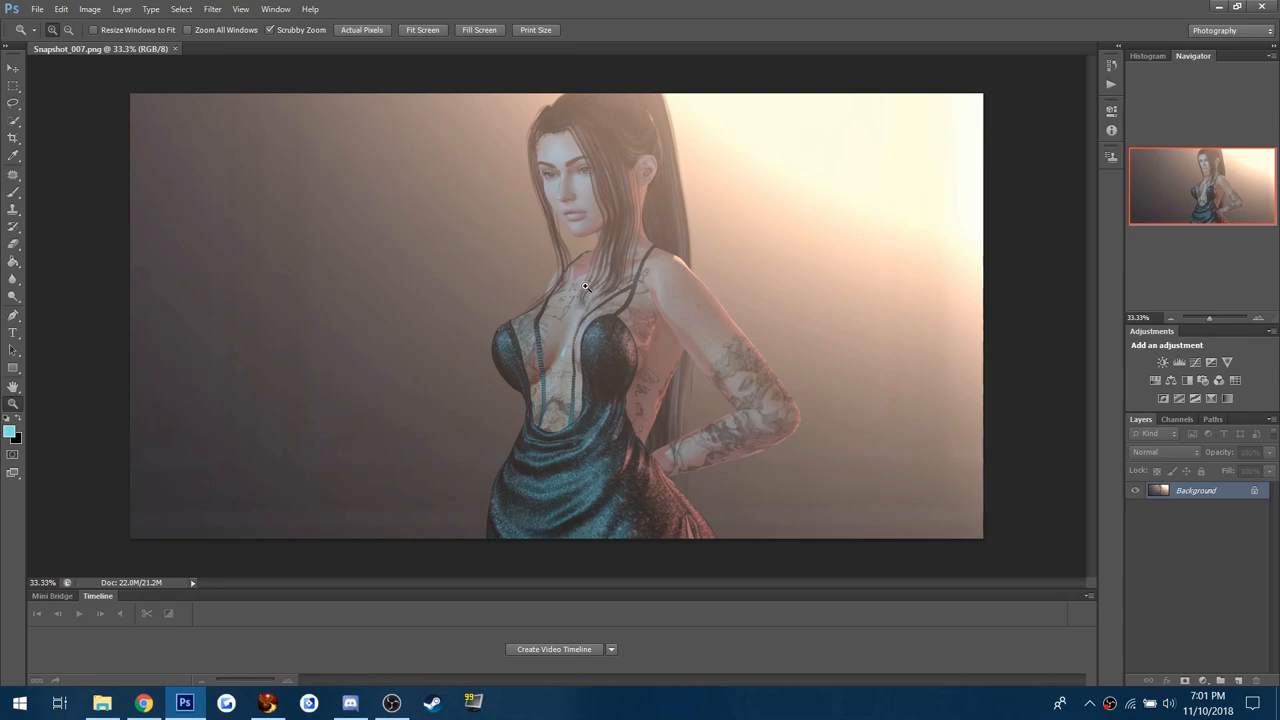
{"action": "mouse_move", "coordinate": [5, 100]}
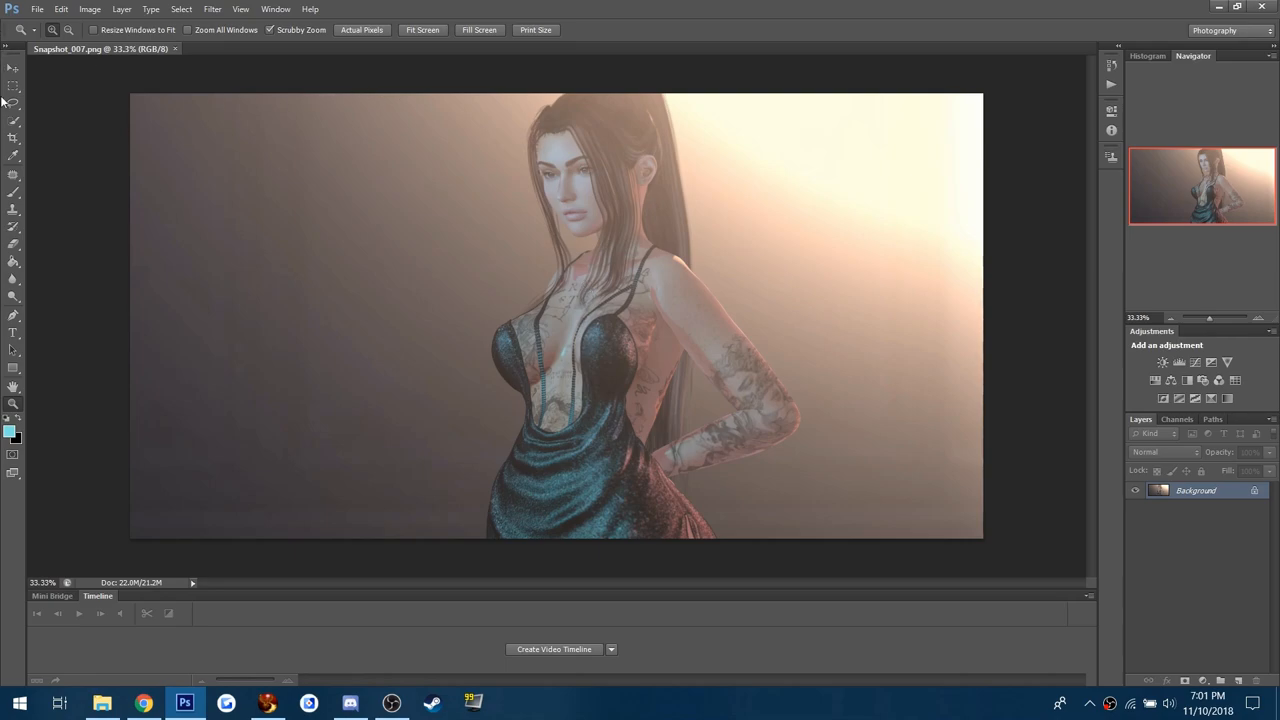
- Trim the snapshot's sides with the Crop tool
{"action": "left_click", "coordinate": [13, 137]}
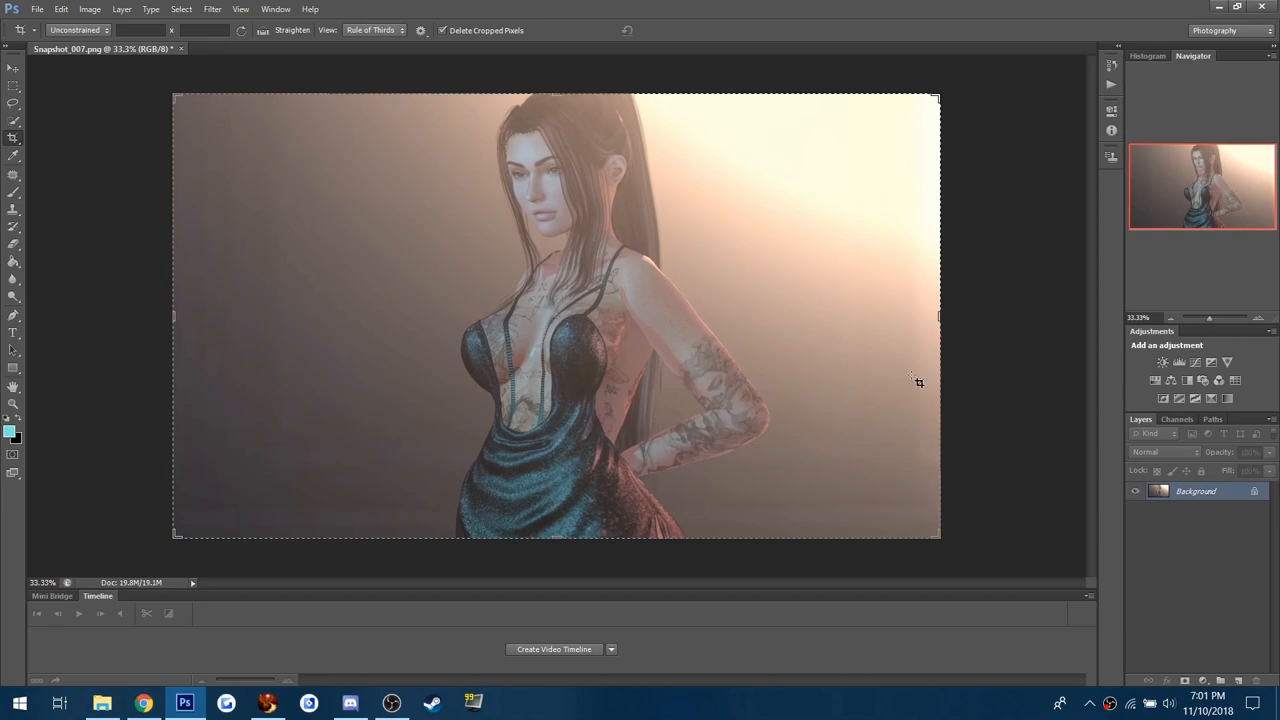
{"action": "mouse_move", "coordinate": [403, 503]}
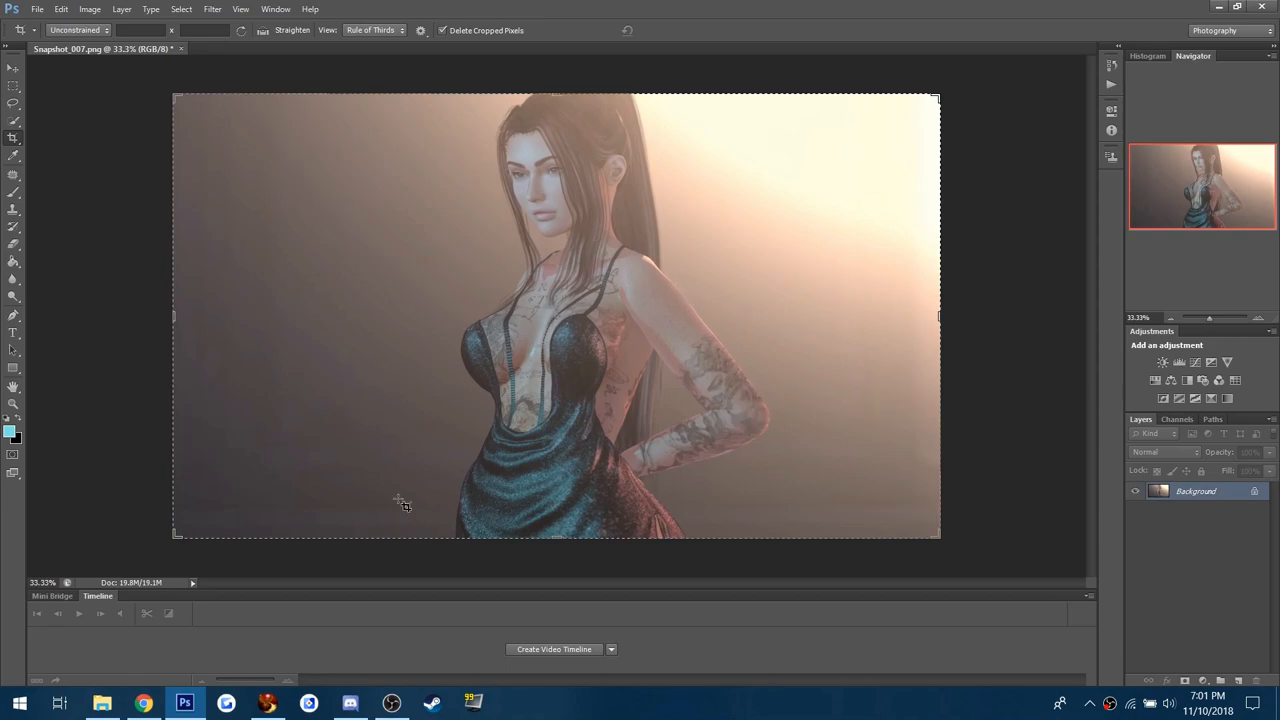
{"action": "mouse_move", "coordinate": [456, 446]}
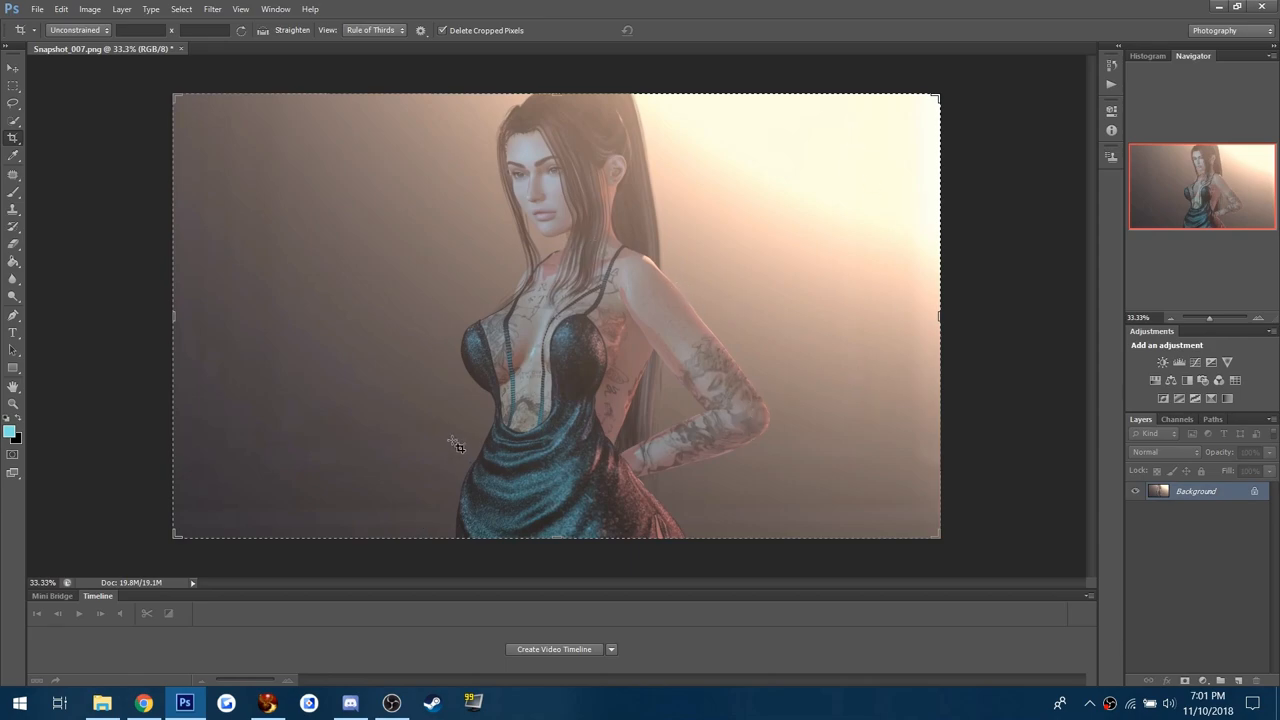
{"action": "mouse_move", "coordinate": [500, 342]}
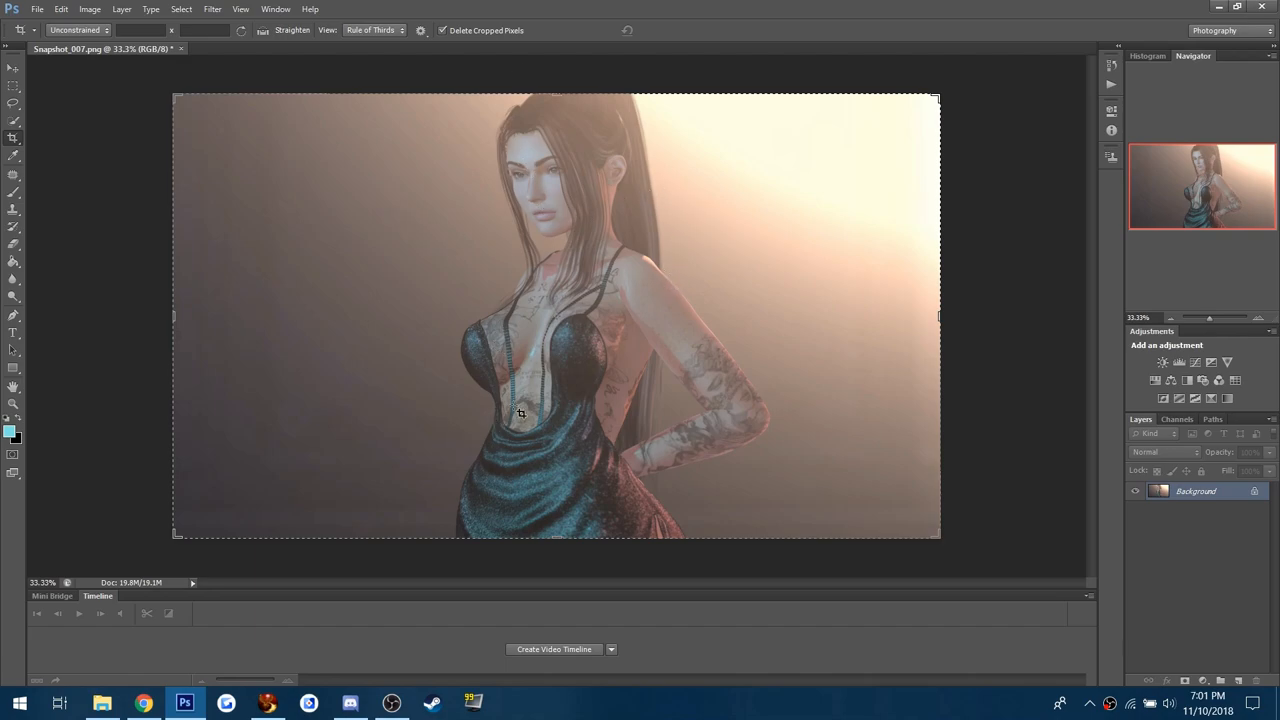
{"action": "mouse_move", "coordinate": [673, 271]}
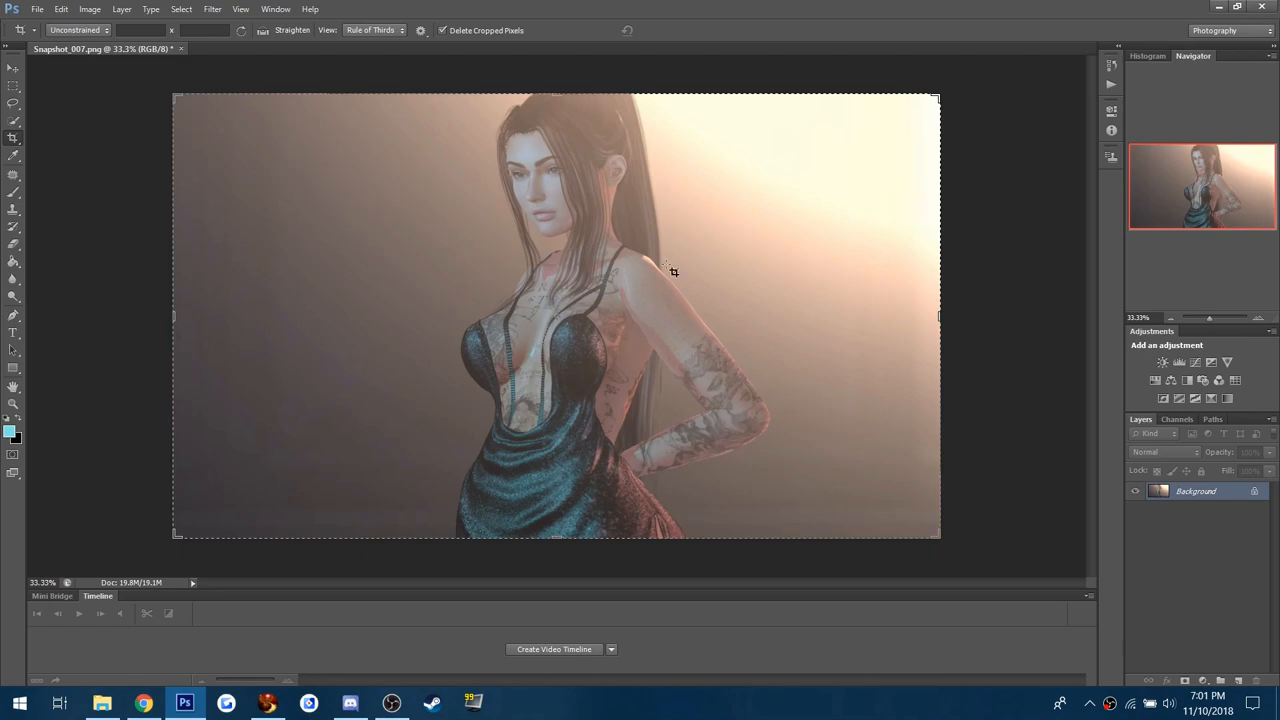
{"action": "mouse_move", "coordinate": [407, 301]}
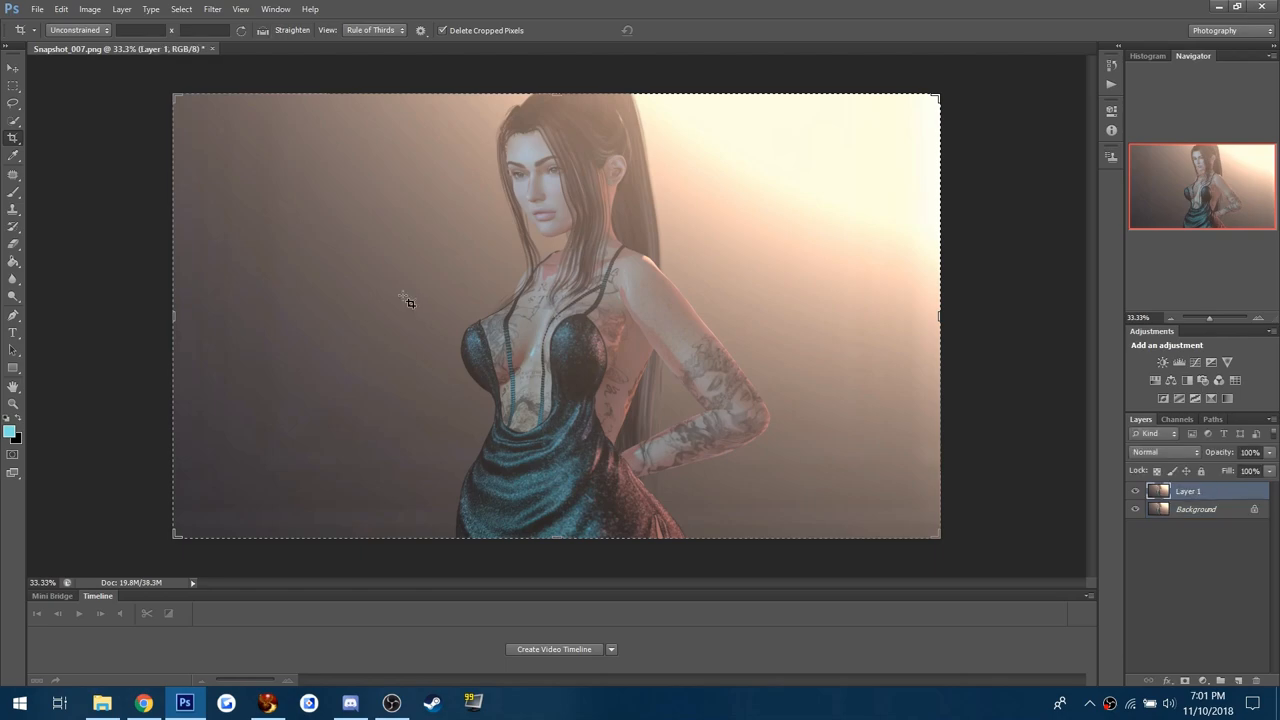
{"action": "mouse_move", "coordinate": [845, 300]}
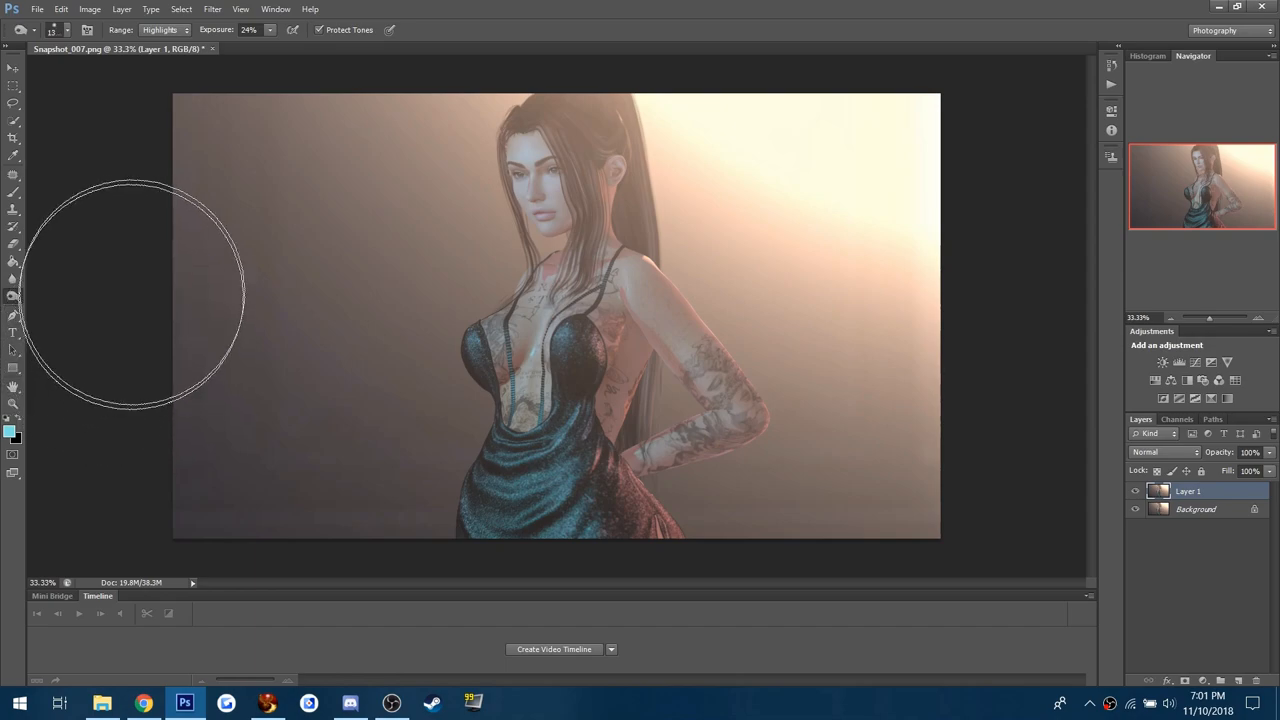
{"action": "mouse_move", "coordinate": [245, 450]}
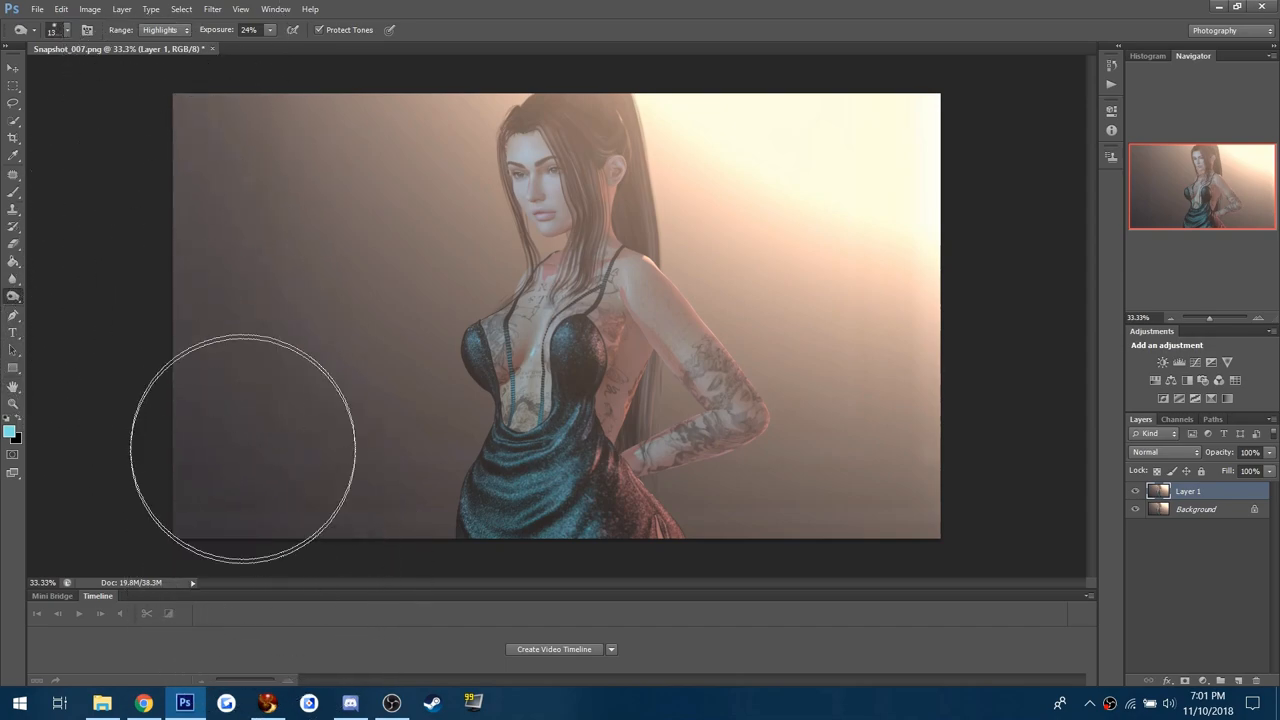
- Burn darker shadows around the avatar's face, switching Range from Midtones to Shadows
{"action": "left_click", "coordinate": [160, 29]}
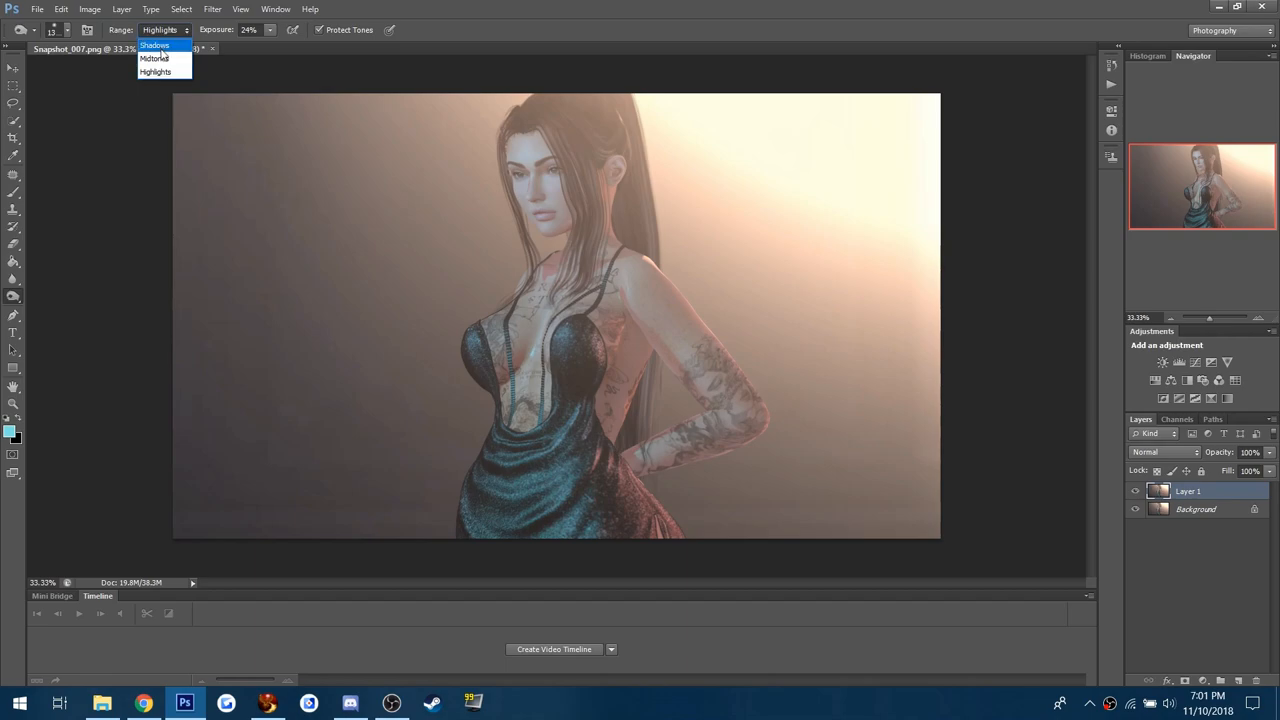
{"action": "left_click", "coordinate": [154, 58]}
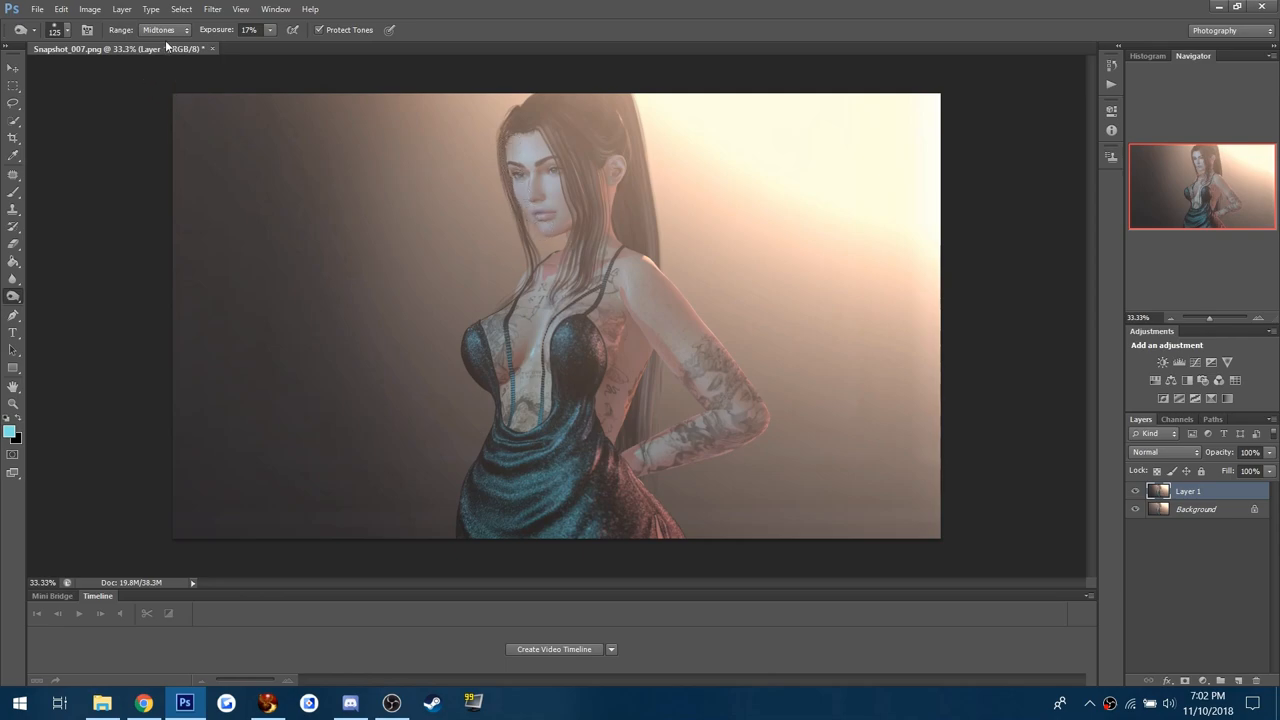
{"action": "left_click", "coordinate": [159, 30]}
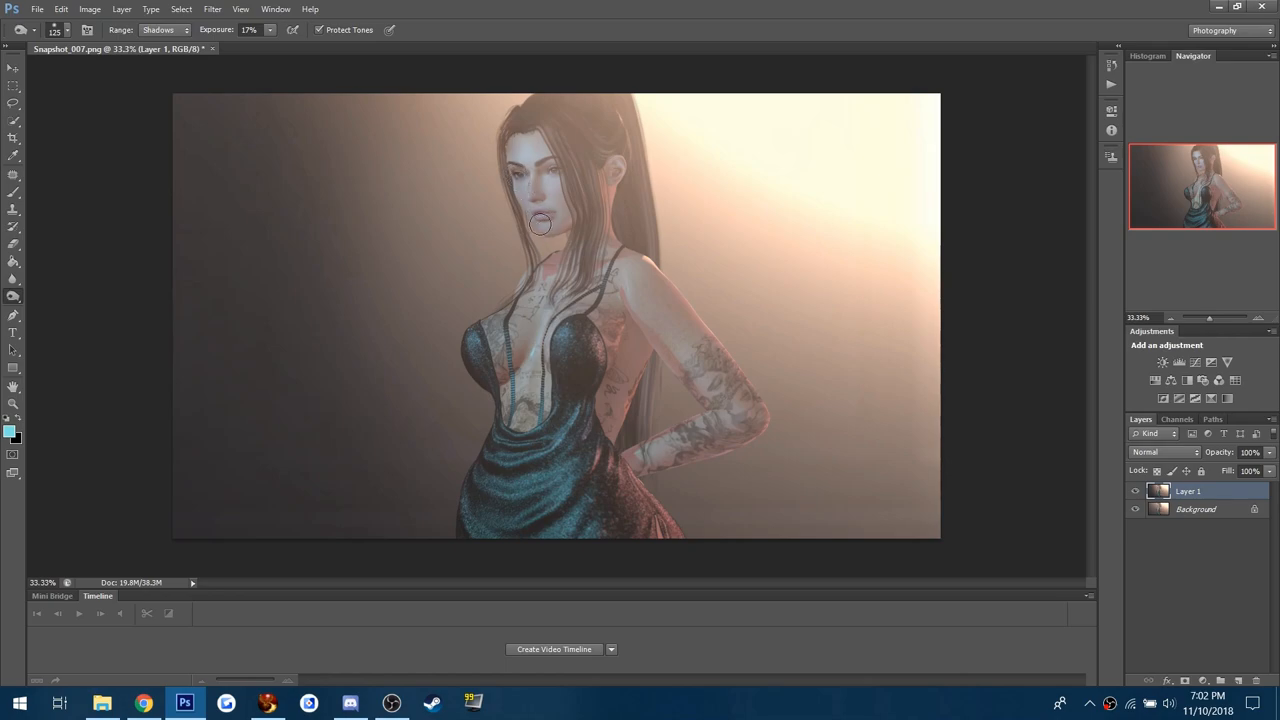
{"action": "left_click_drag", "start_coordinate": [540, 224], "coordinate": [543, 138]}
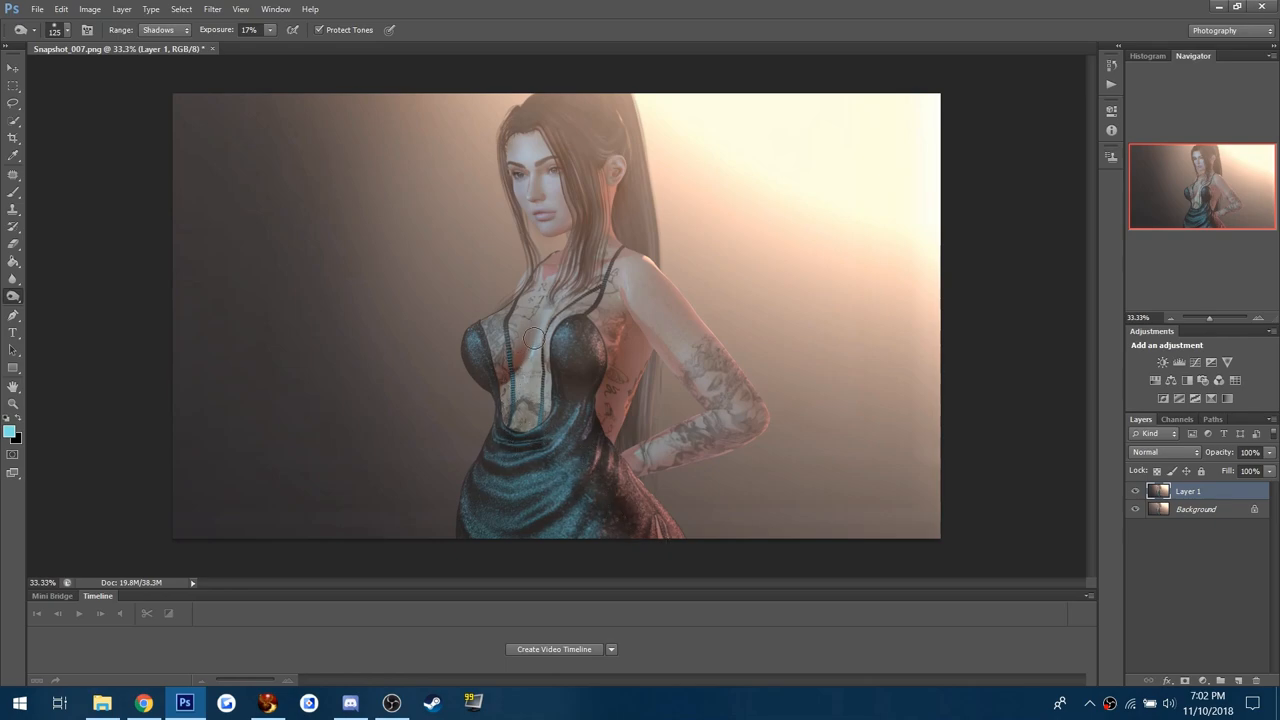
- Burn the arm's midtones, then deepen the chest shadows with Range set to Shadows
{"action": "left_click", "coordinate": [61, 9]}
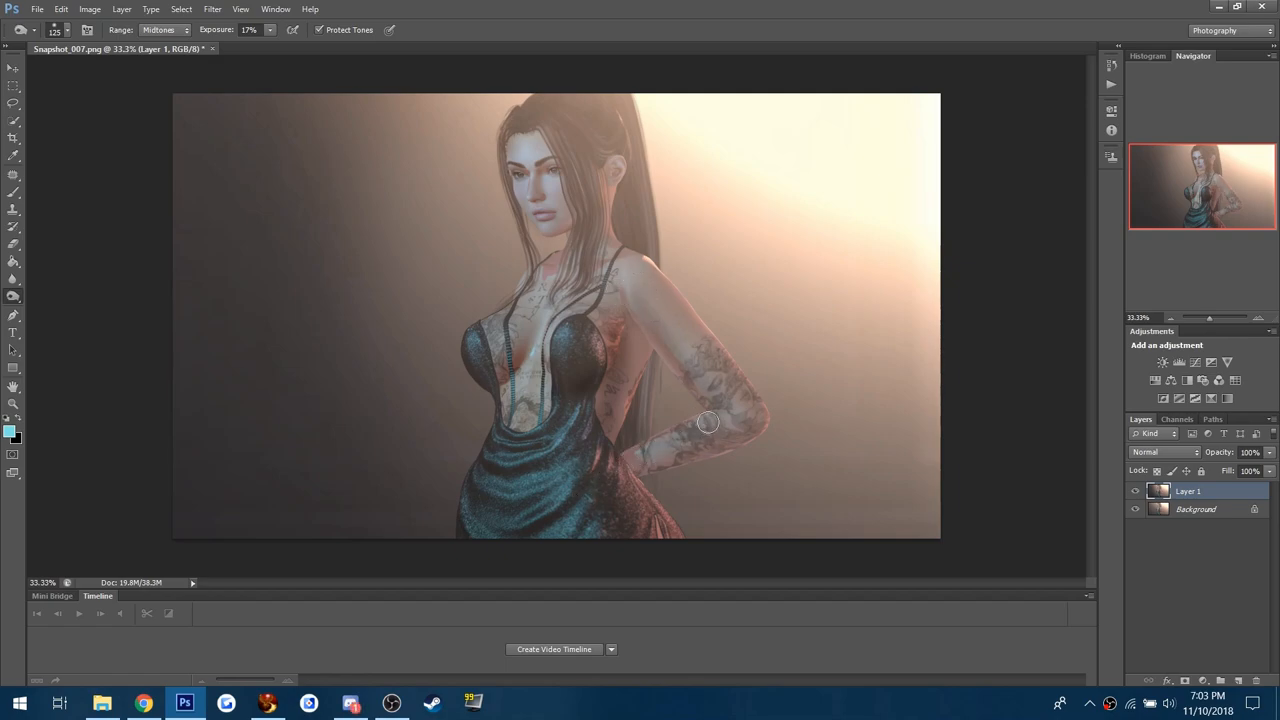
{"action": "mouse_move", "coordinate": [603, 233]}
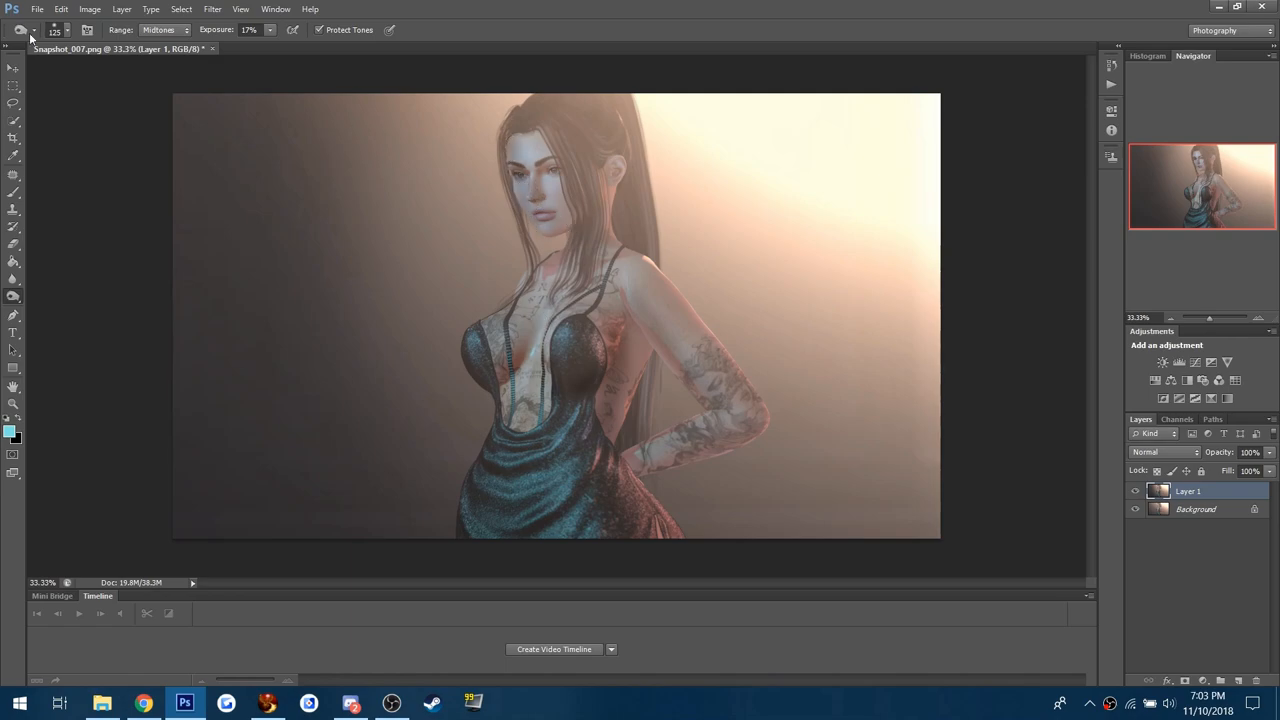
{"action": "left_click", "coordinate": [165, 29]}
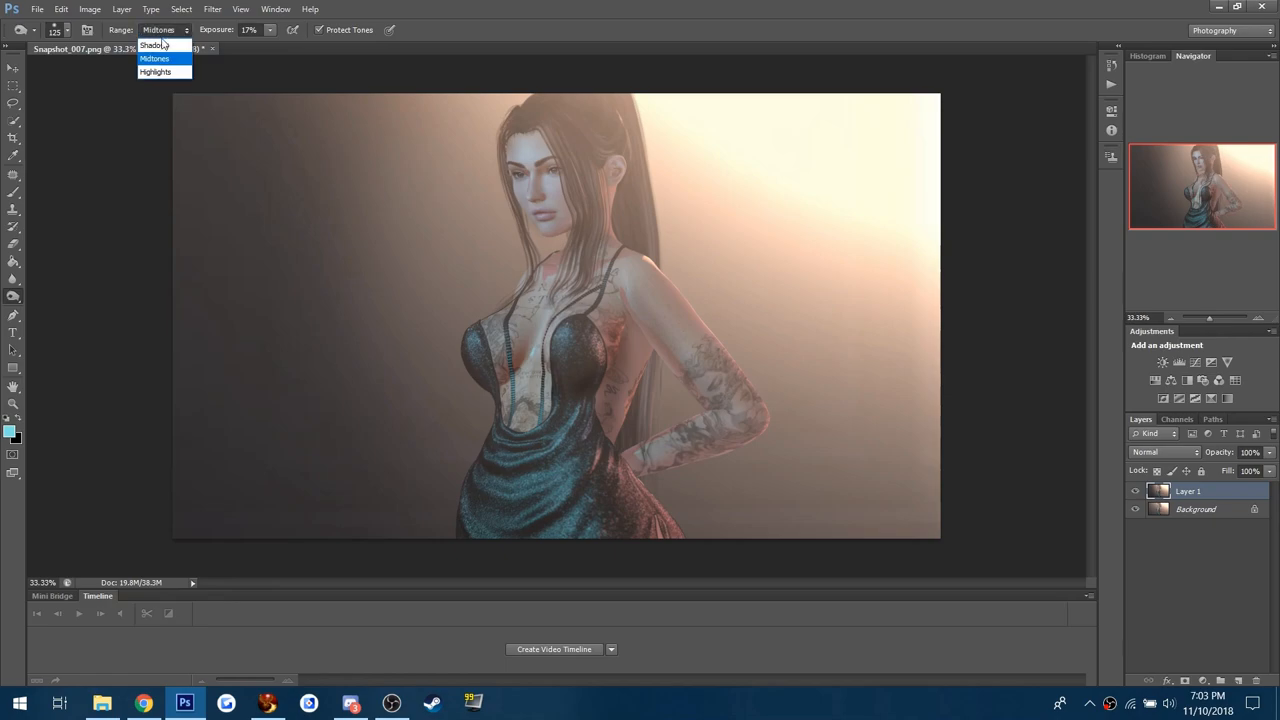
{"action": "left_click", "coordinate": [152, 46]}
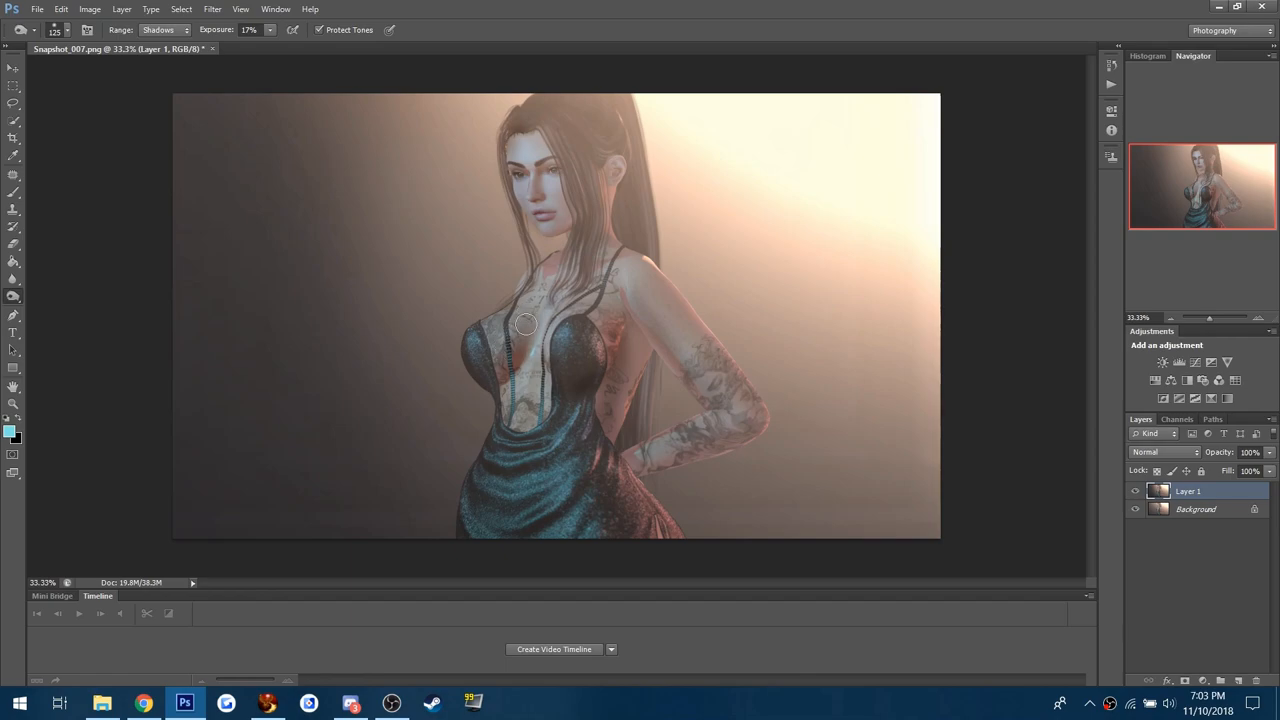
{"action": "left_click_drag", "start_coordinate": [525, 324], "coordinate": [495, 523]}
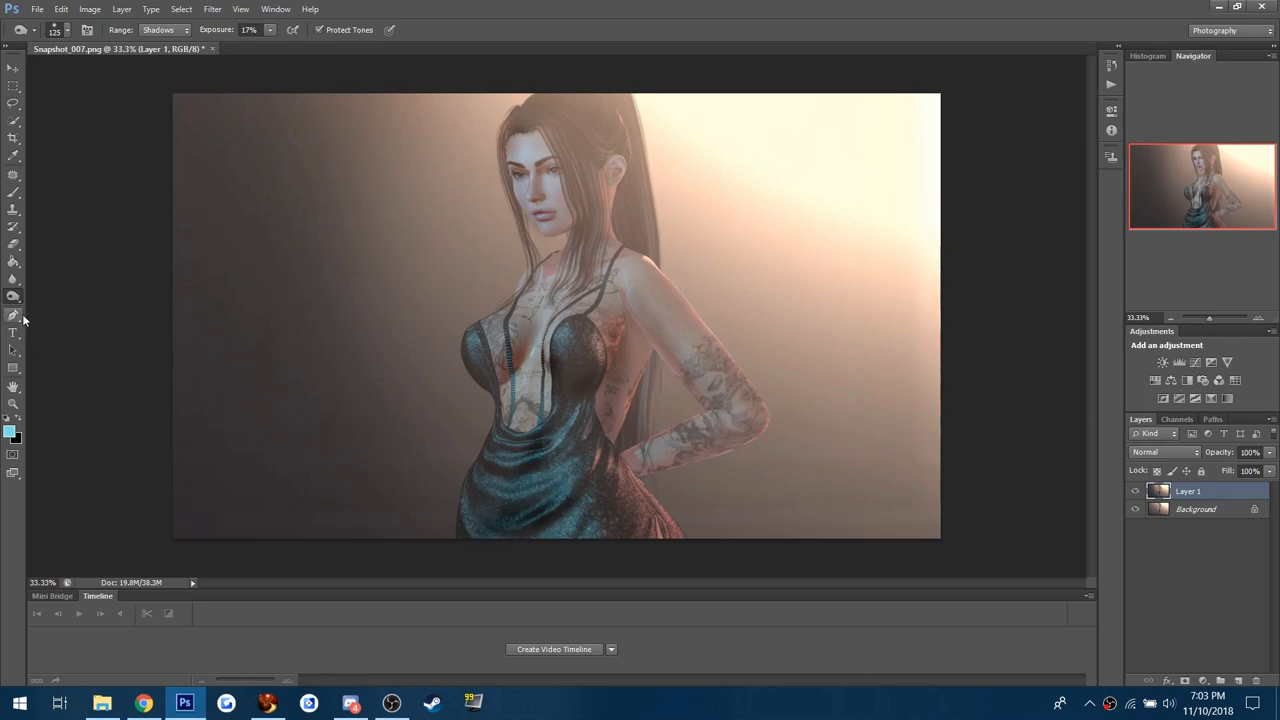
{"action": "mouse_move", "coordinate": [79, 299]}
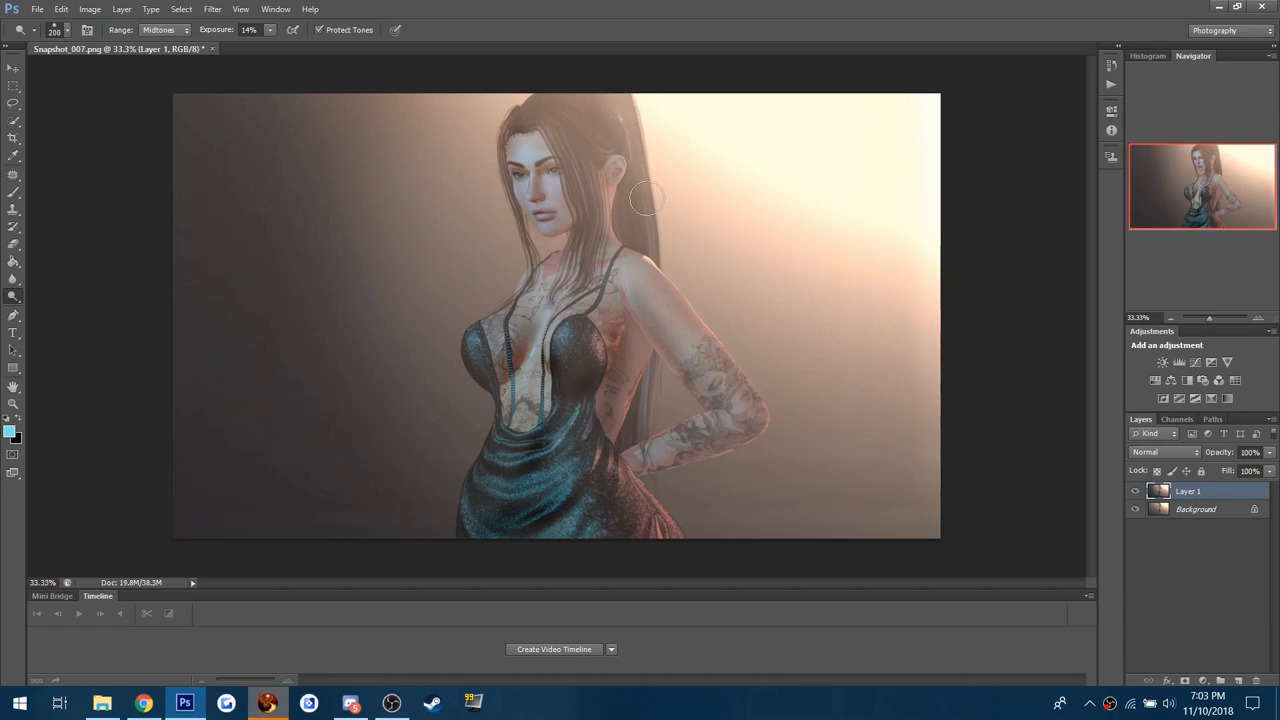
{"action": "mouse_move", "coordinate": [637, 108]}
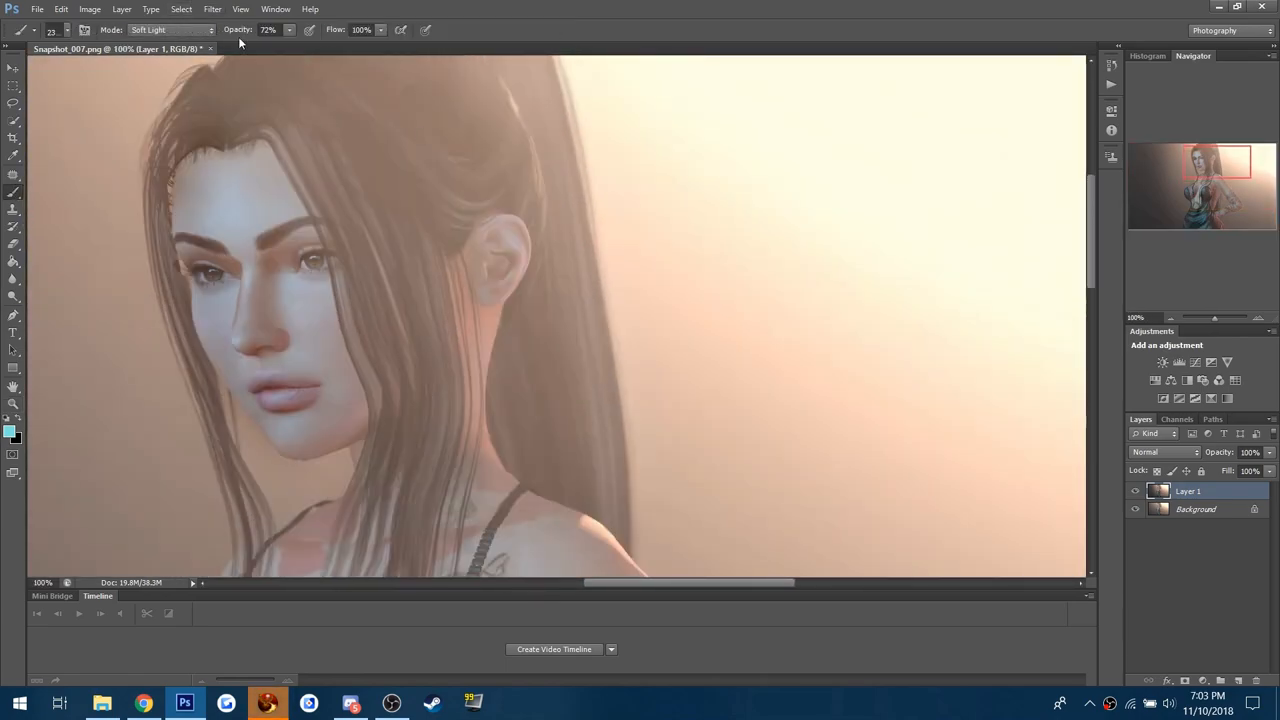
- Pick an orange paint colour and a soft round brush
{"action": "left_click", "coordinate": [11, 423]}
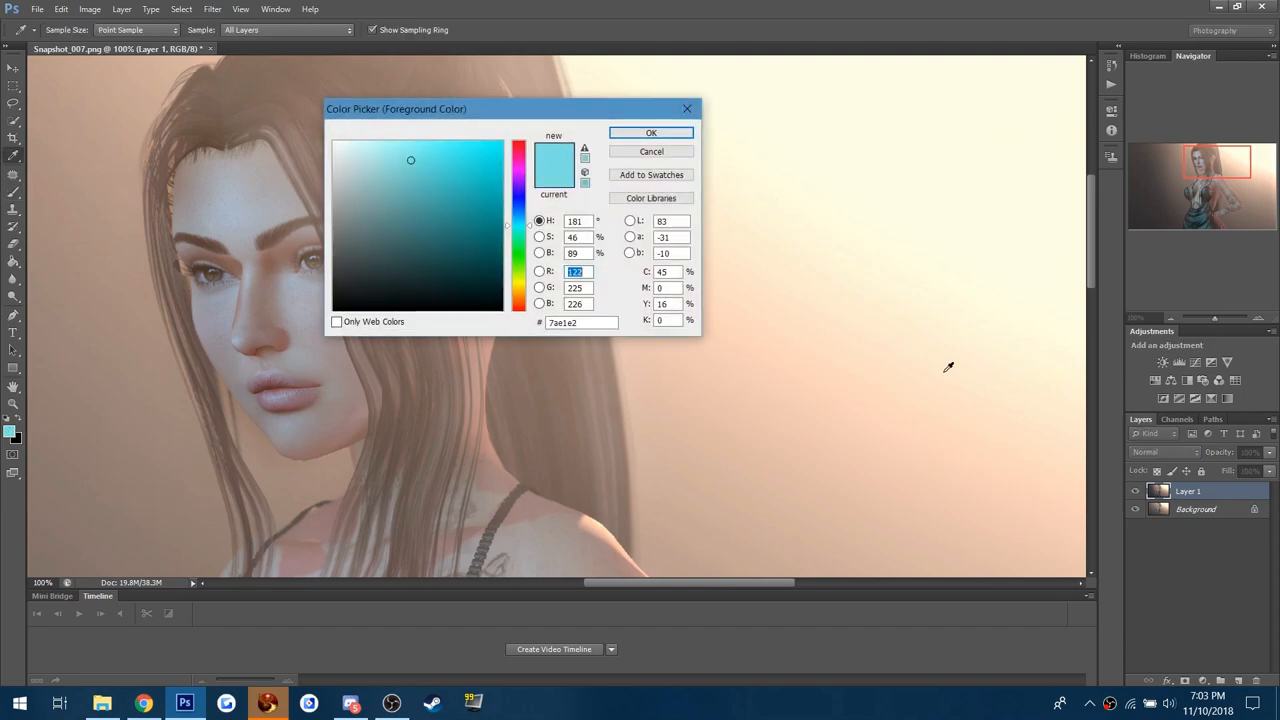
{"action": "left_click", "coordinate": [651, 132]}
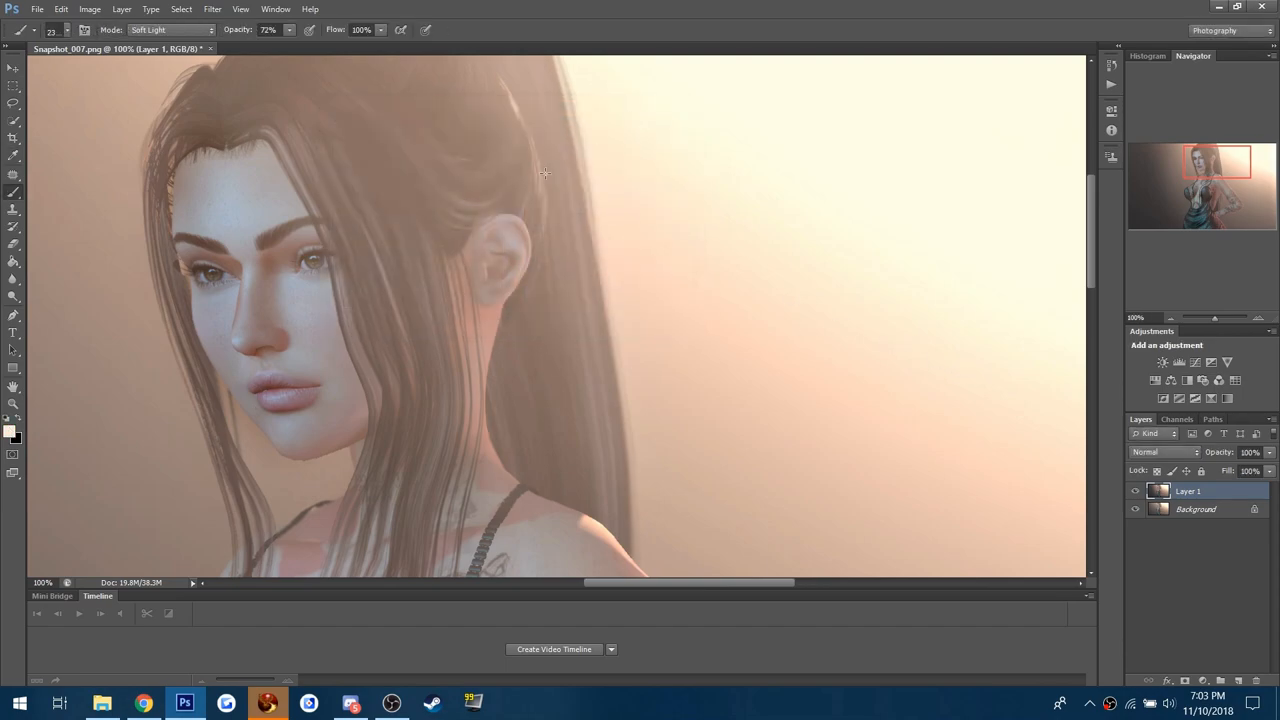
{"action": "left_click", "coordinate": [10, 432]}
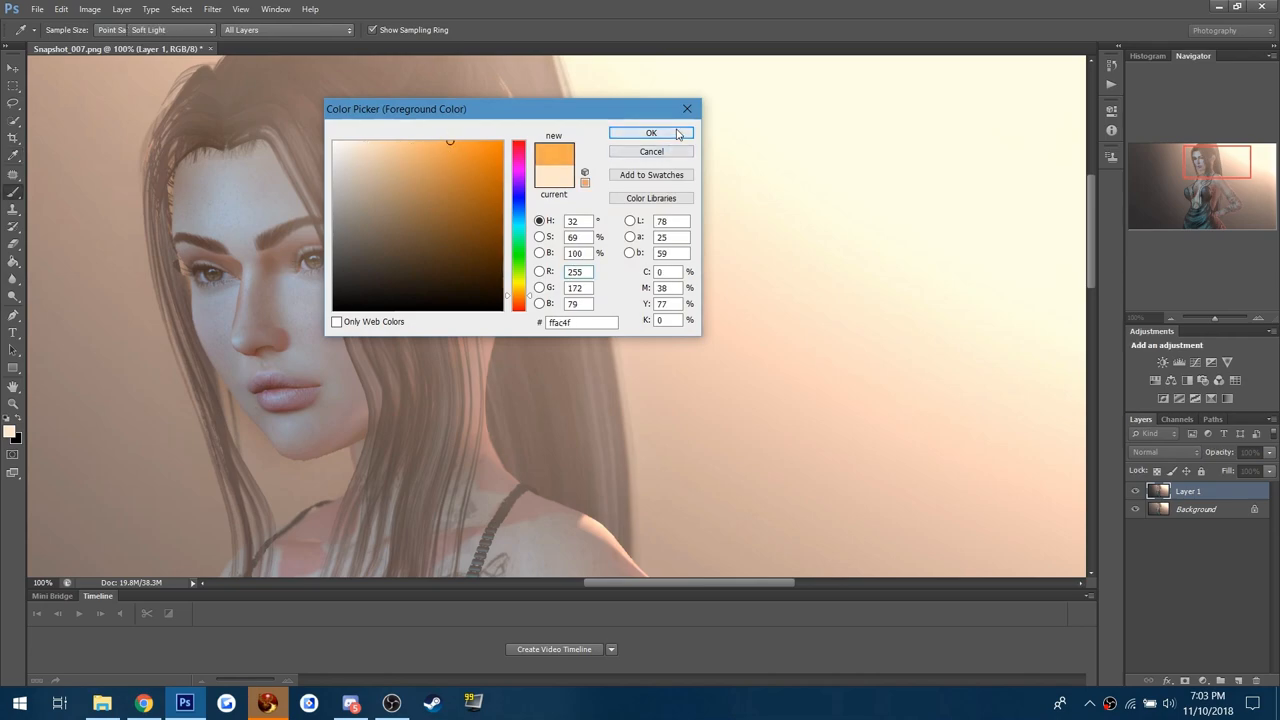
{"action": "left_click", "coordinate": [651, 133]}
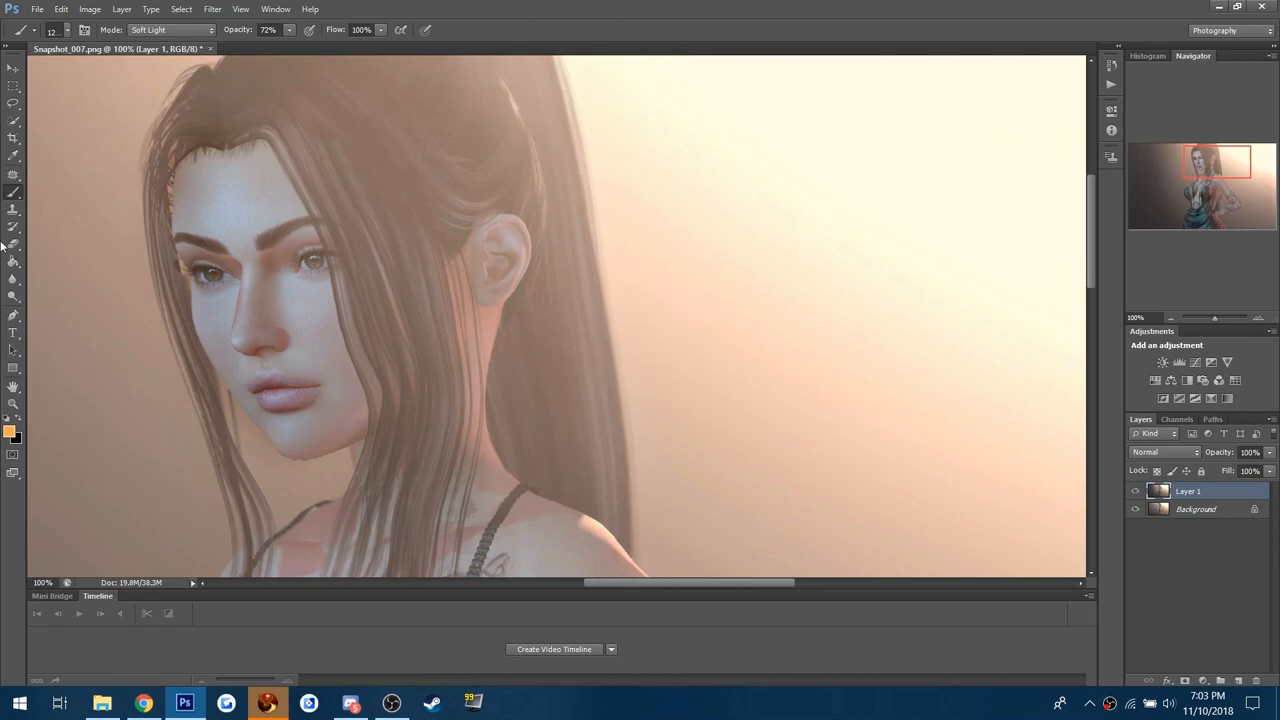
{"action": "left_click", "coordinate": [52, 29]}
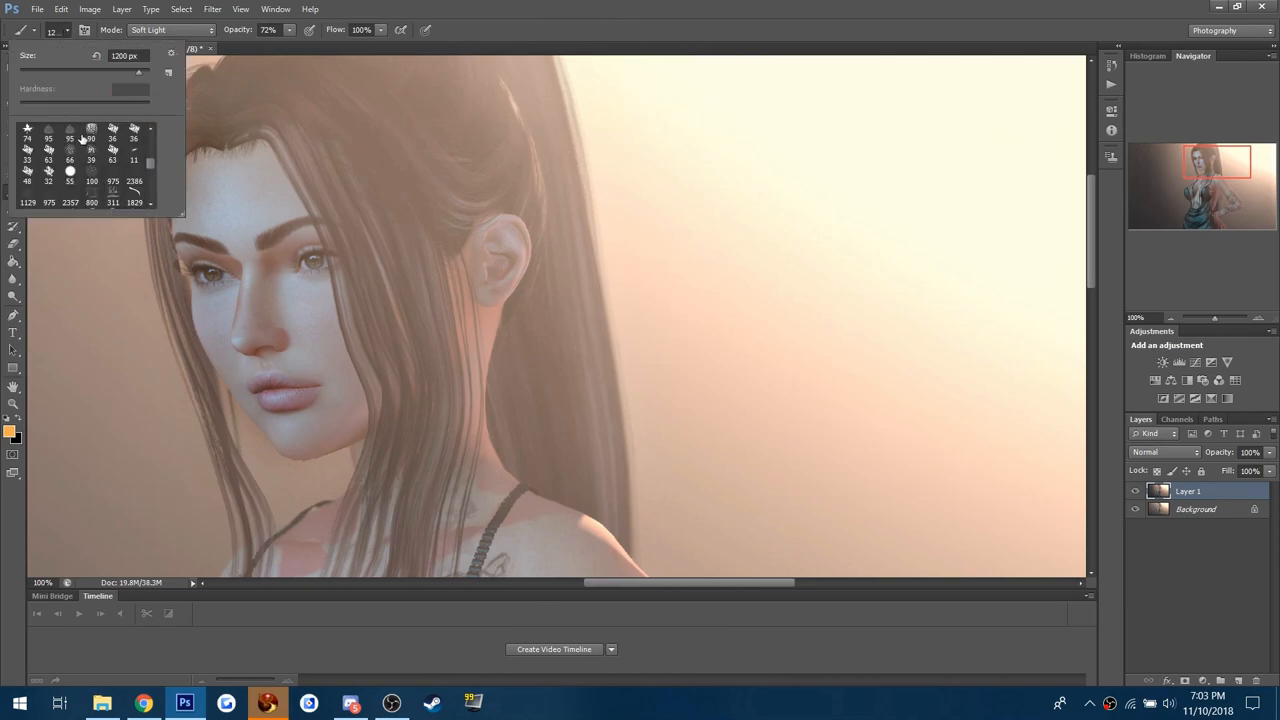
{"action": "left_click", "coordinate": [615, 77]}
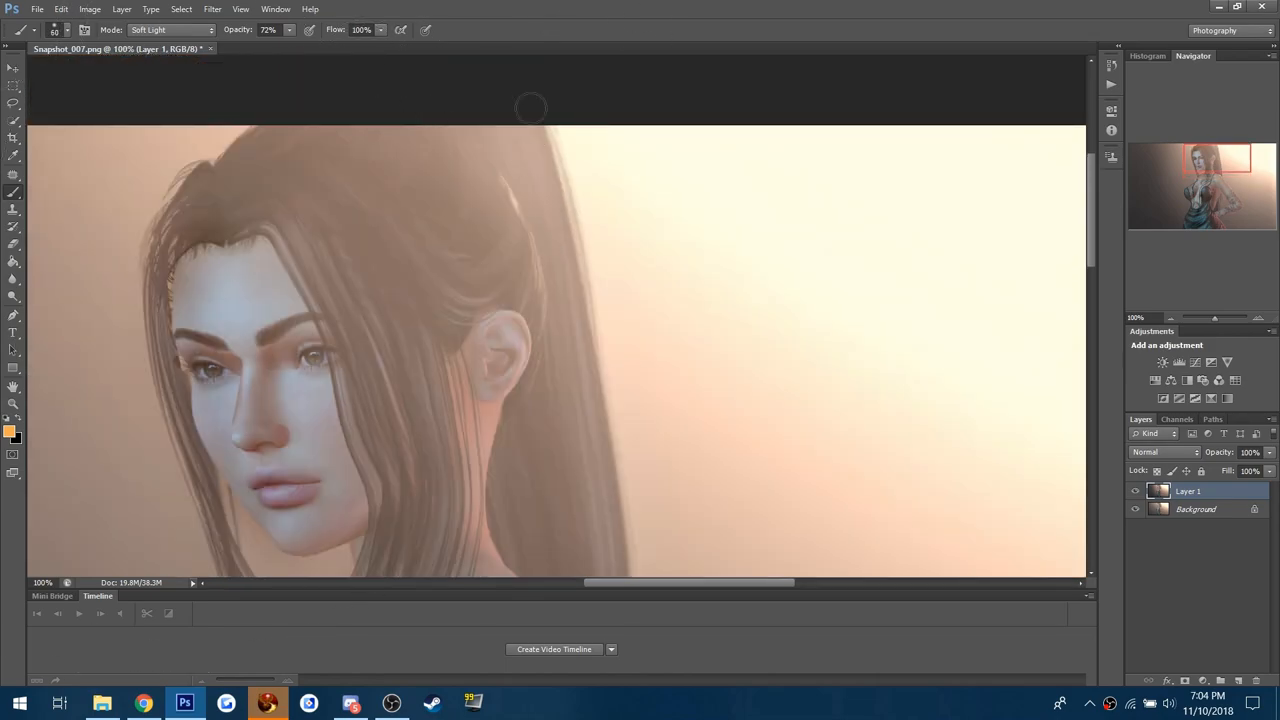
- Change the paint colour to a pale muted beige (d5c6b6)
{"action": "left_click", "coordinate": [61, 9]}
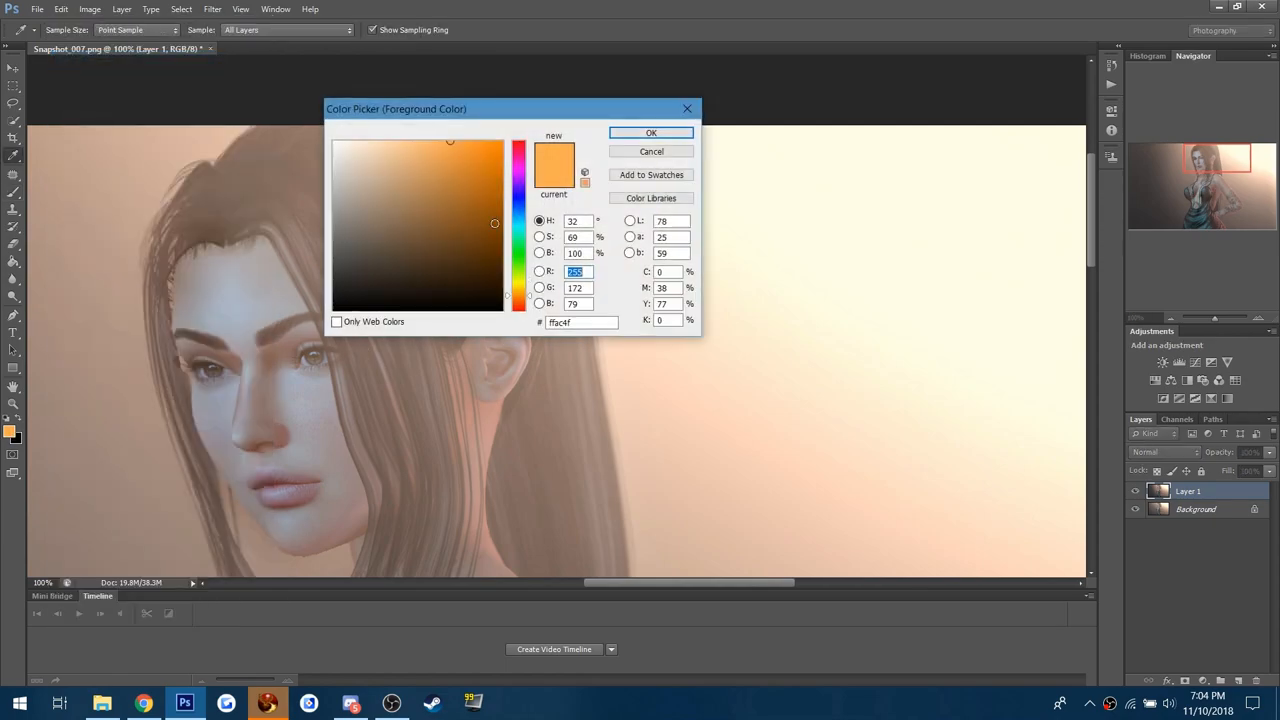
{"action": "left_click", "coordinate": [469, 161]}
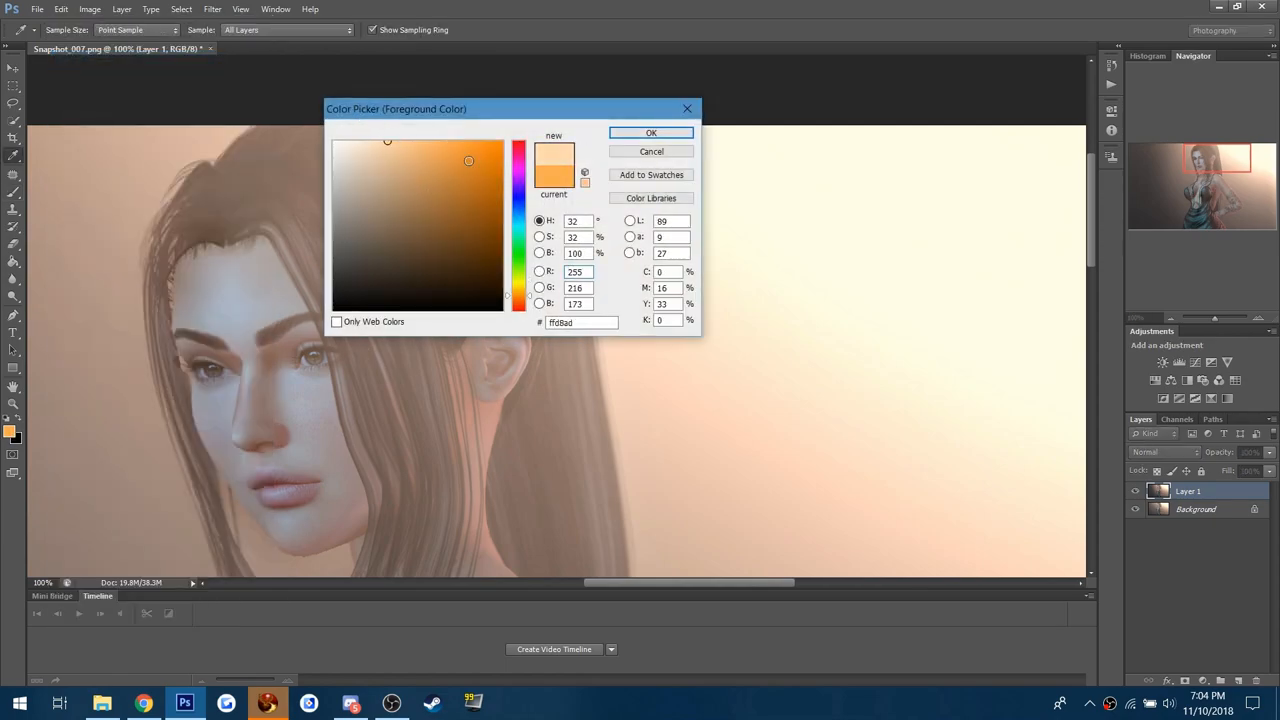
{"action": "left_click", "coordinate": [357, 168]}
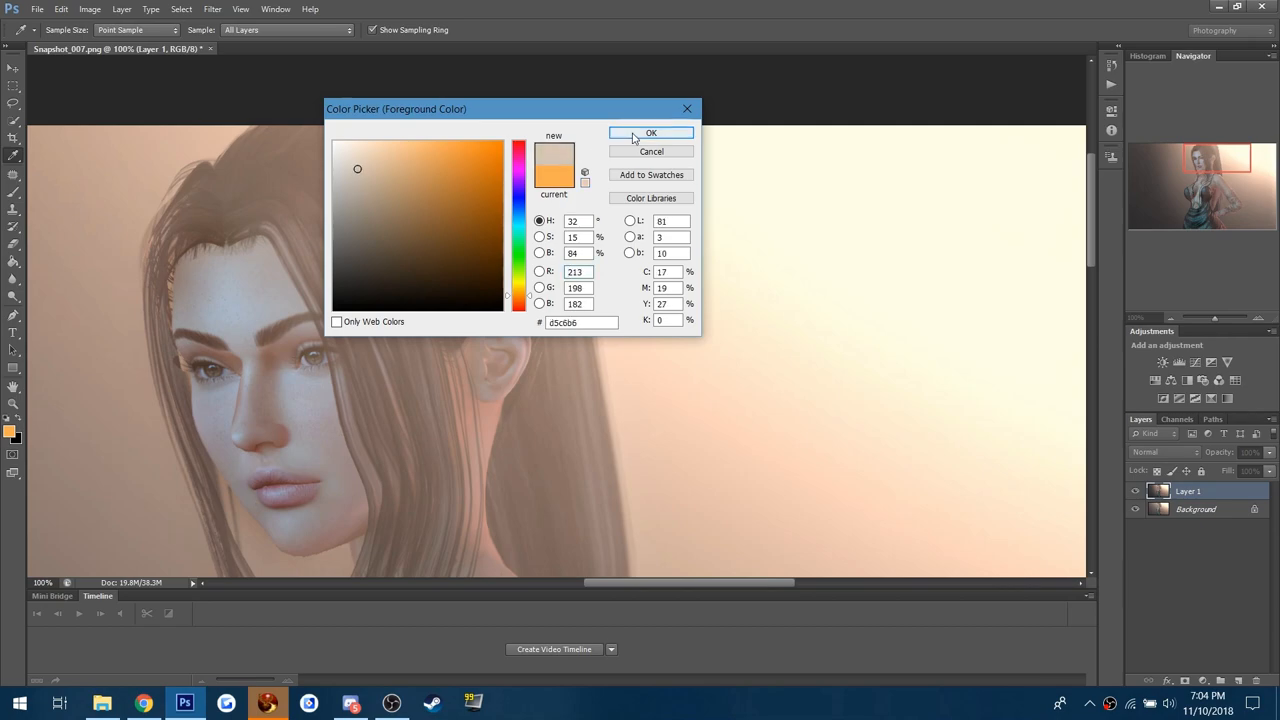
{"action": "left_click", "coordinate": [651, 133]}
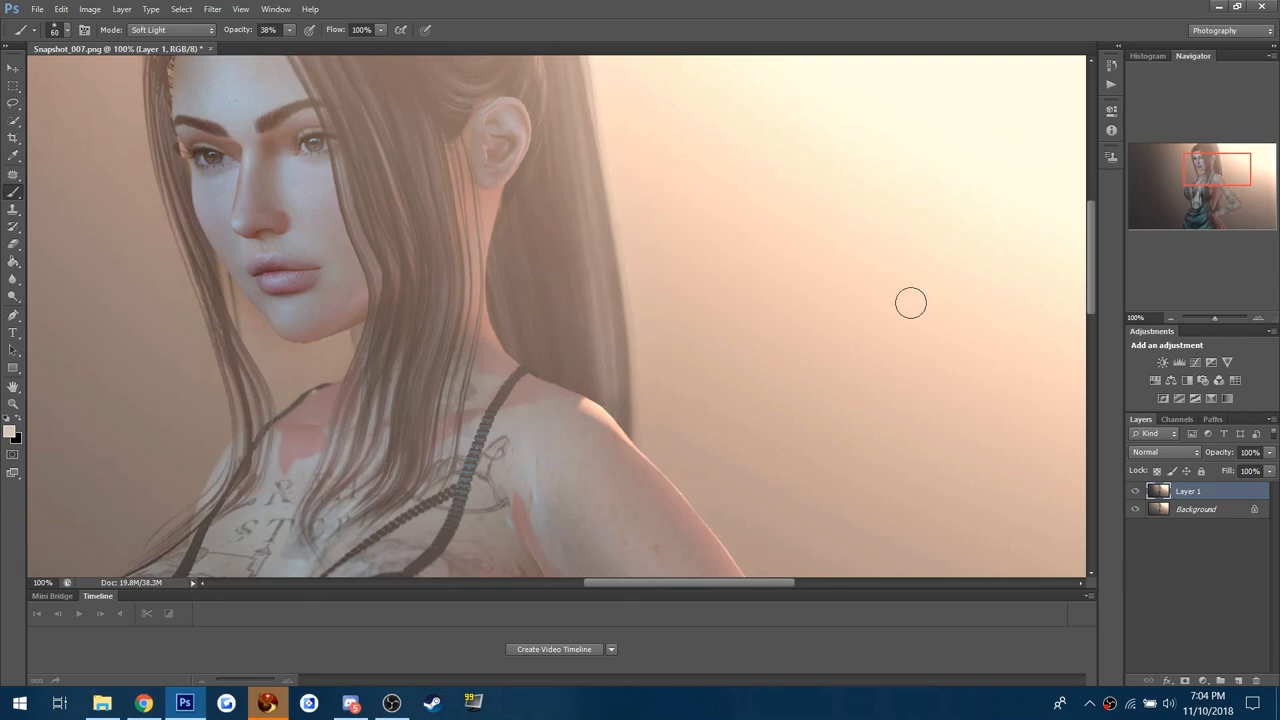
- Select the arm and torso area and keep the brush in Soft Light mode
{"action": "scroll", "scroll_direction": "down", "scroll_amount": 3}
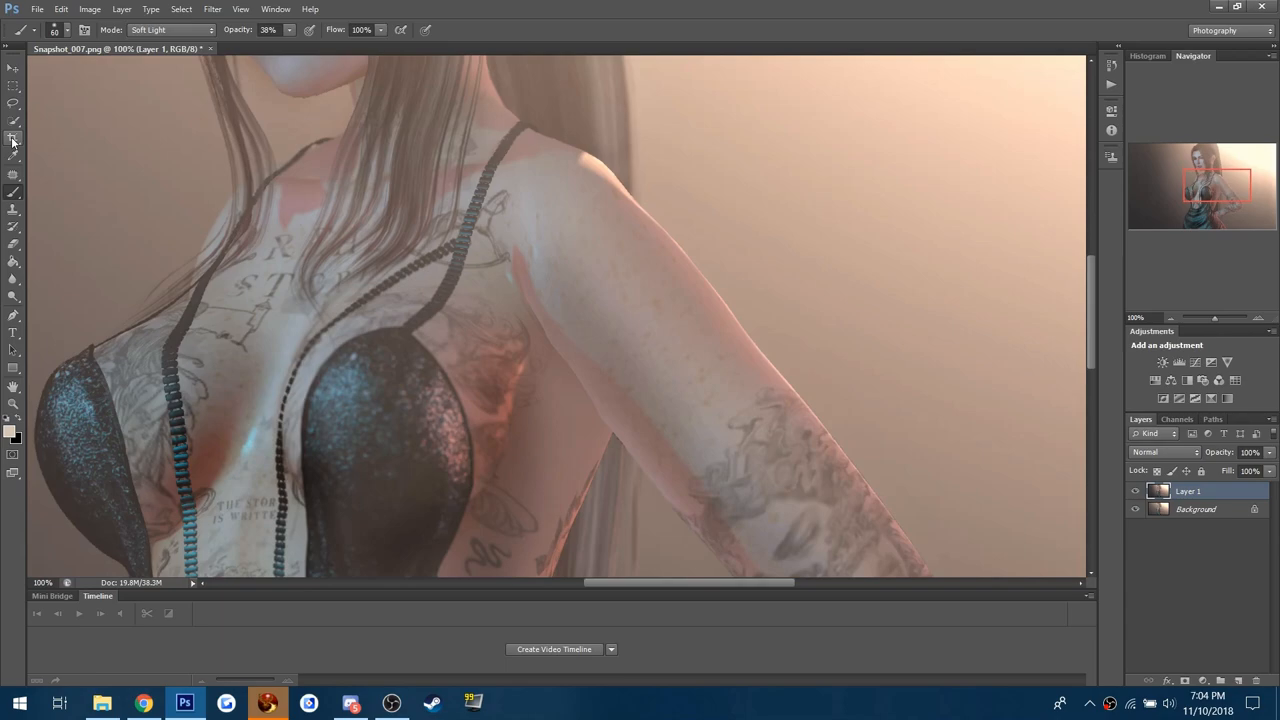
{"action": "left_click", "coordinate": [13, 138]}
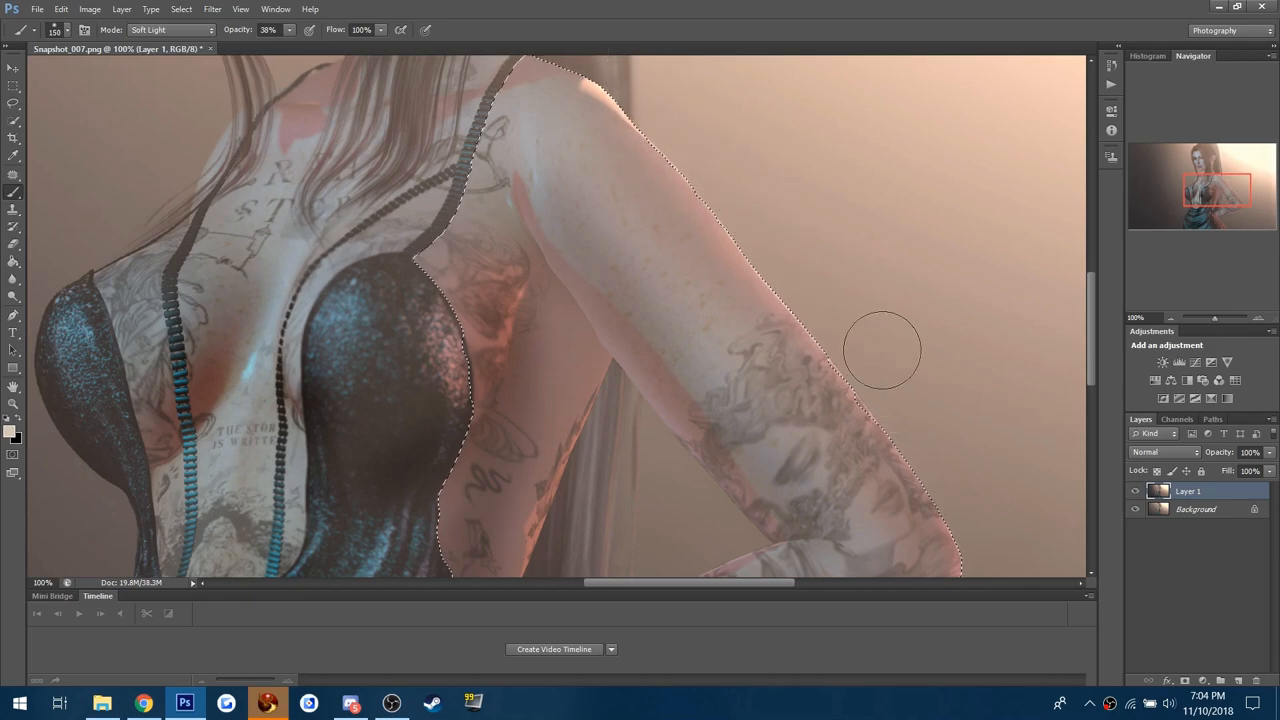
{"action": "left_click", "coordinate": [170, 30]}
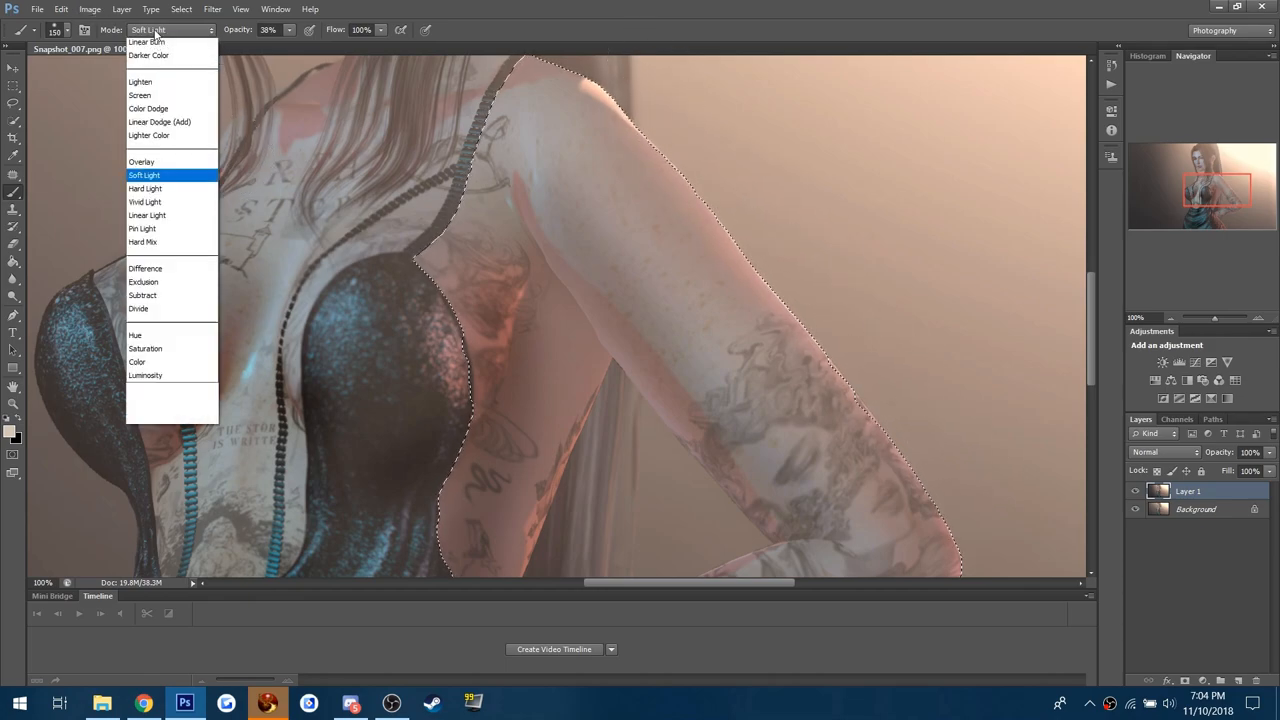
{"action": "left_click", "coordinate": [148, 108]}
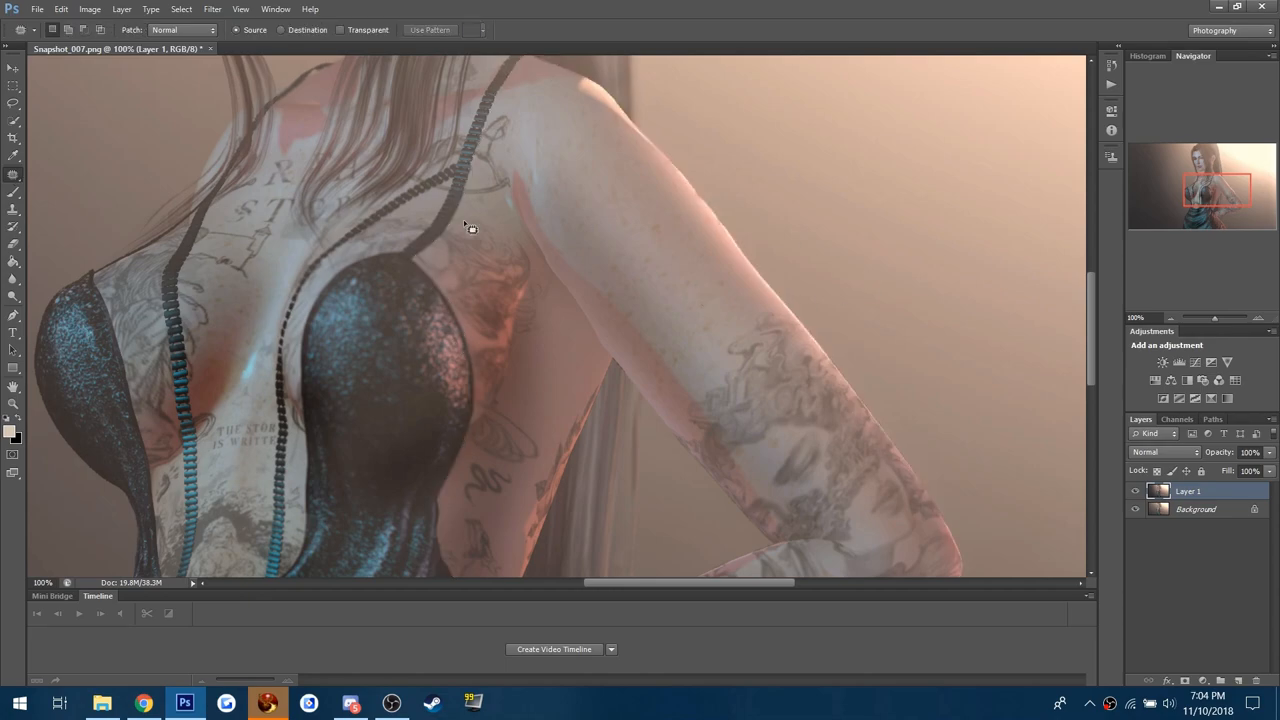
- Blur the hairline and hair edges at the left forehead, ear and neck at 100% strength
{"action": "left_click", "coordinate": [14, 280]}
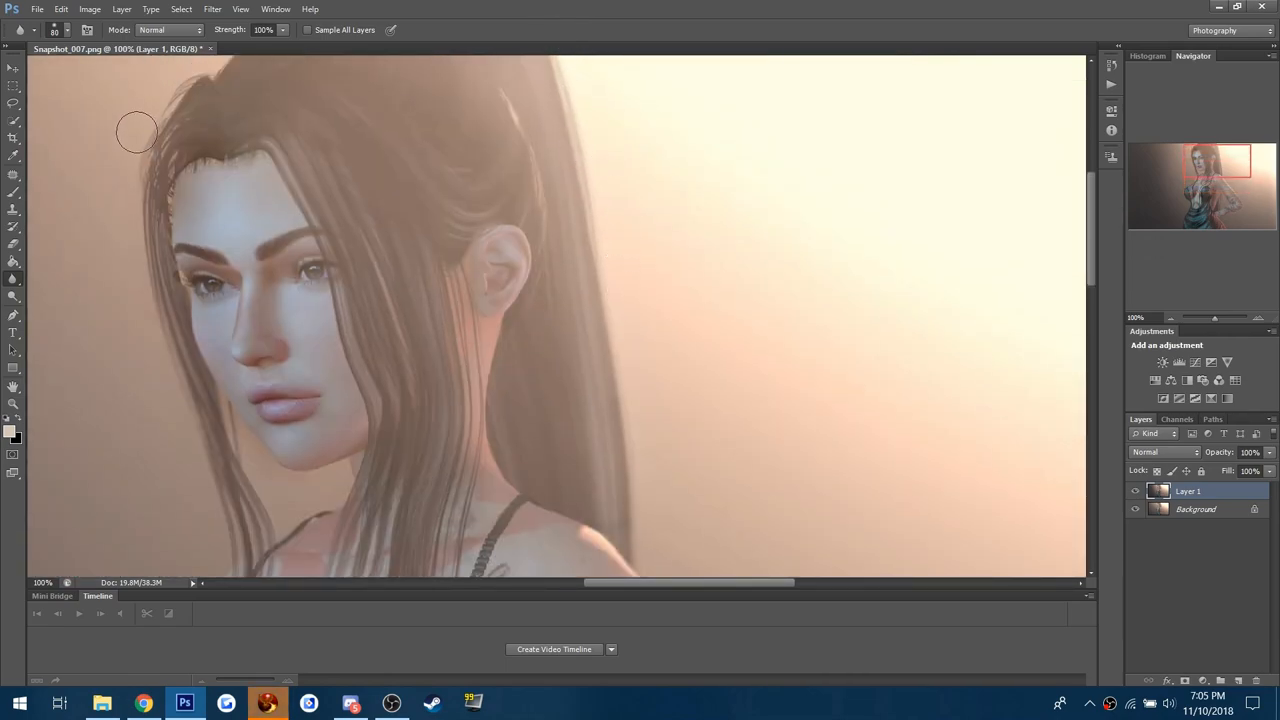
{"action": "left_click_drag", "start_coordinate": [137, 132], "coordinate": [153, 247]}
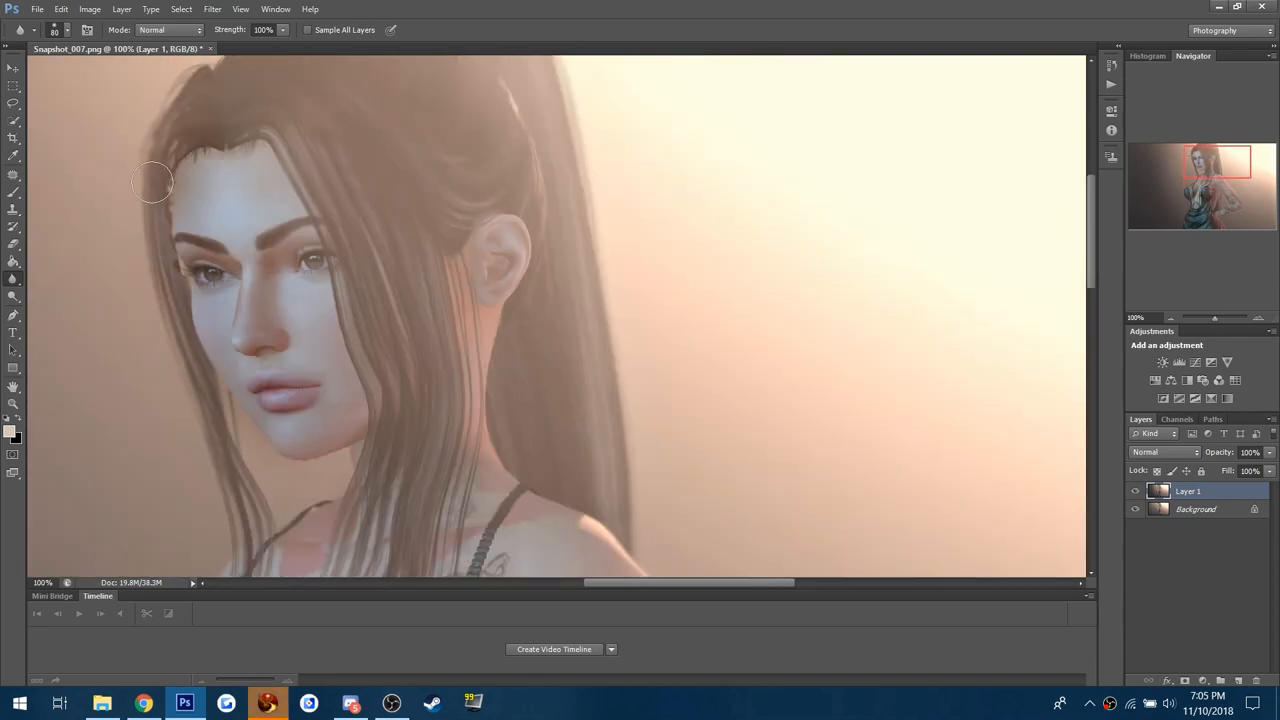
{"action": "mouse_move", "coordinate": [197, 157]}
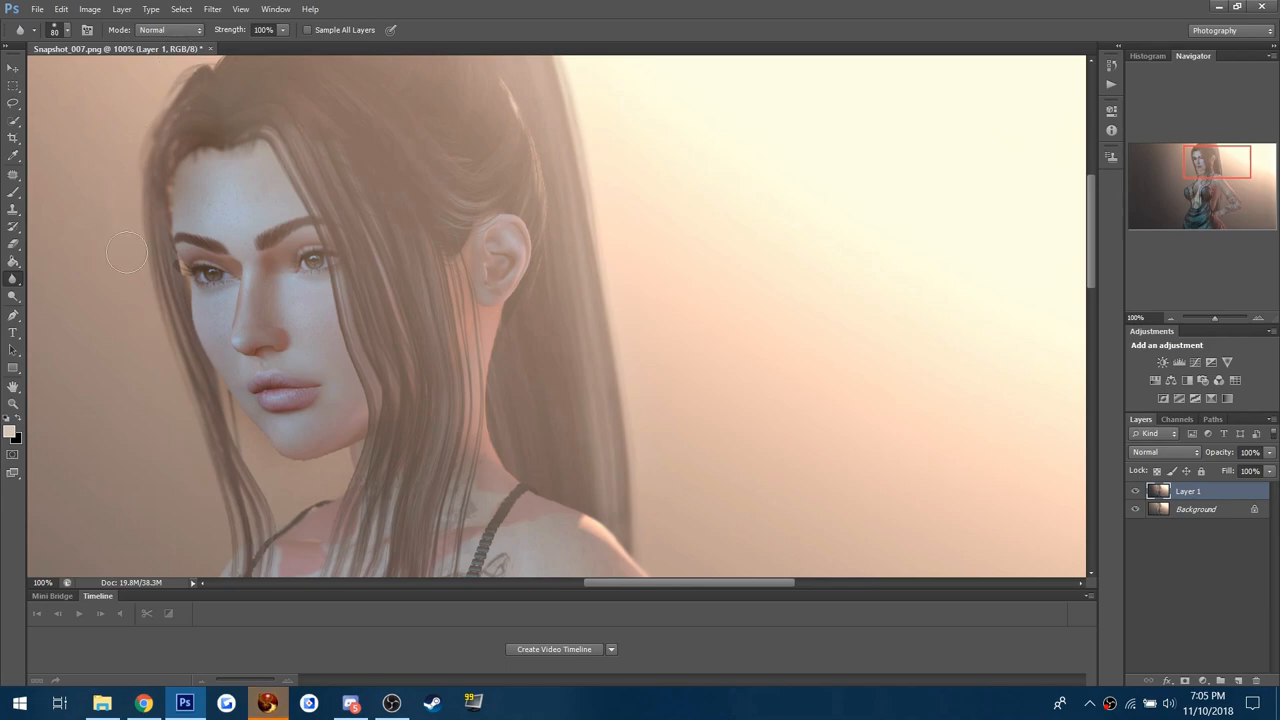
{"action": "scroll", "scroll_direction": "down", "scroll_amount": 3}
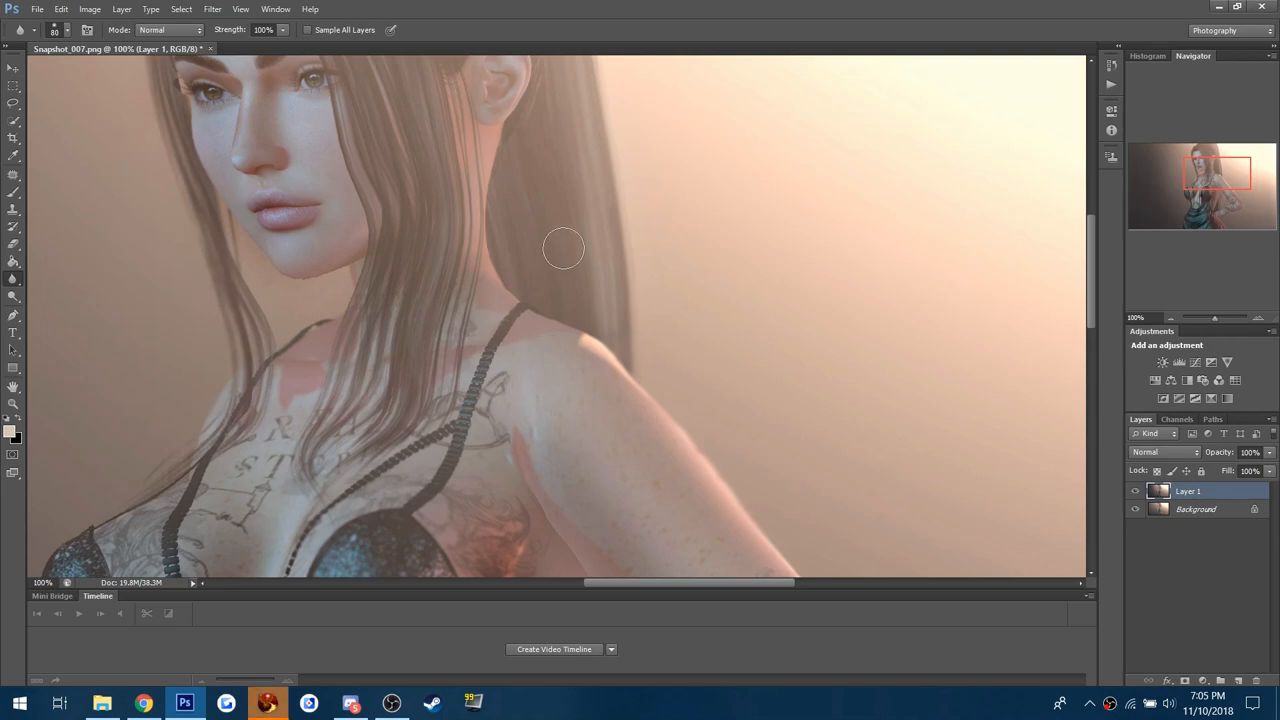
{"action": "mouse_move", "coordinate": [523, 191]}
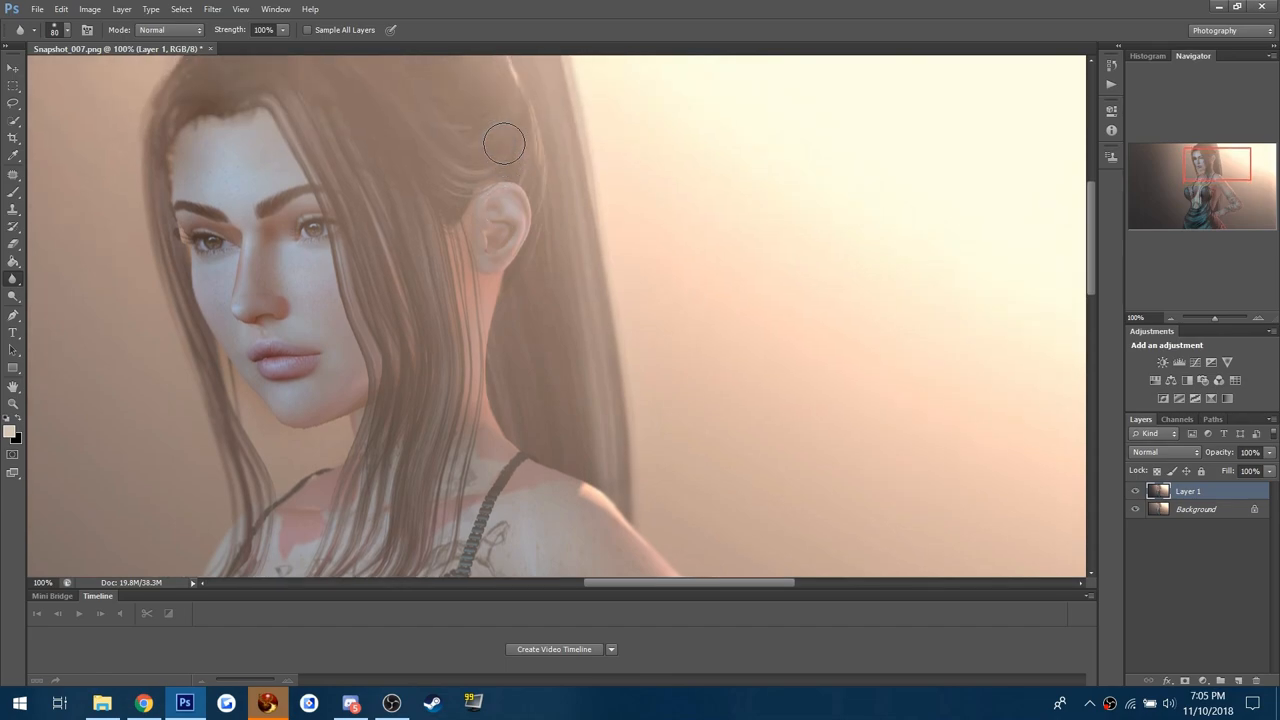
{"action": "mouse_move", "coordinate": [511, 78]}
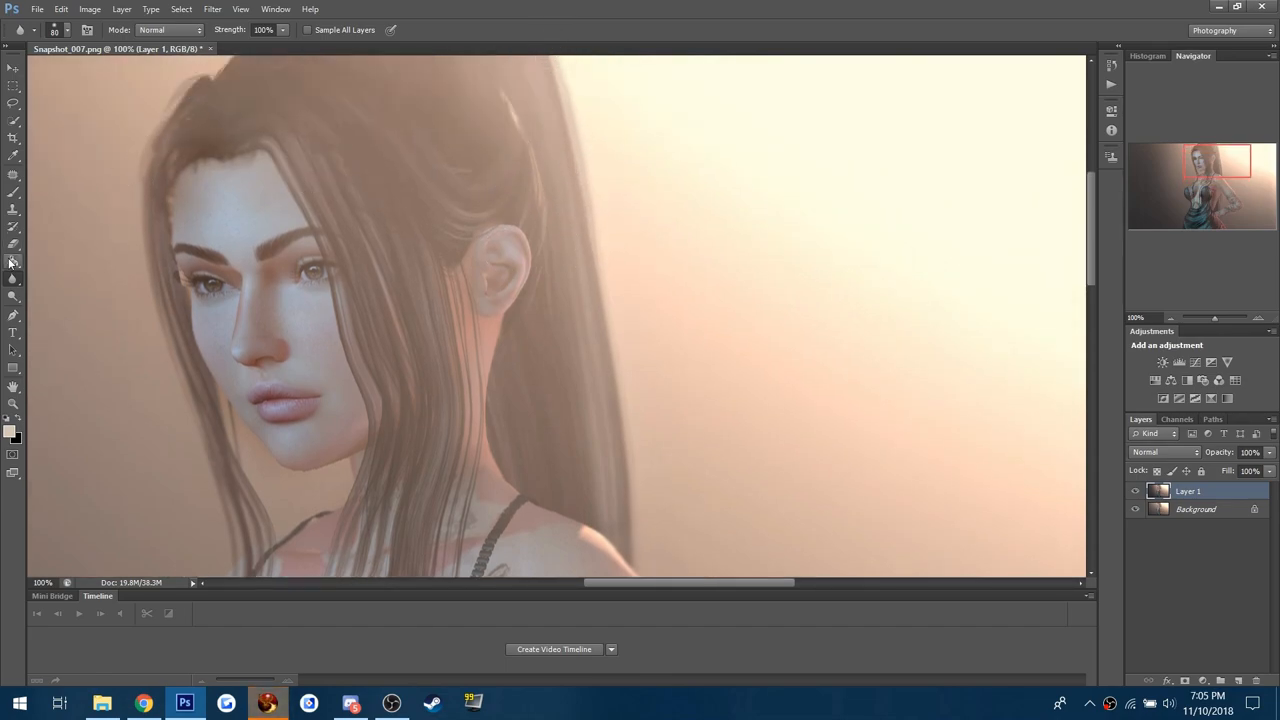
{"action": "left_click", "coordinate": [14, 262]}
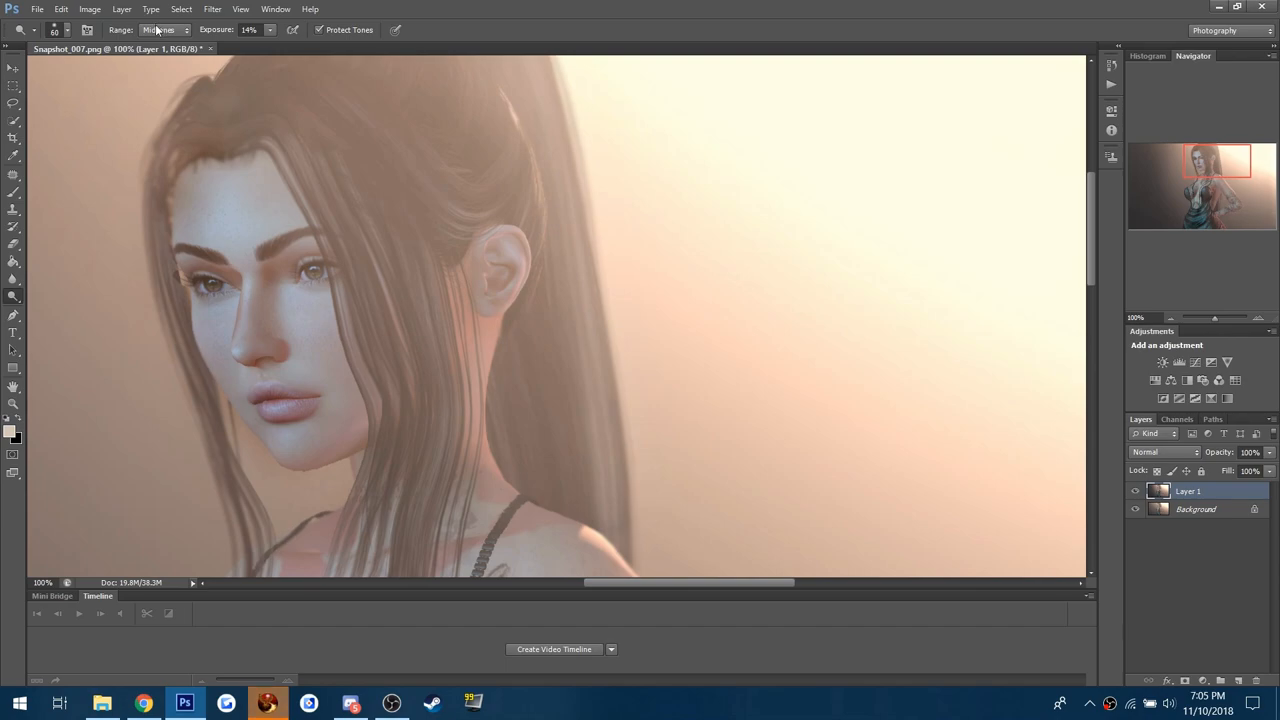
- Set the Dodge range to Shadows, then Midtones, at 14% exposure
{"action": "left_click", "coordinate": [163, 29]}
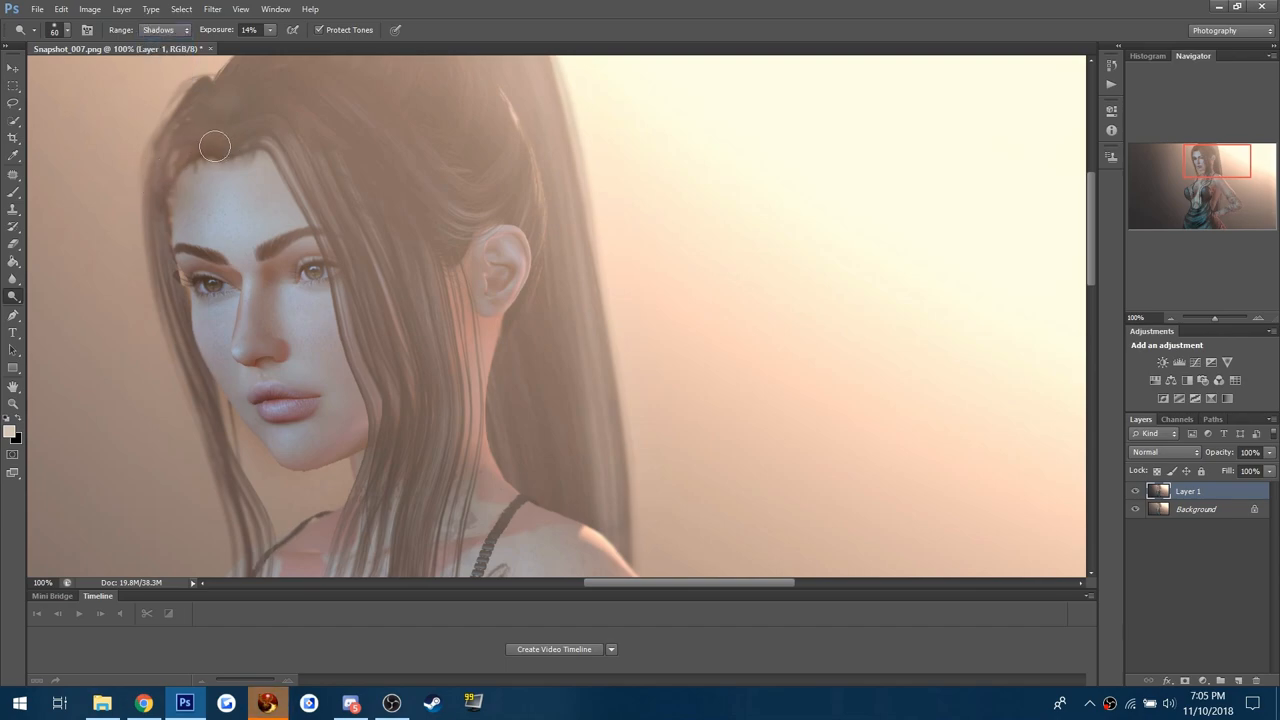
{"action": "mouse_move", "coordinate": [489, 83]}
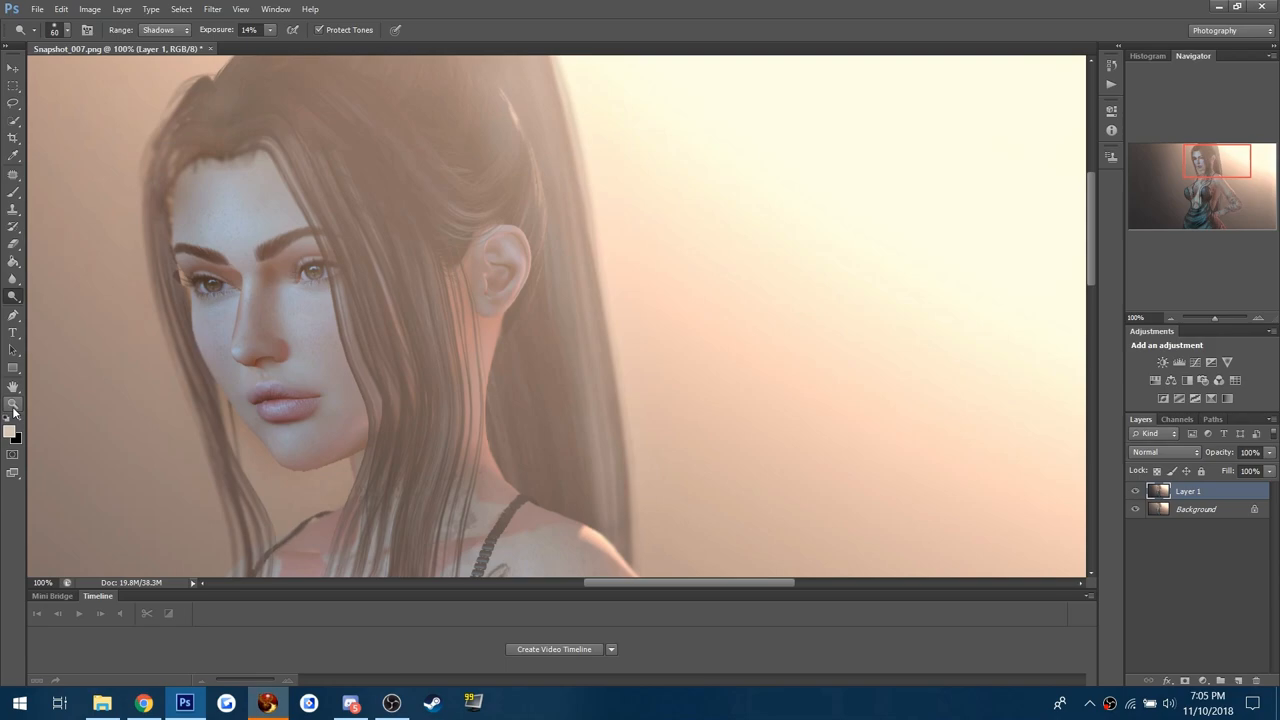
{"action": "left_click", "coordinate": [160, 29]}
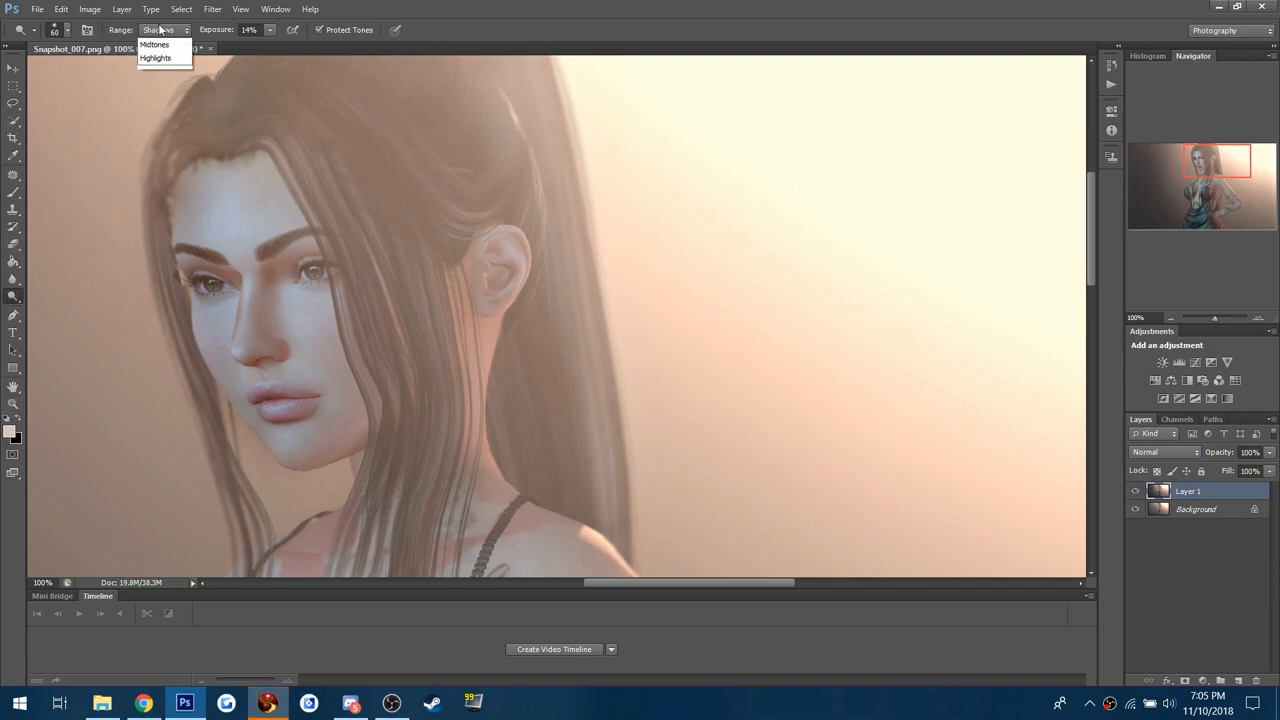
{"action": "left_click", "coordinate": [154, 45]}
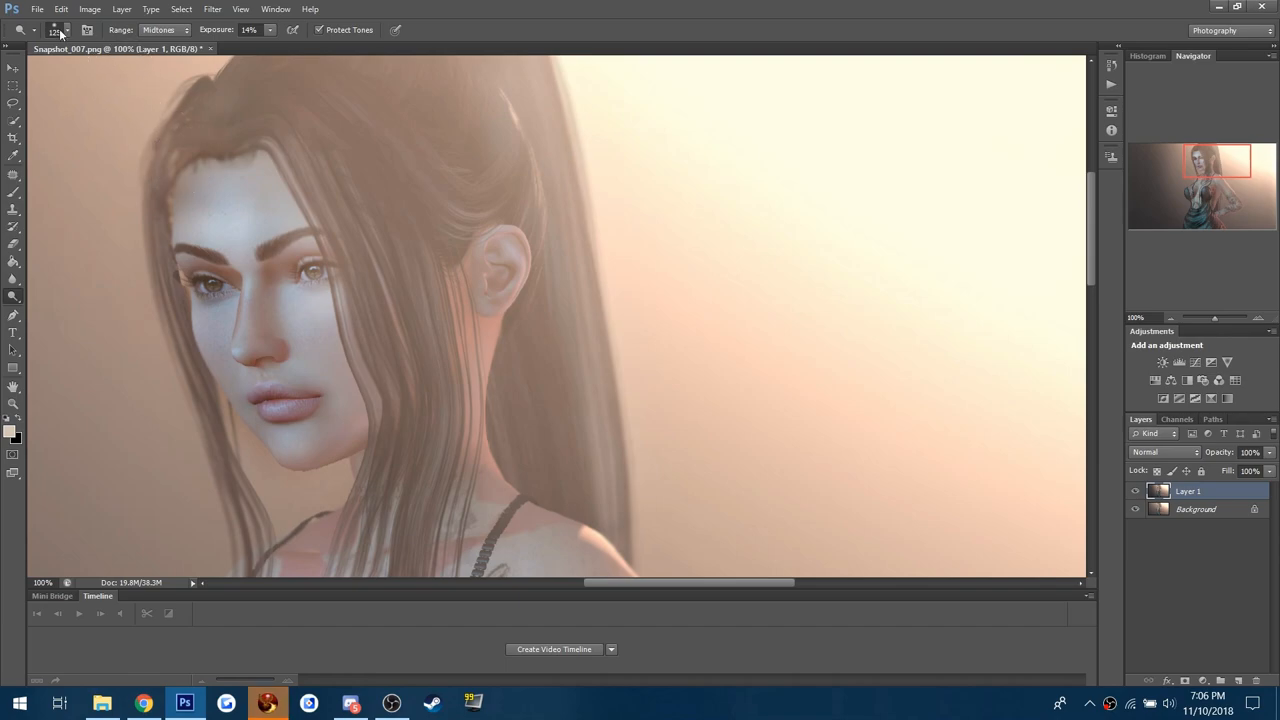
- Step backward once to undo the last dodge stroke, then zoom out to fit
{"action": "left_click", "coordinate": [61, 9]}
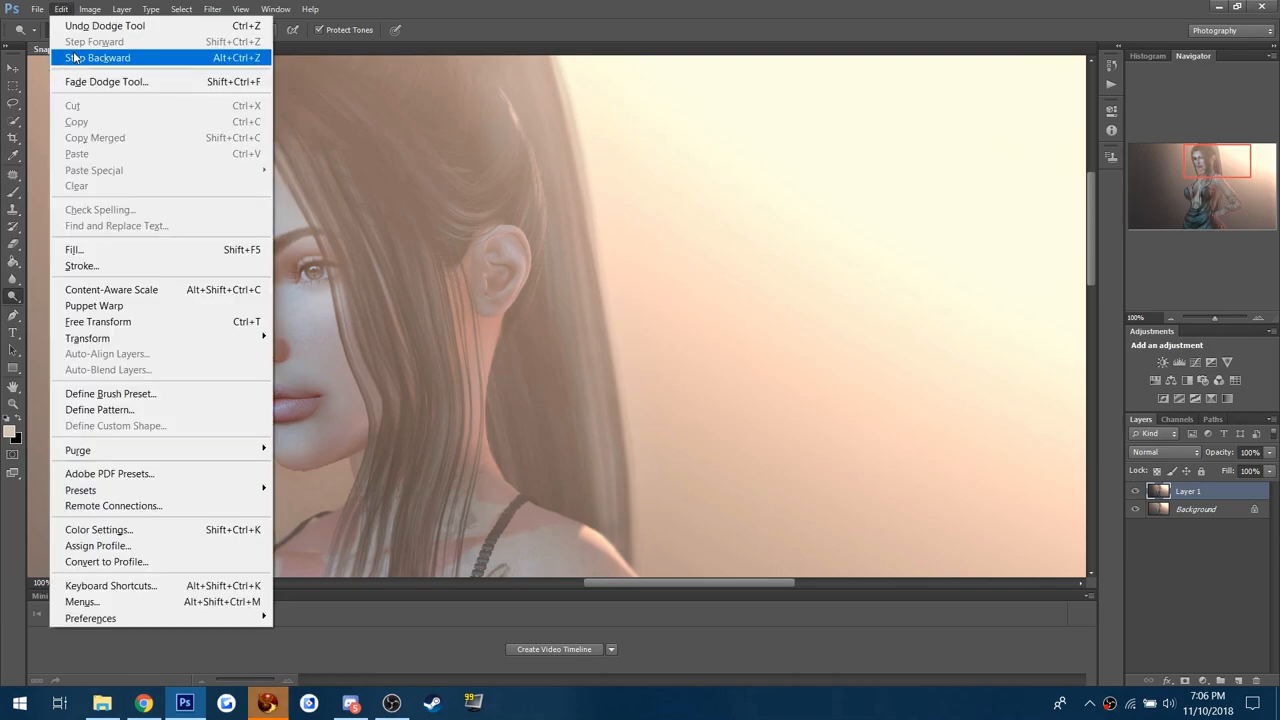
{"action": "left_click", "coordinate": [94, 41]}
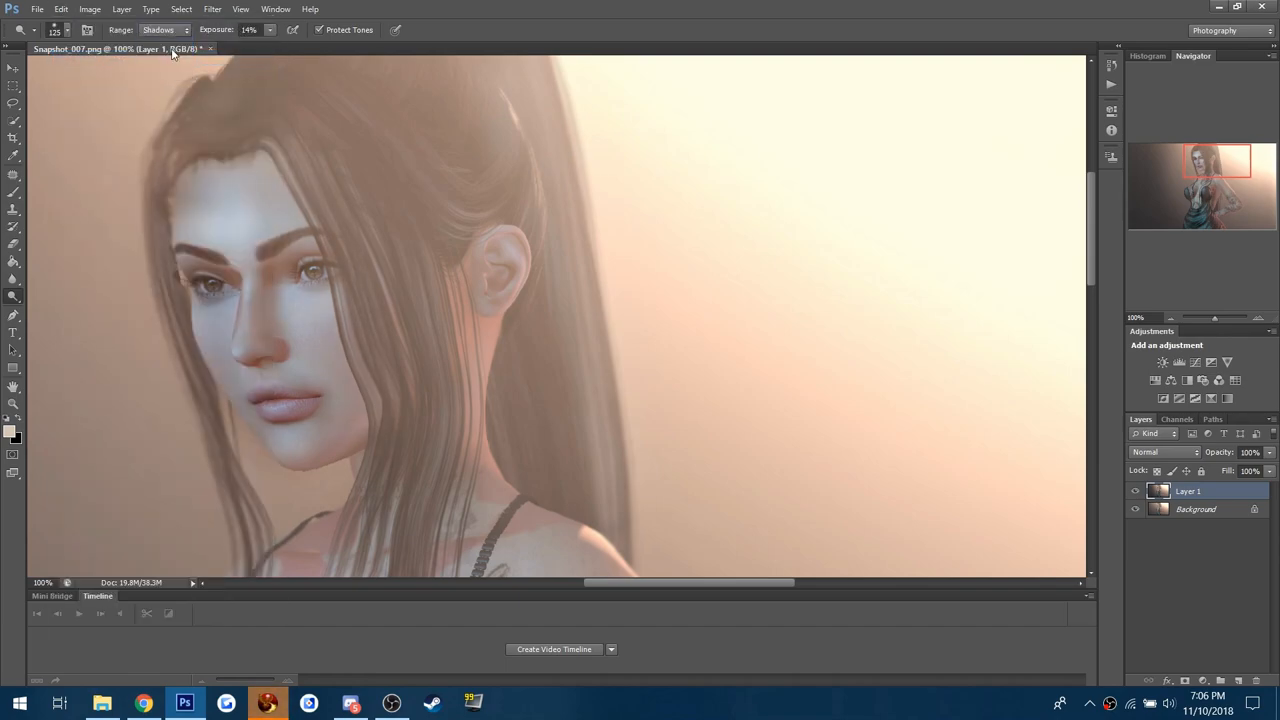
{"action": "left_click", "coordinate": [345, 360]}
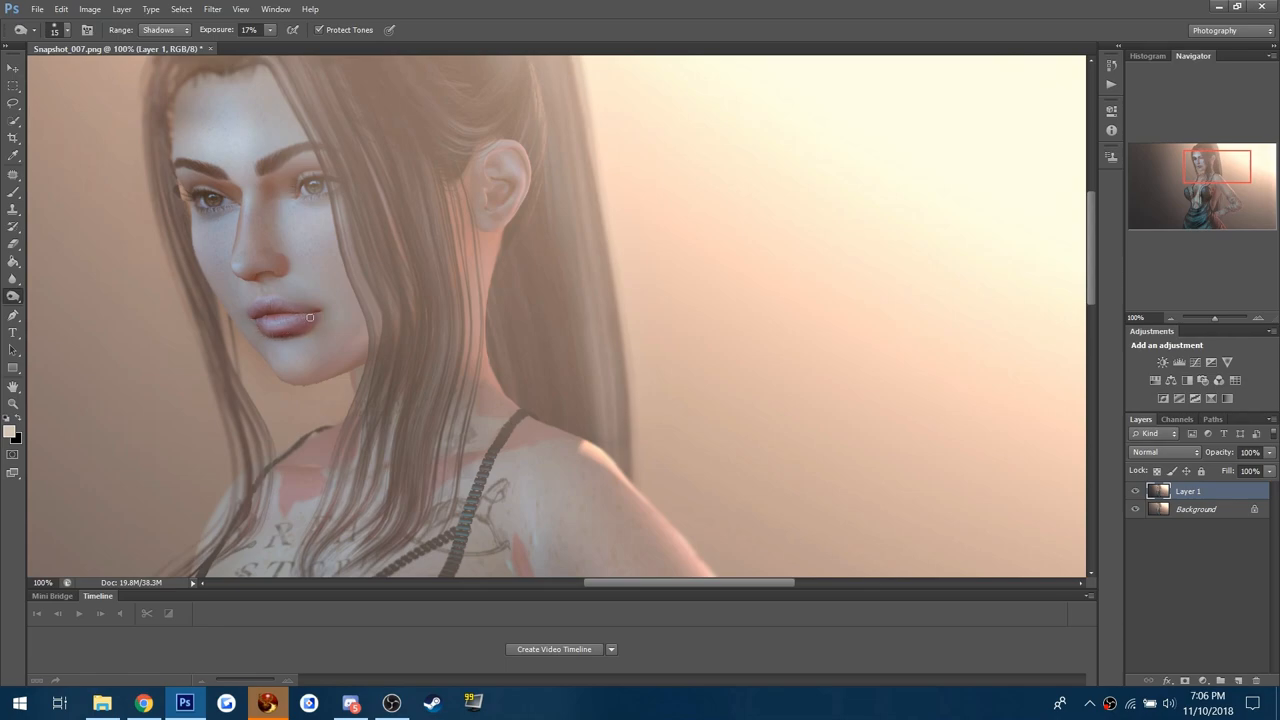
{"action": "scroll", "scroll_direction": "down", "scroll_amount": 3}
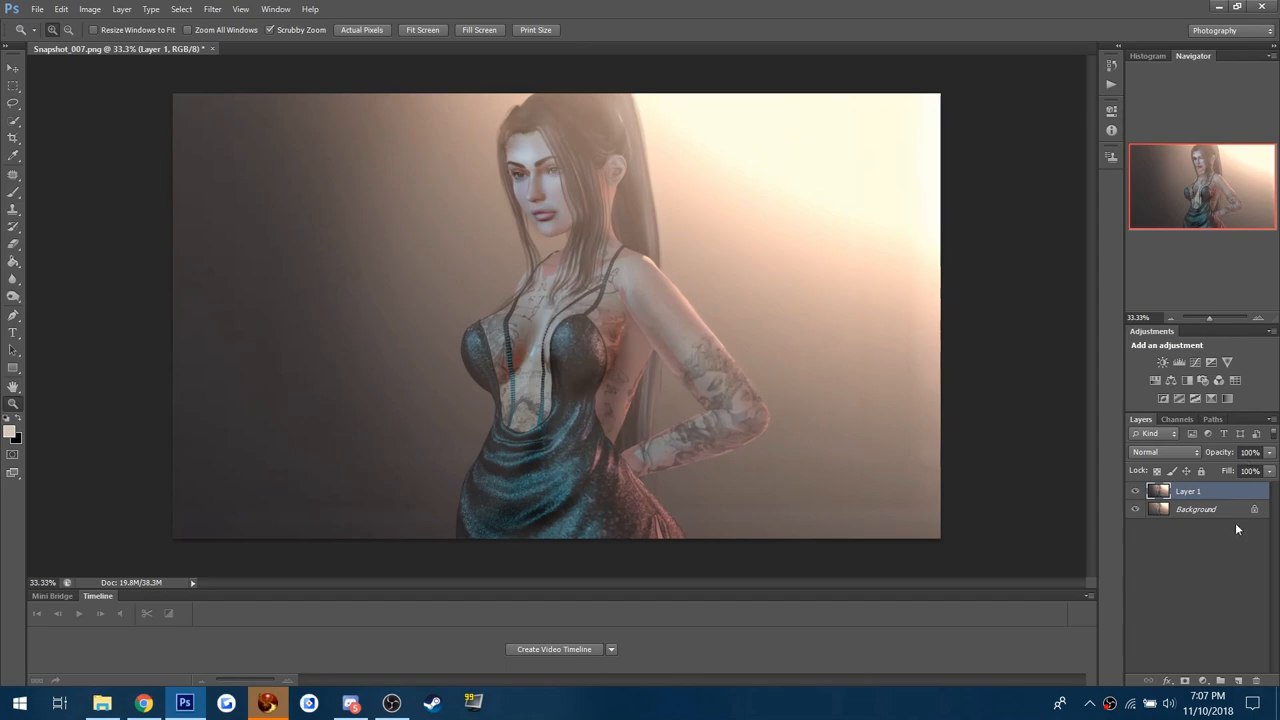
{"action": "mouse_move", "coordinate": [70, 155]}
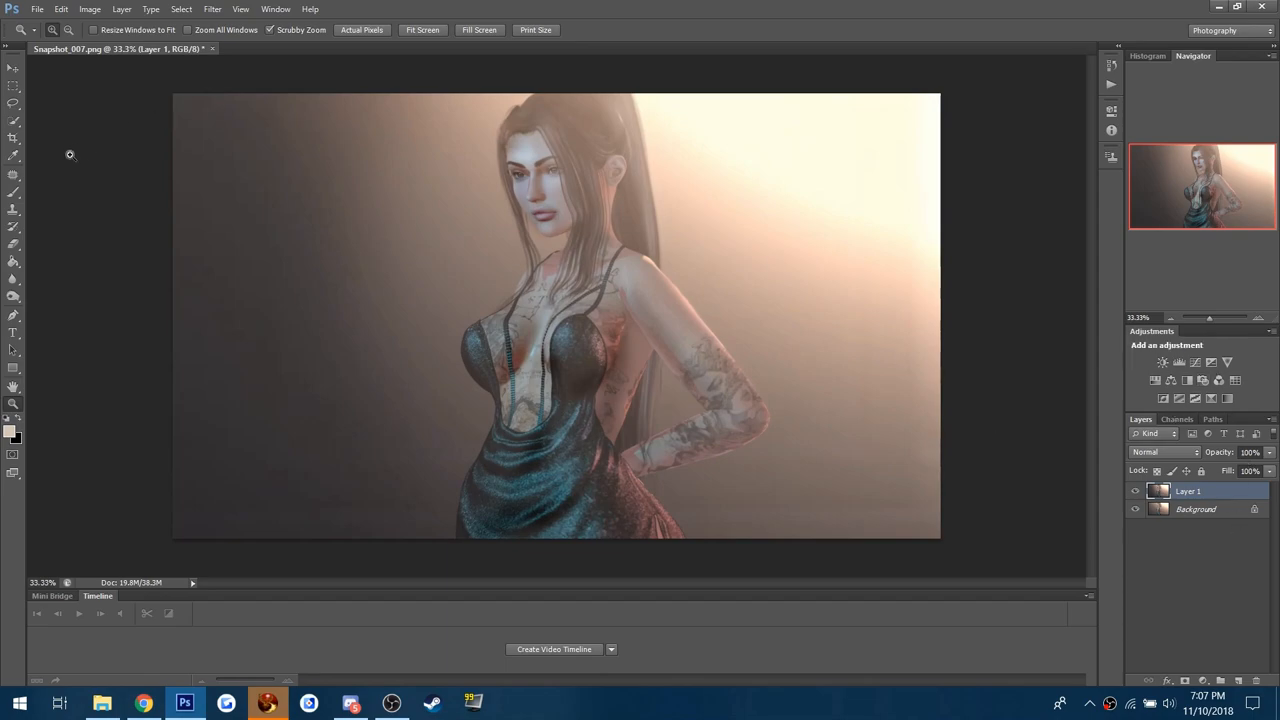
- Add Curves 1 and drag the RGB curve points into brighter highlights and blue-toned shadows
{"action": "left_click", "coordinate": [1196, 362]}
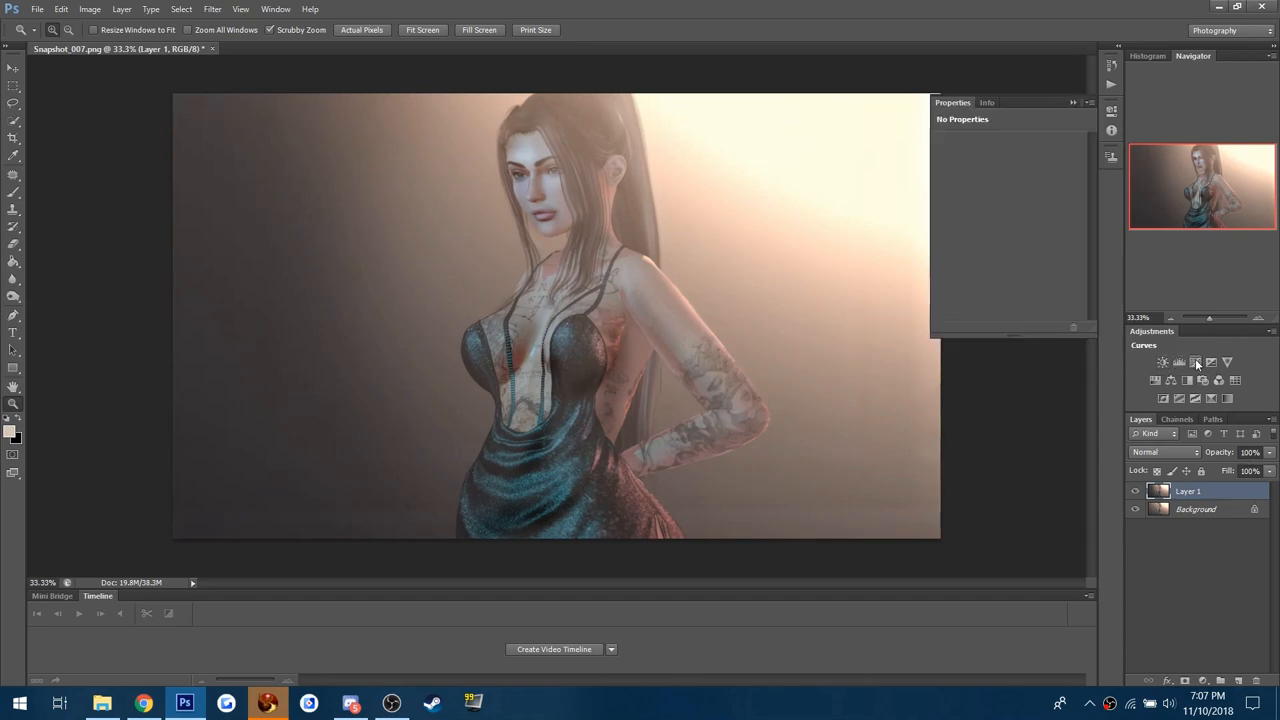
{"action": "left_click", "coordinate": [1163, 363]}
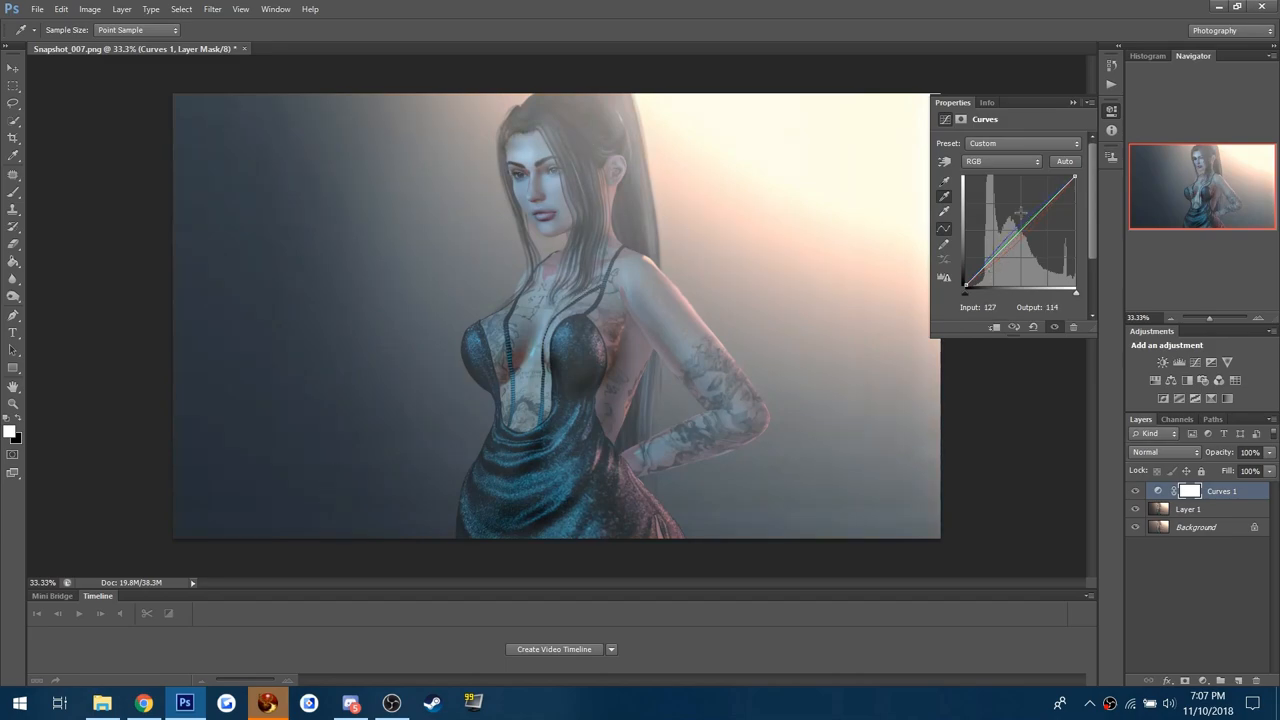
{"action": "left_click_drag", "start_coordinate": [1020, 215], "coordinate": [1042, 202]}
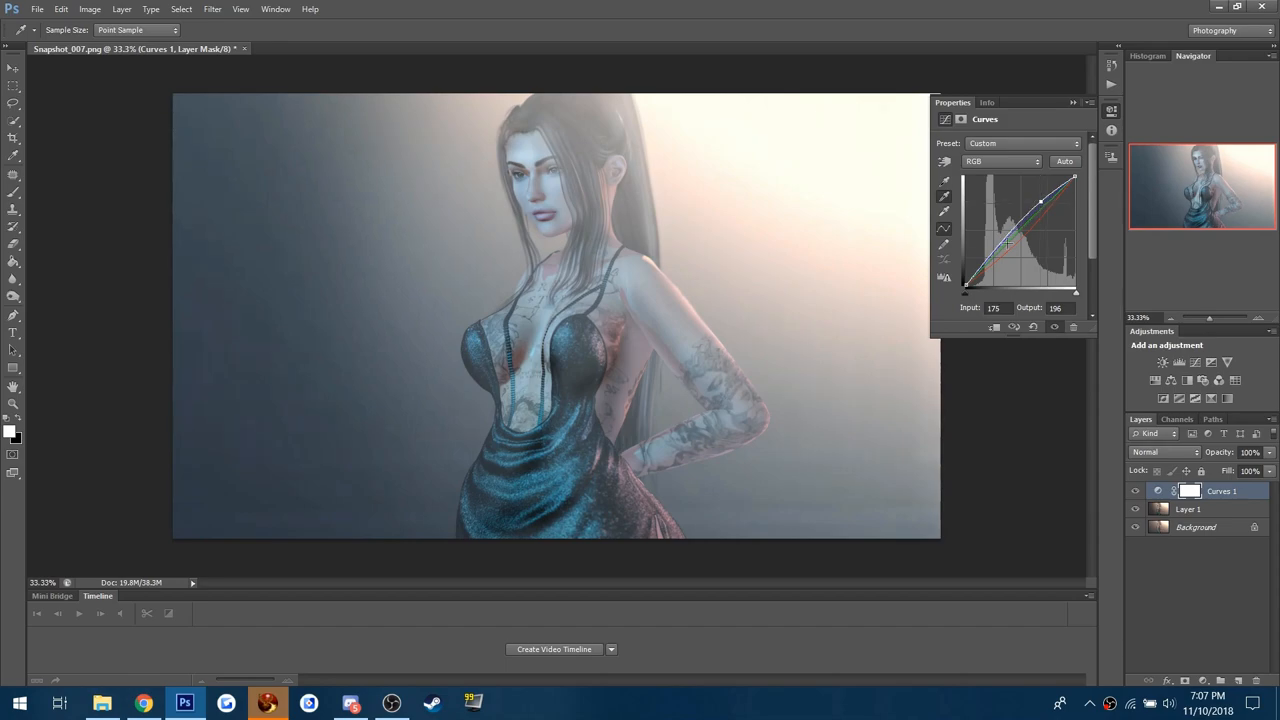
{"action": "left_click_drag", "start_coordinate": [1040, 200], "coordinate": [1000, 245]}
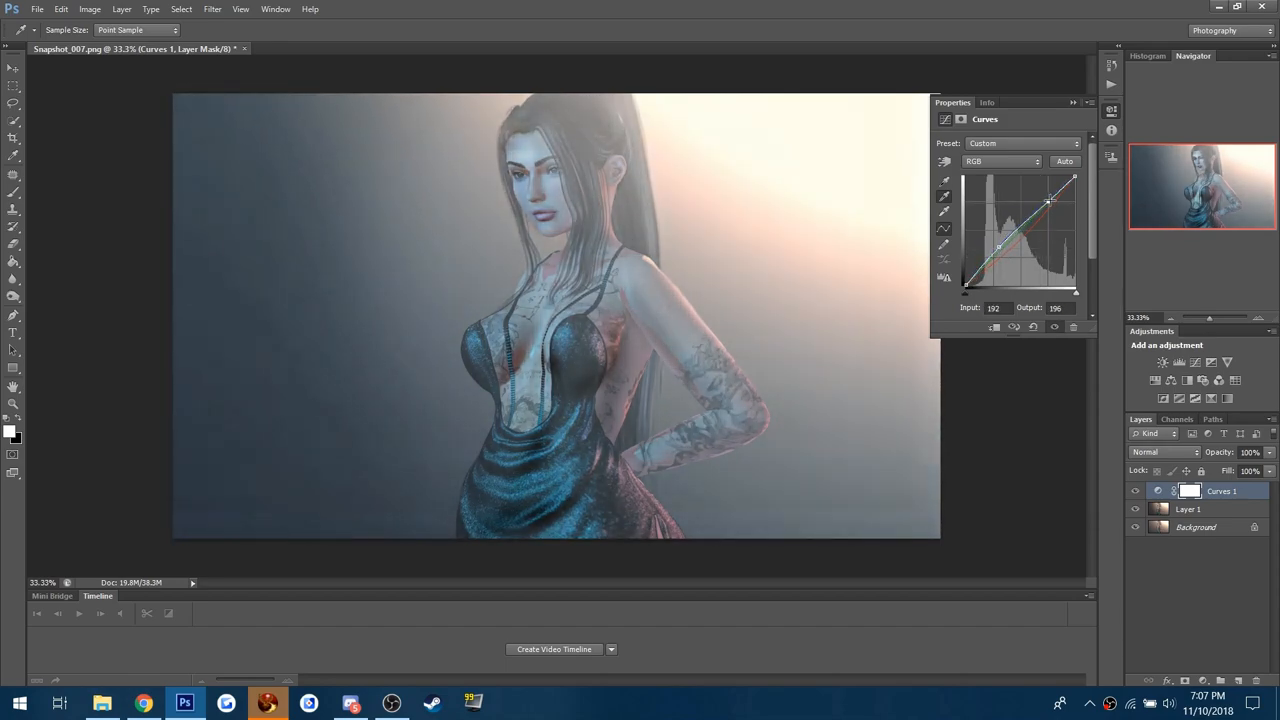
{"action": "left_click_drag", "start_coordinate": [1048, 201], "coordinate": [1055, 188]}
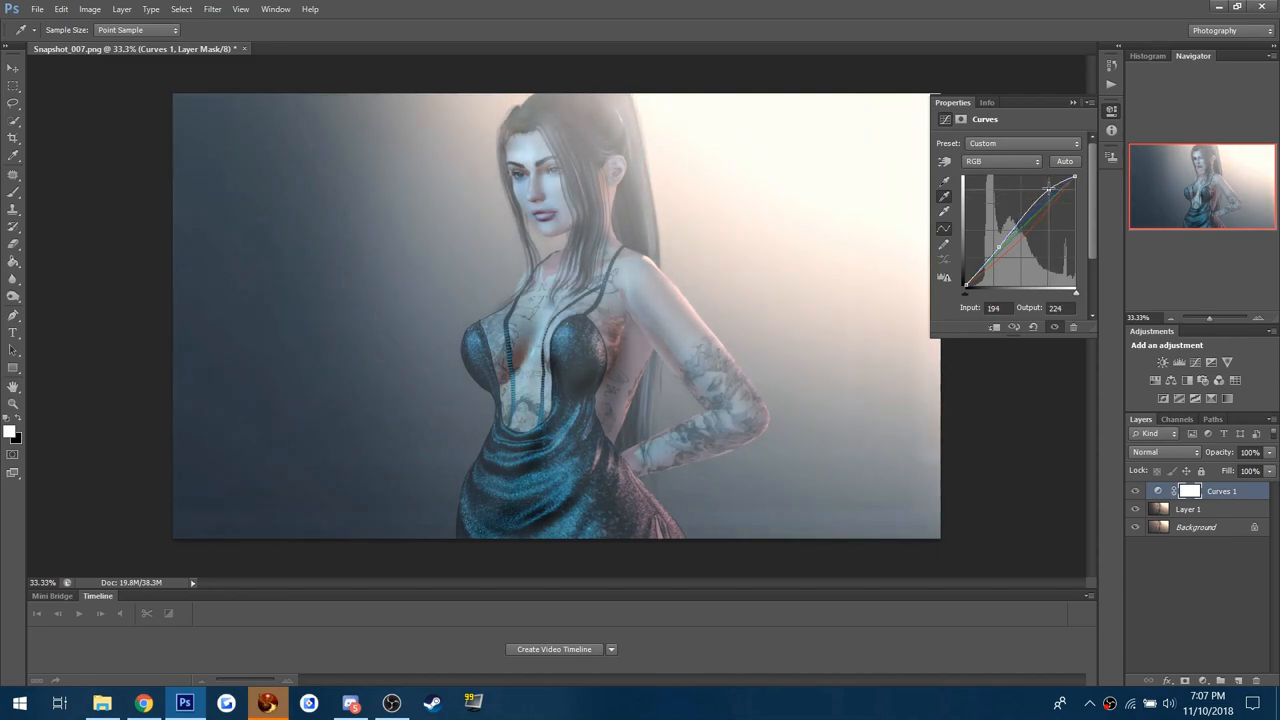
{"action": "left_click_drag", "start_coordinate": [1048, 189], "coordinate": [1053, 196]}
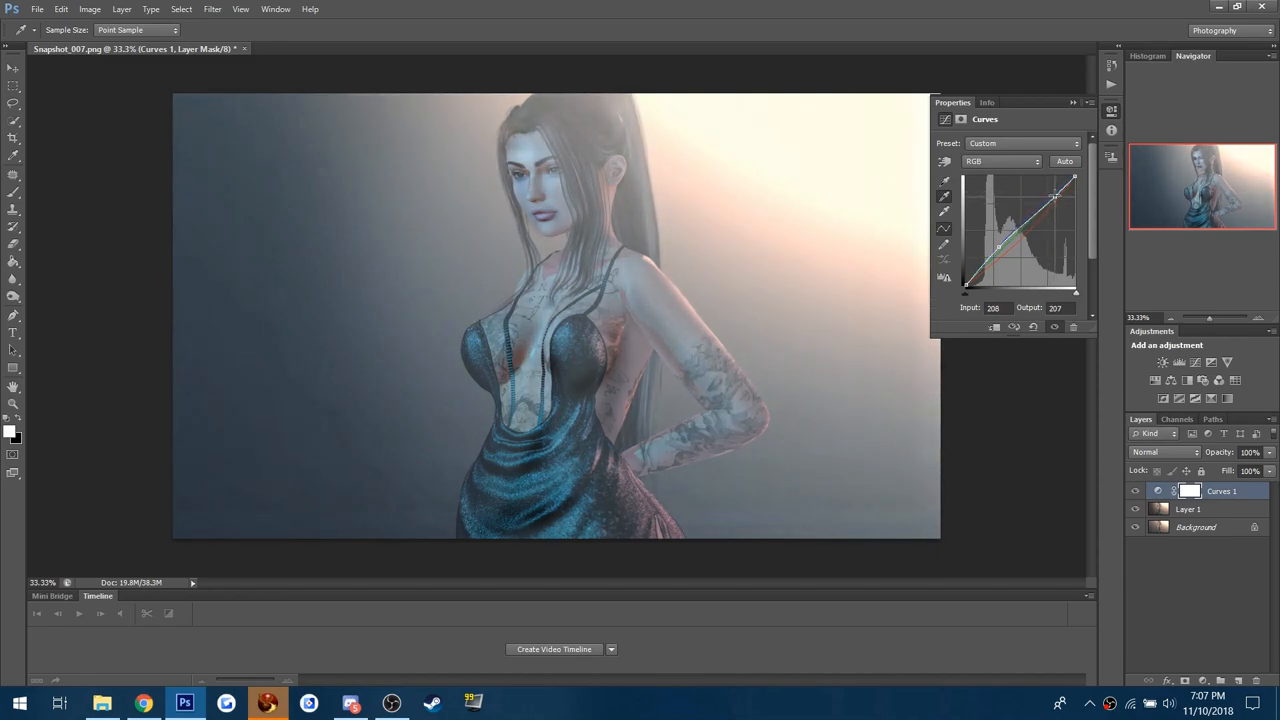
{"action": "left_click_drag", "start_coordinate": [1055, 197], "coordinate": [1005, 245]}
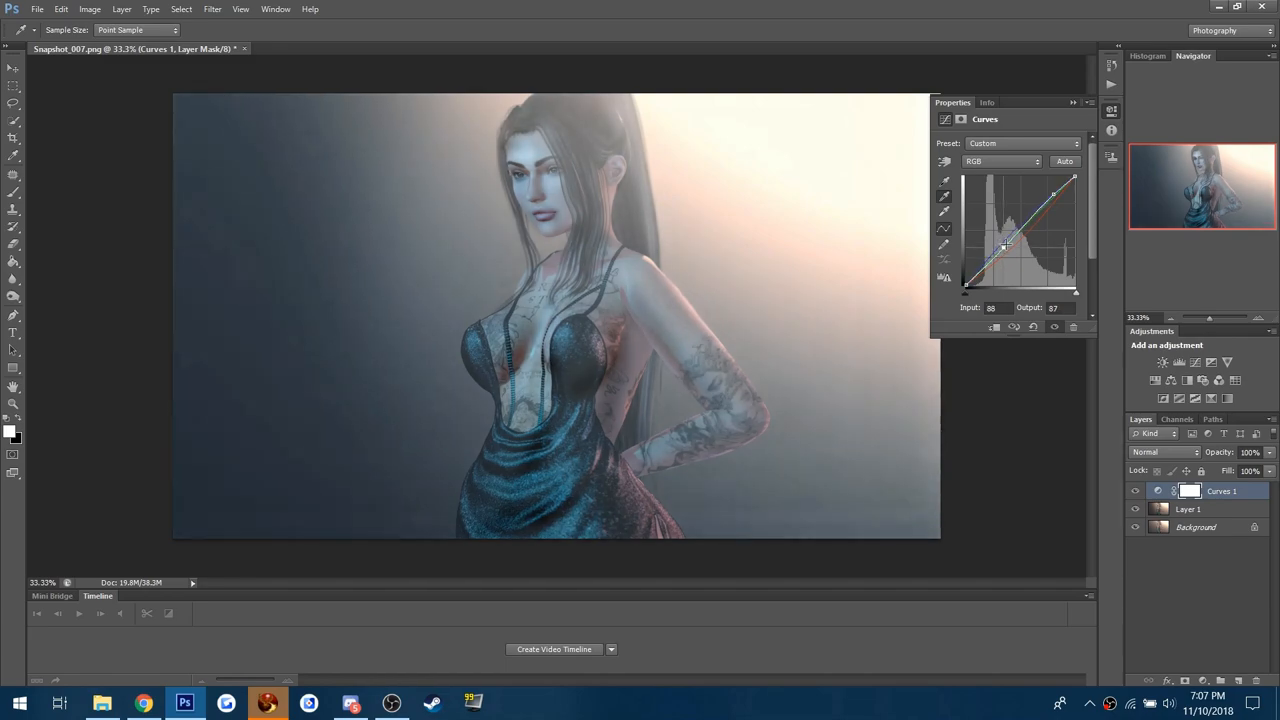
{"action": "left_click_drag", "start_coordinate": [1007, 245], "coordinate": [1003, 245]}
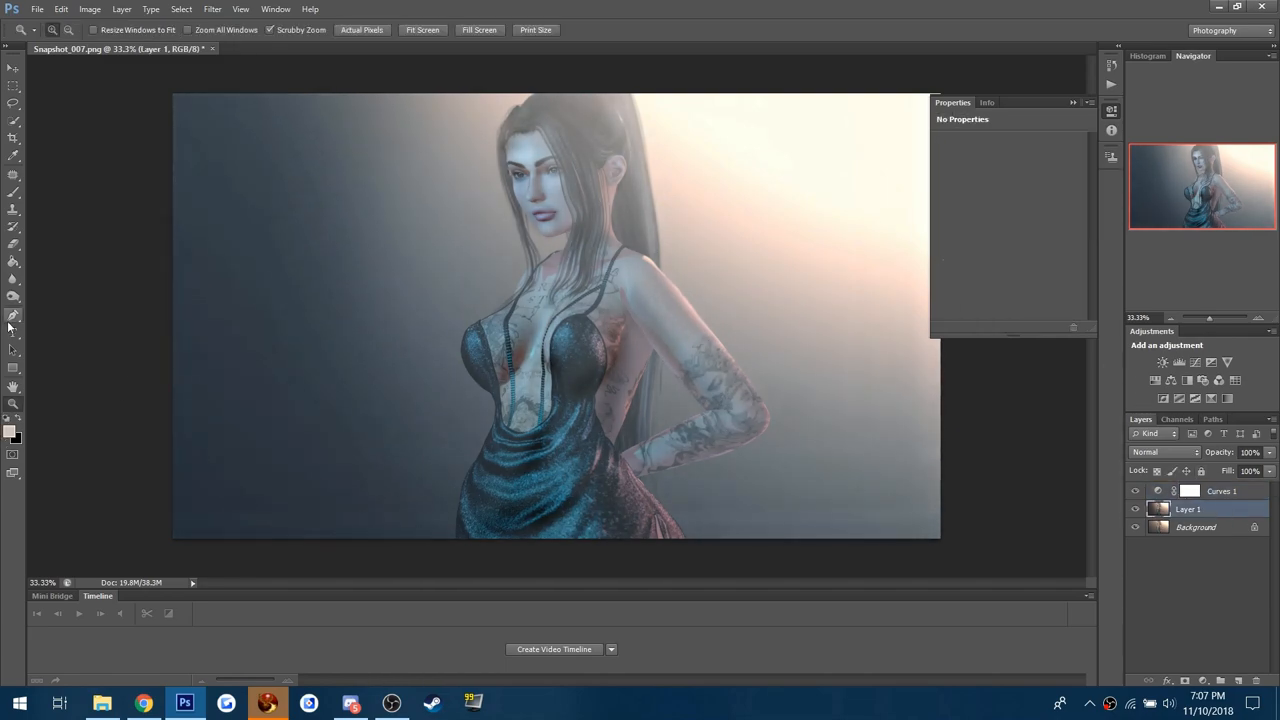
- Paint over the avatar's head with a large Soft Light brush at 38% opacity
{"action": "left_click", "coordinate": [13, 295]}
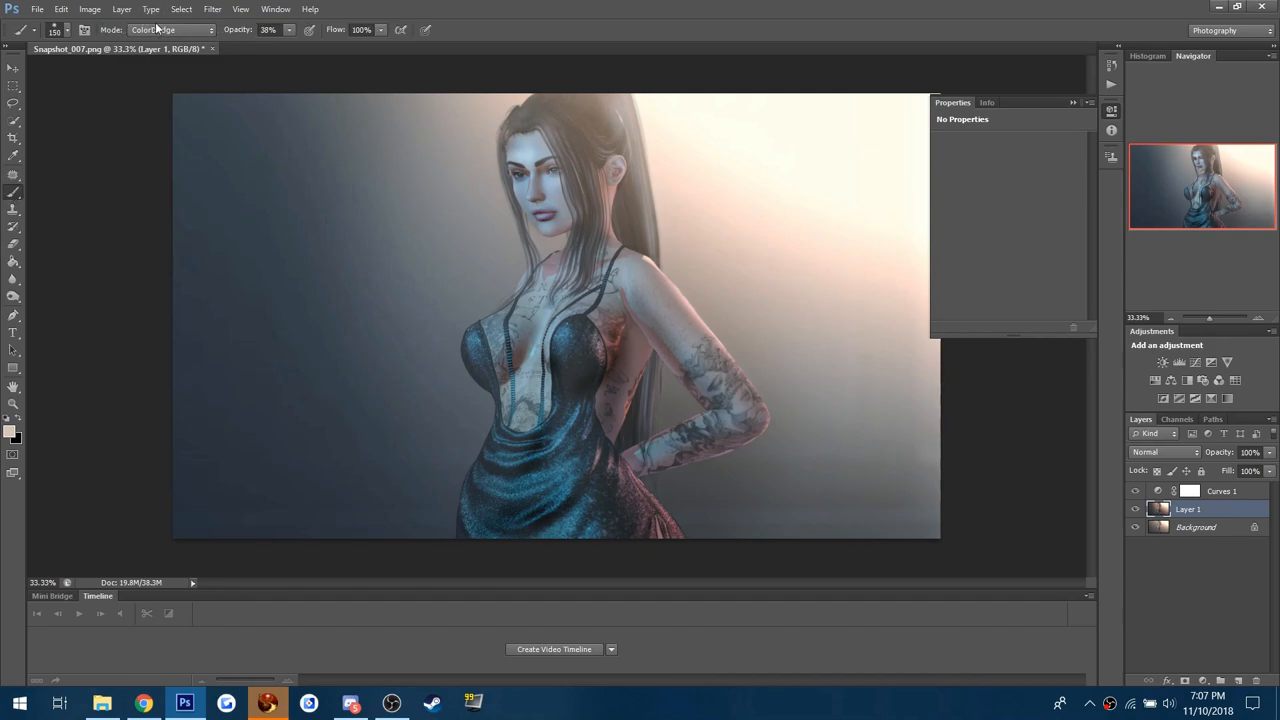
{"action": "left_click", "coordinate": [170, 29]}
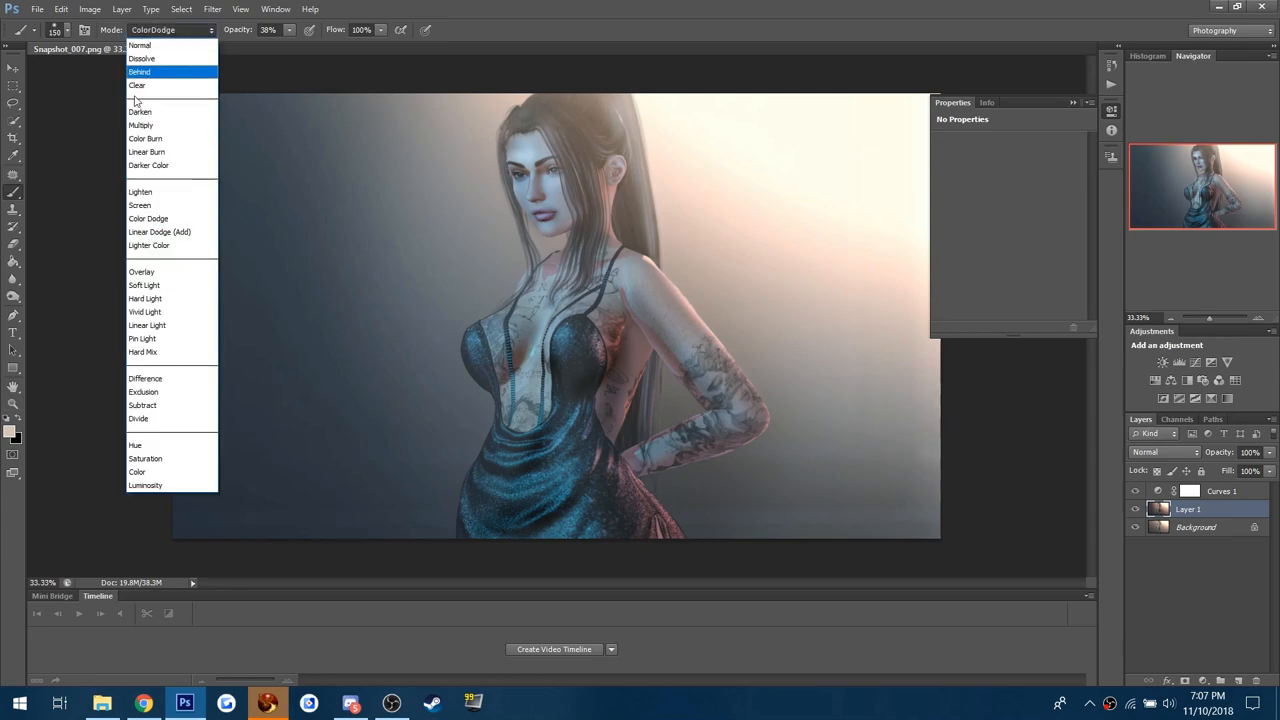
{"action": "left_click", "coordinate": [144, 285]}
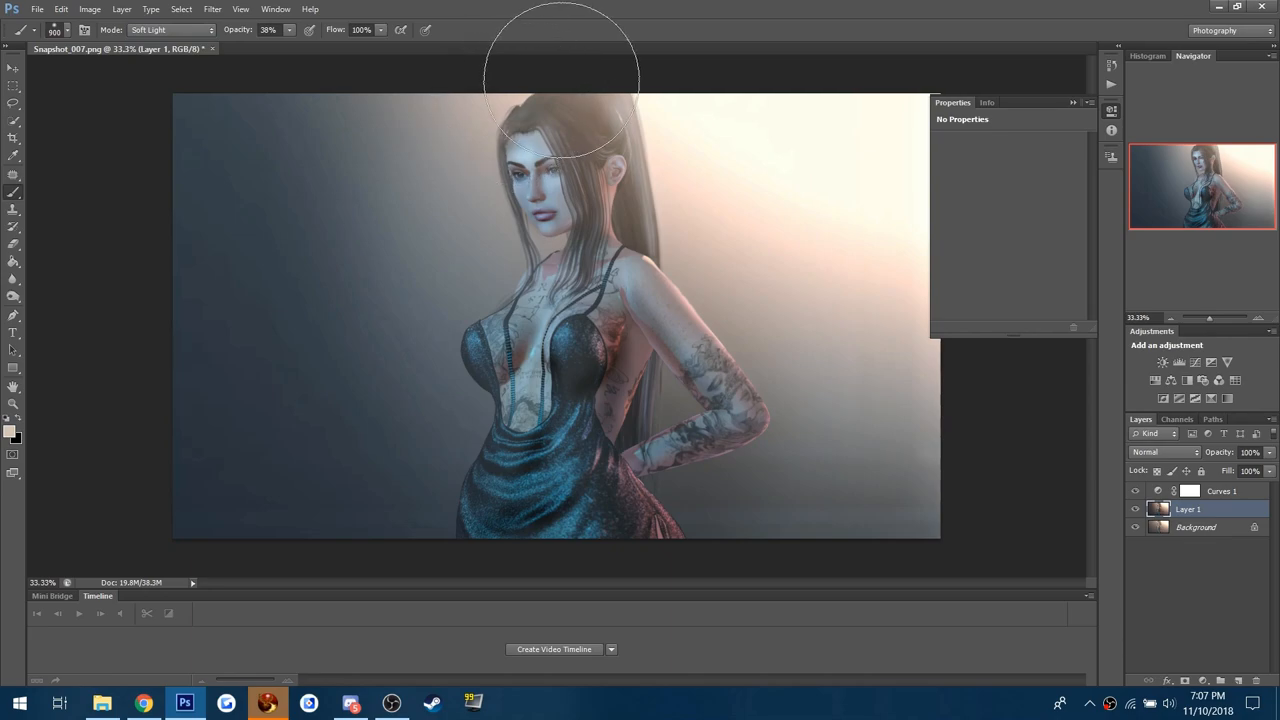
{"action": "mouse_move", "coordinate": [900, 185]}
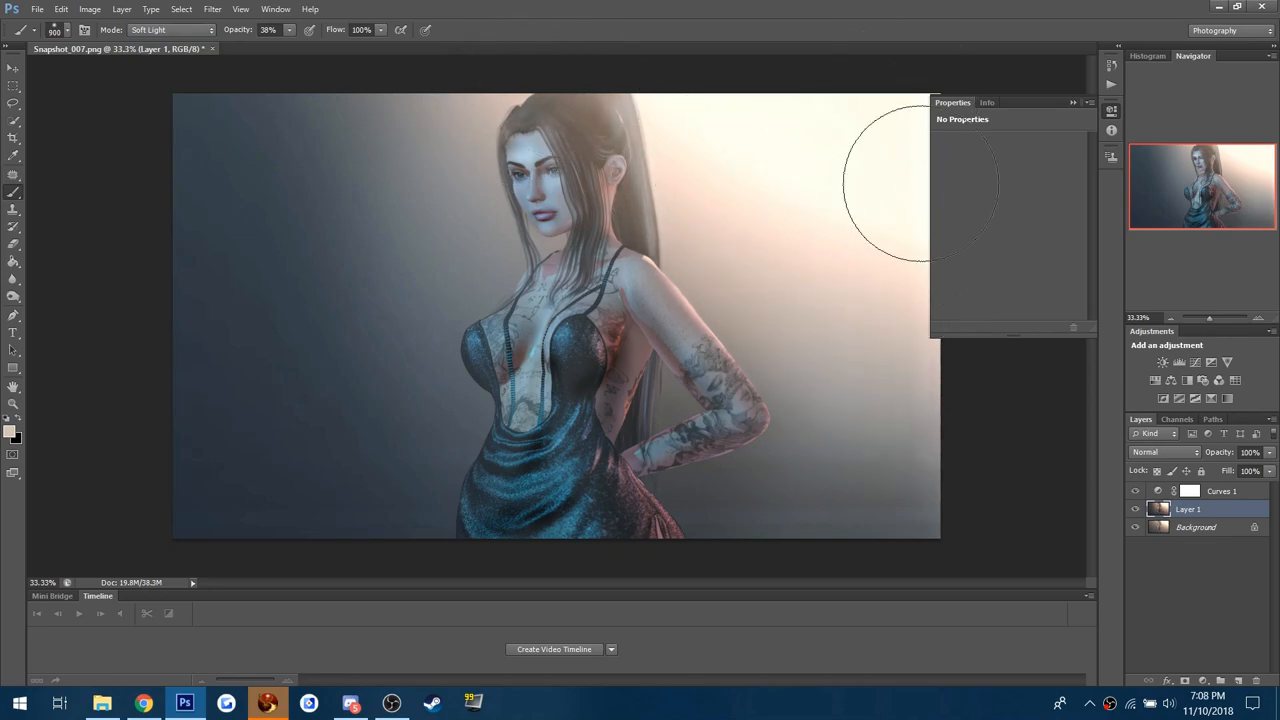
{"action": "mouse_move", "coordinate": [843, 90]}
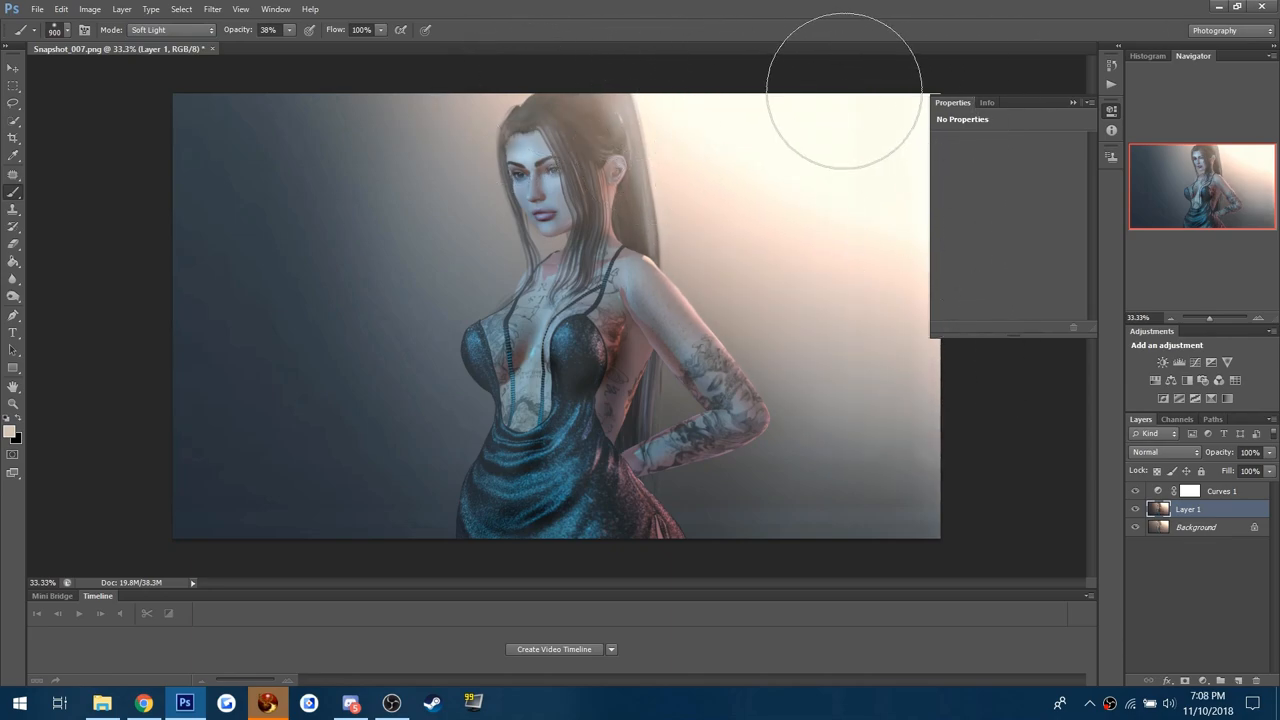
{"action": "mouse_move", "coordinate": [210, 180]}
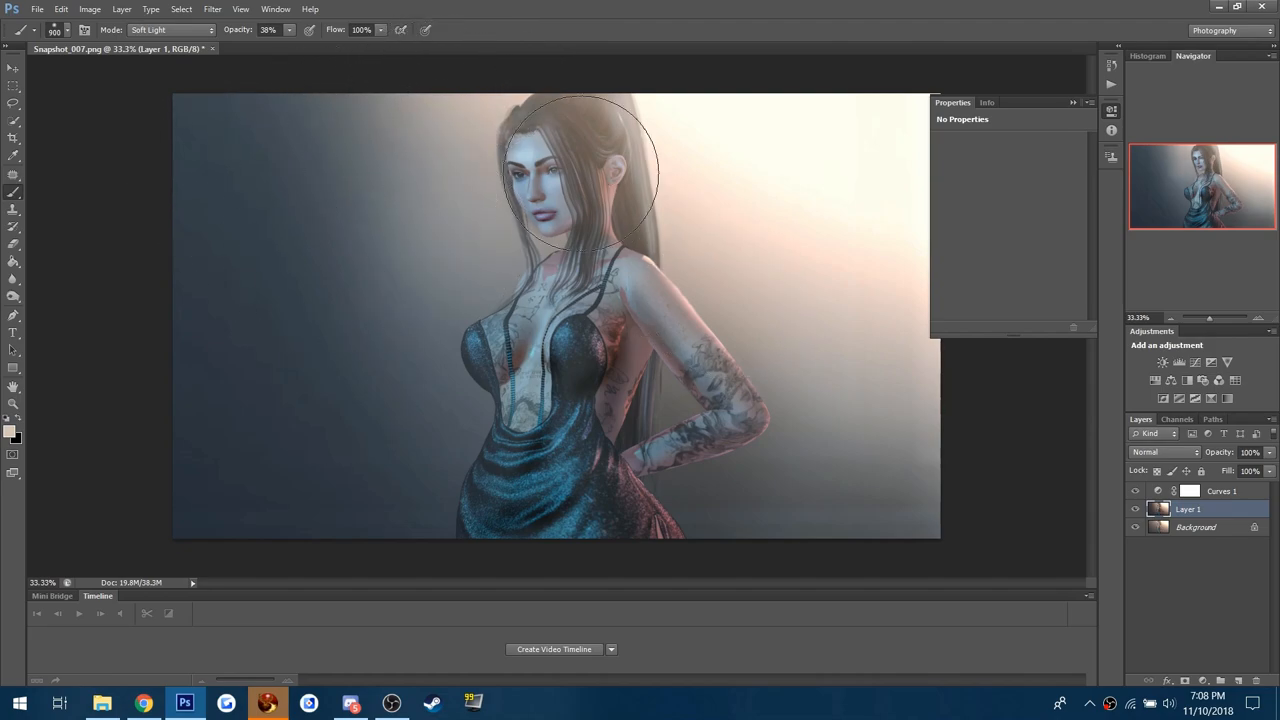
{"action": "left_click", "coordinate": [580, 175]}
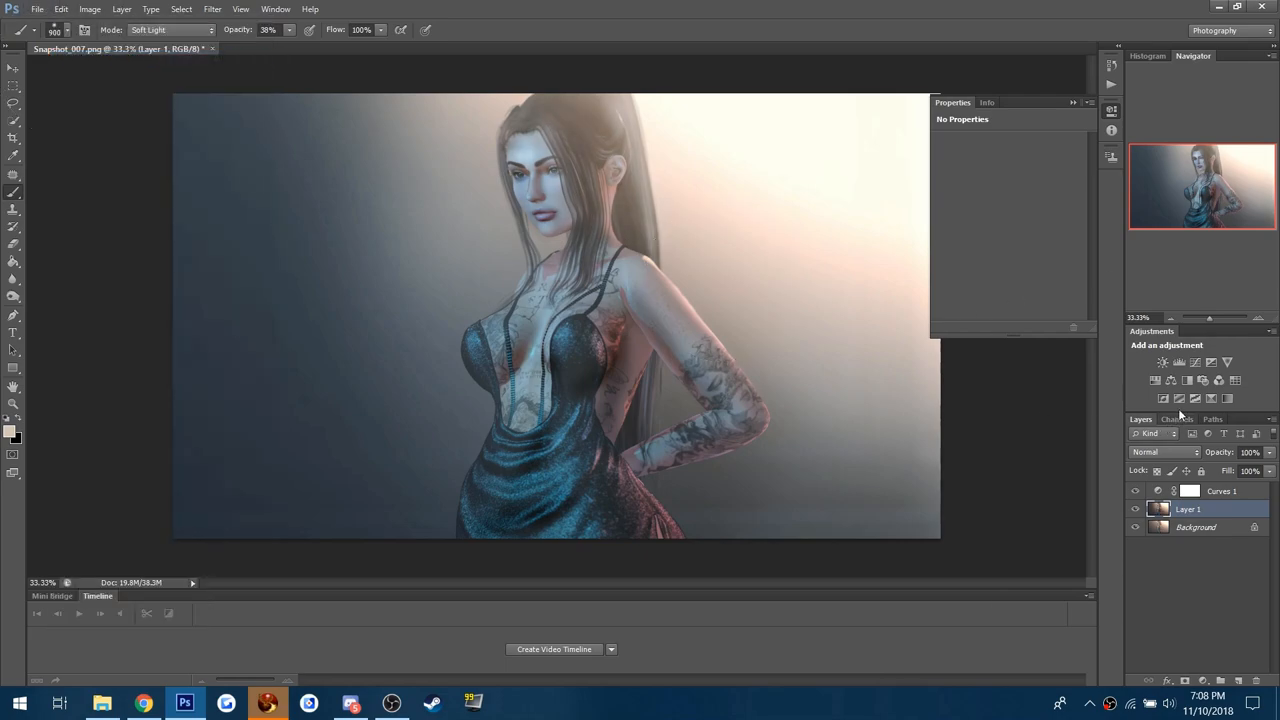
{"action": "left_click", "coordinate": [1179, 362]}
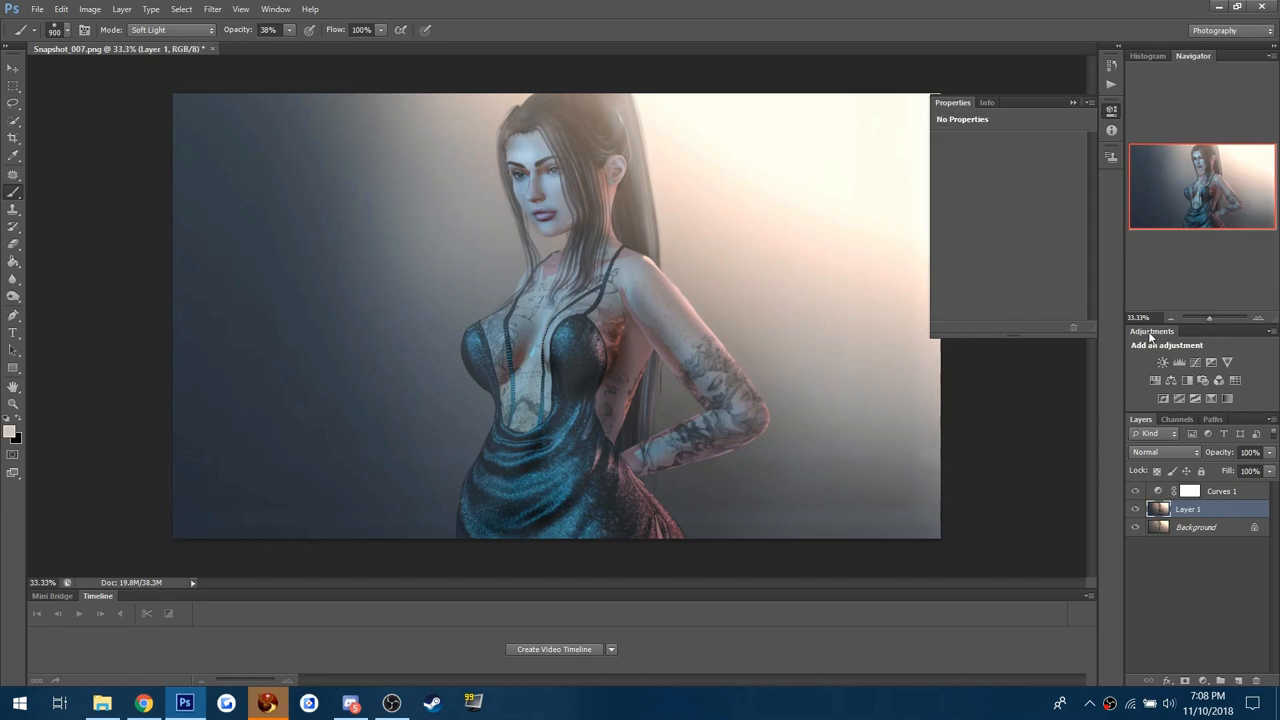
- Add a Brightness/Contrast layer set to brightness 19 and contrast 35
{"action": "left_click", "coordinate": [1163, 362]}
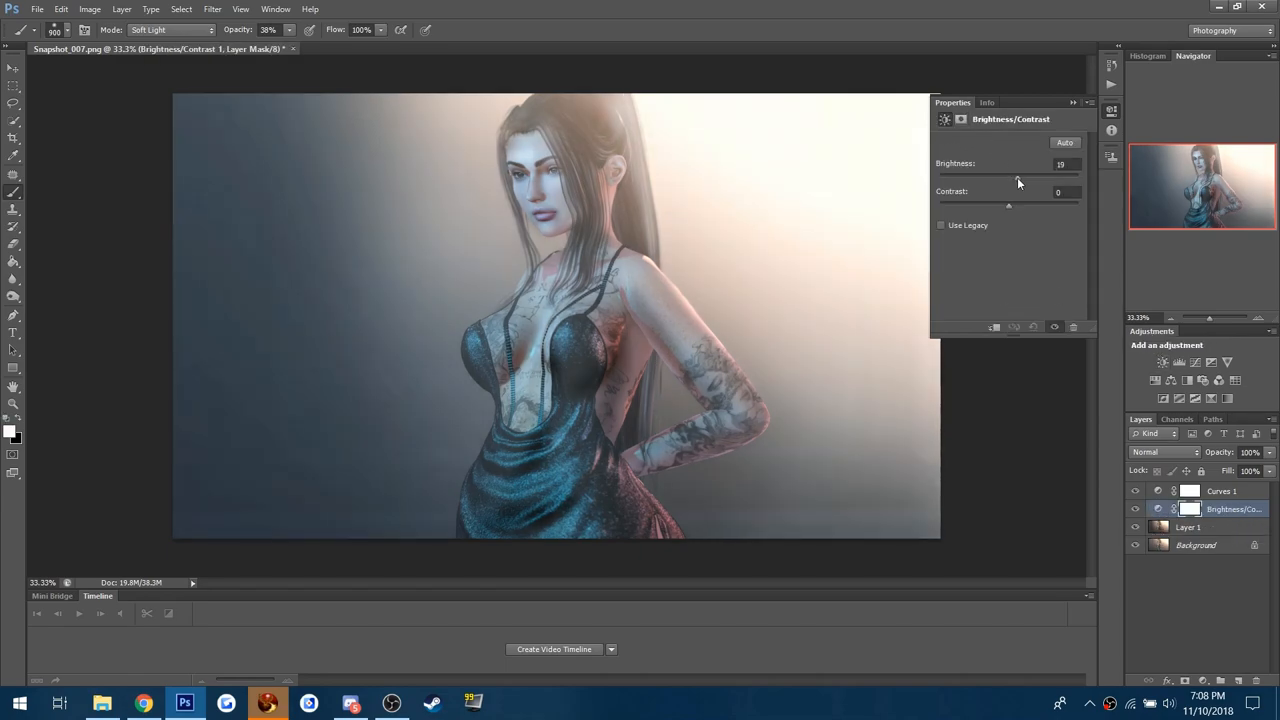
{"action": "left_click_drag", "start_coordinate": [1009, 206], "coordinate": [1023, 206]}
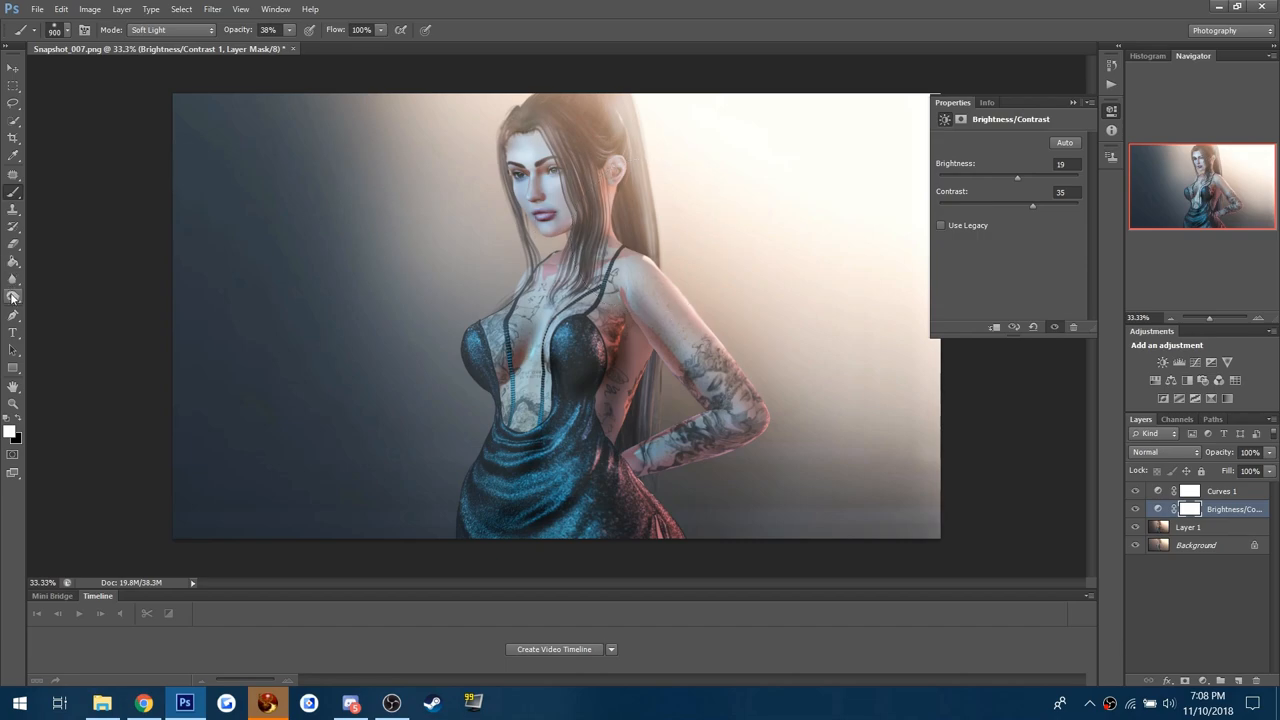
{"action": "left_click", "coordinate": [13, 295]}
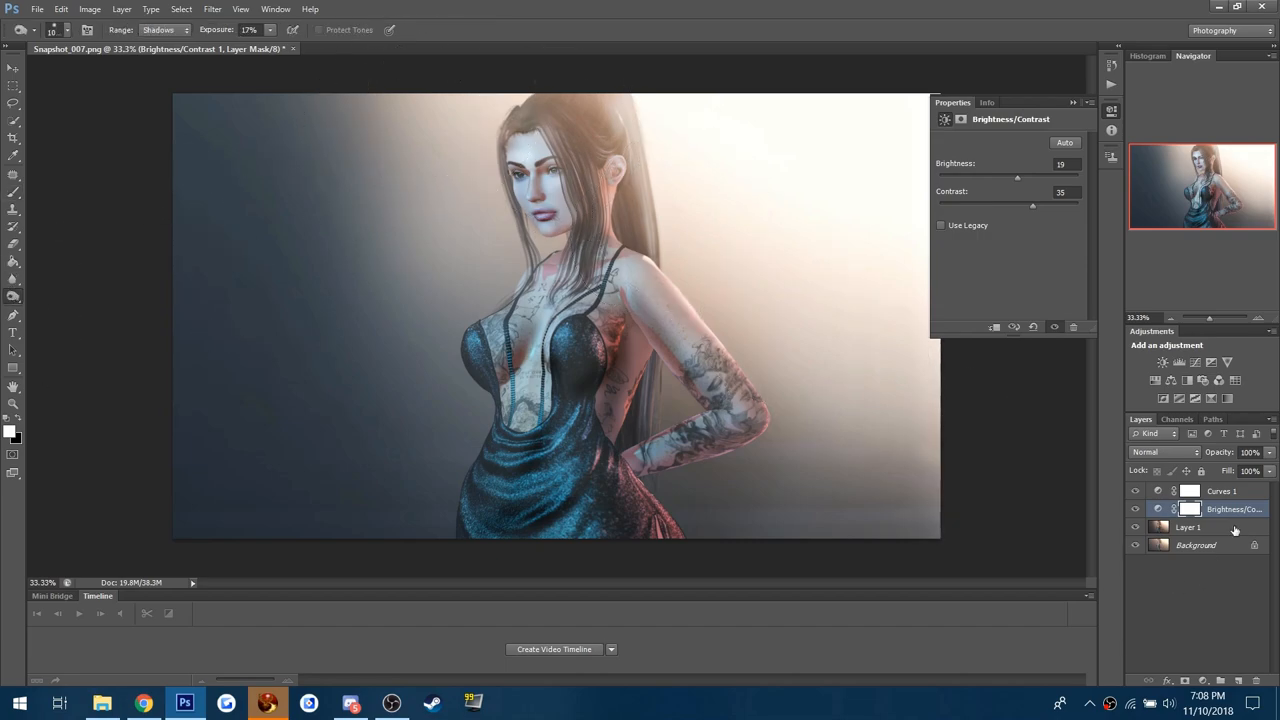
- Dodge the avatar's hair on Layer 1 in Shadows then Midtones range at 17%
{"action": "left_click", "coordinate": [1188, 527]}
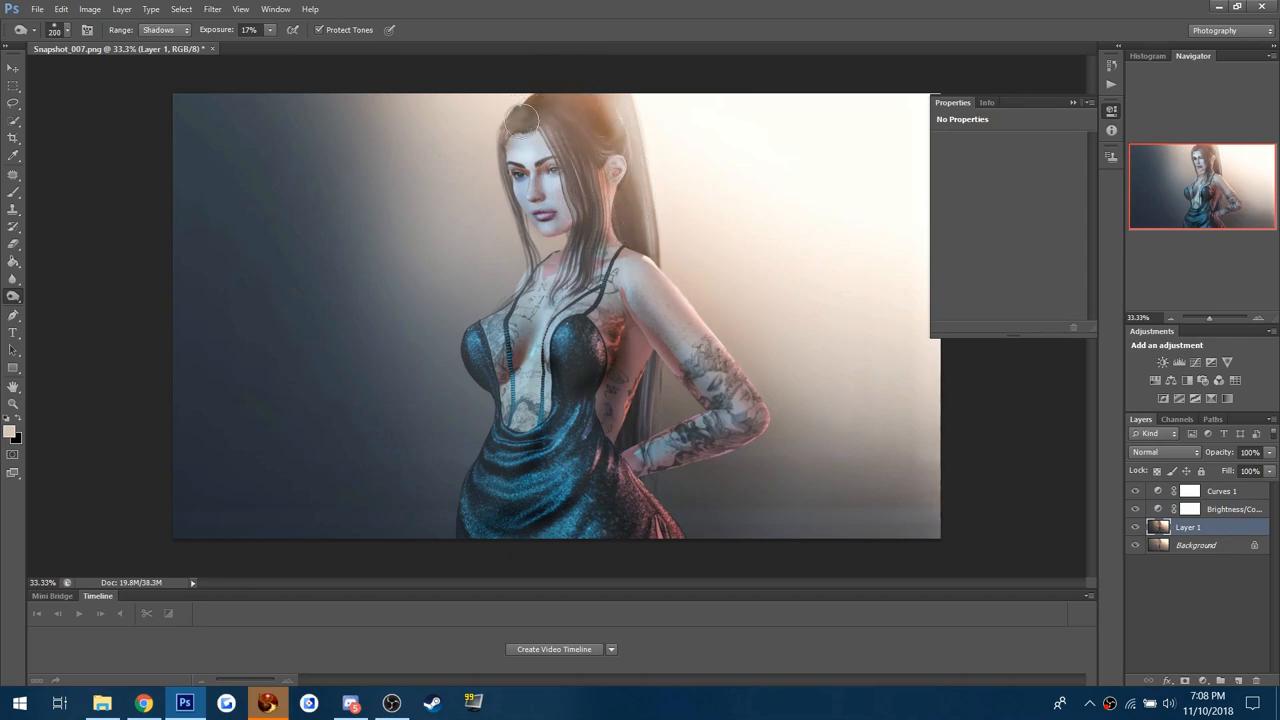
{"action": "left_click", "coordinate": [163, 29]}
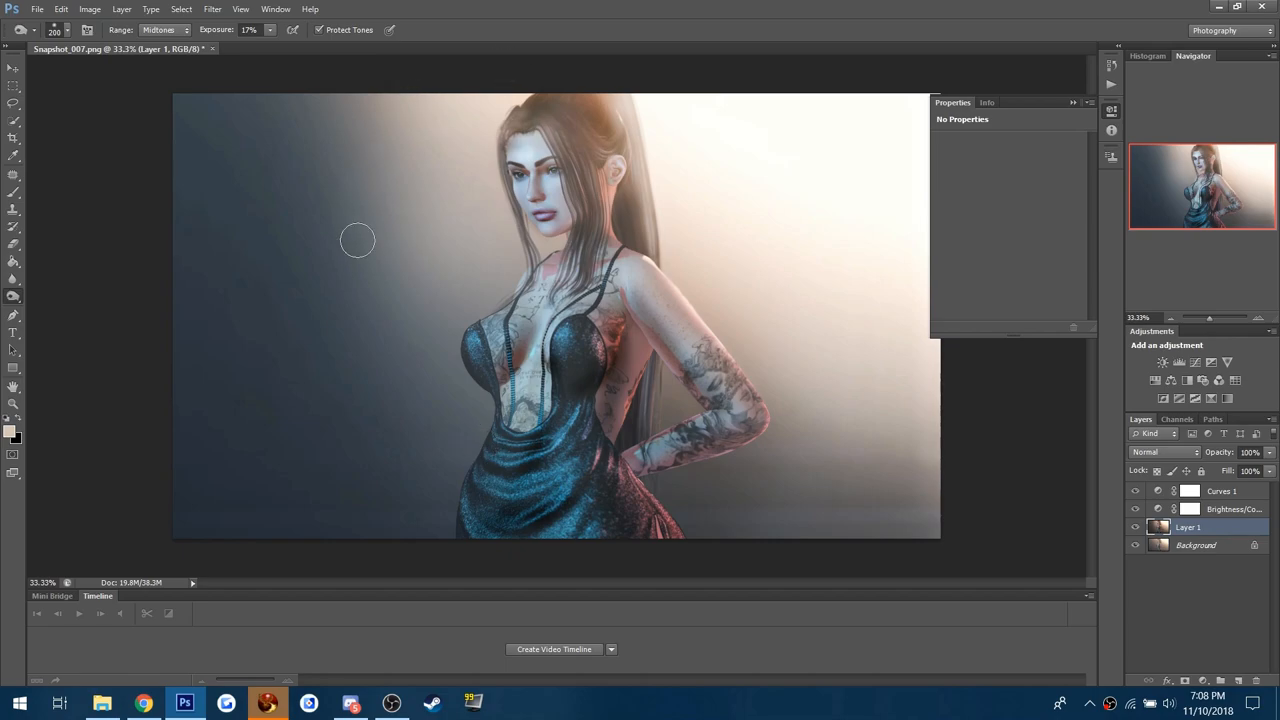
{"action": "mouse_move", "coordinate": [580, 138]}
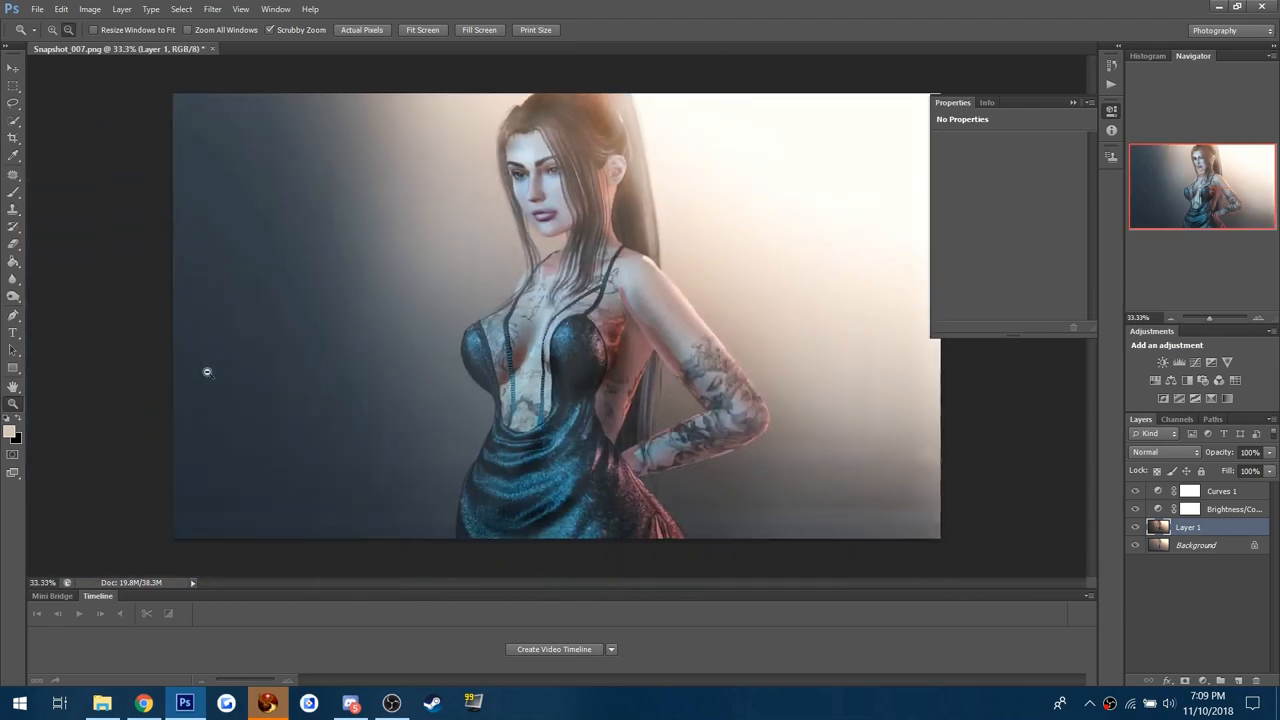
{"action": "mouse_move", "coordinate": [374, 155]}
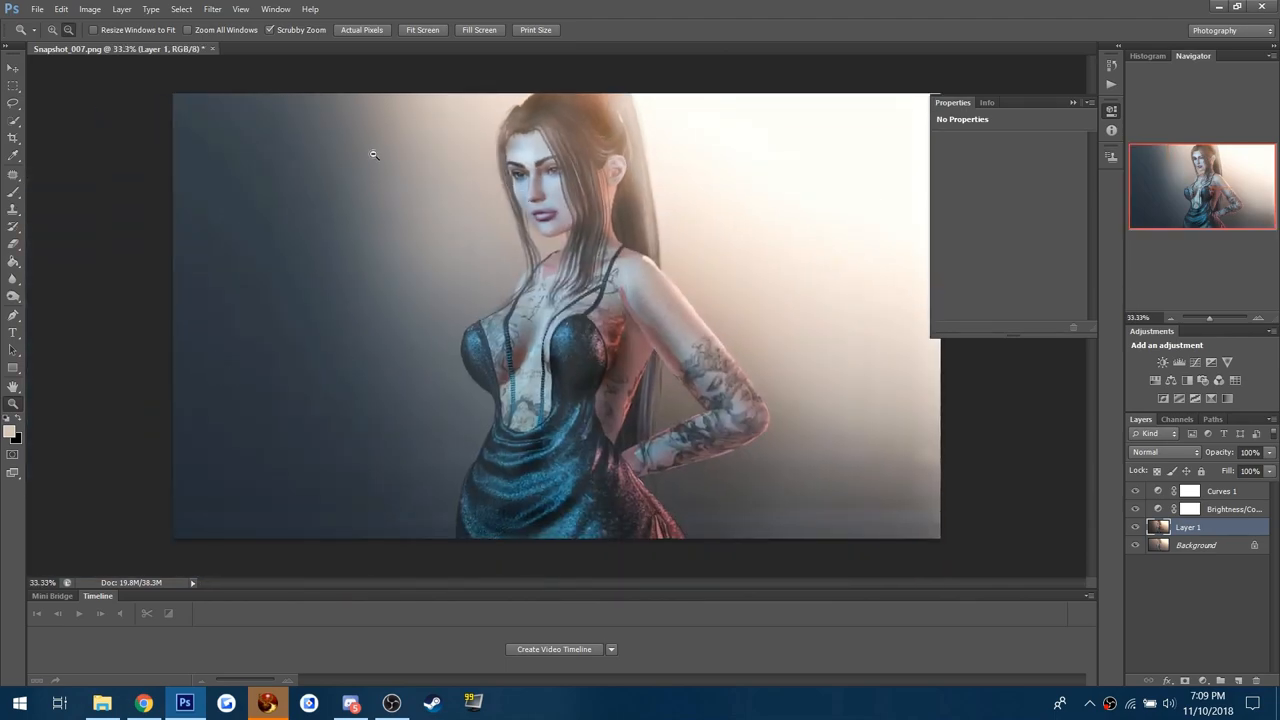
{"action": "mouse_move", "coordinate": [597, 100]}
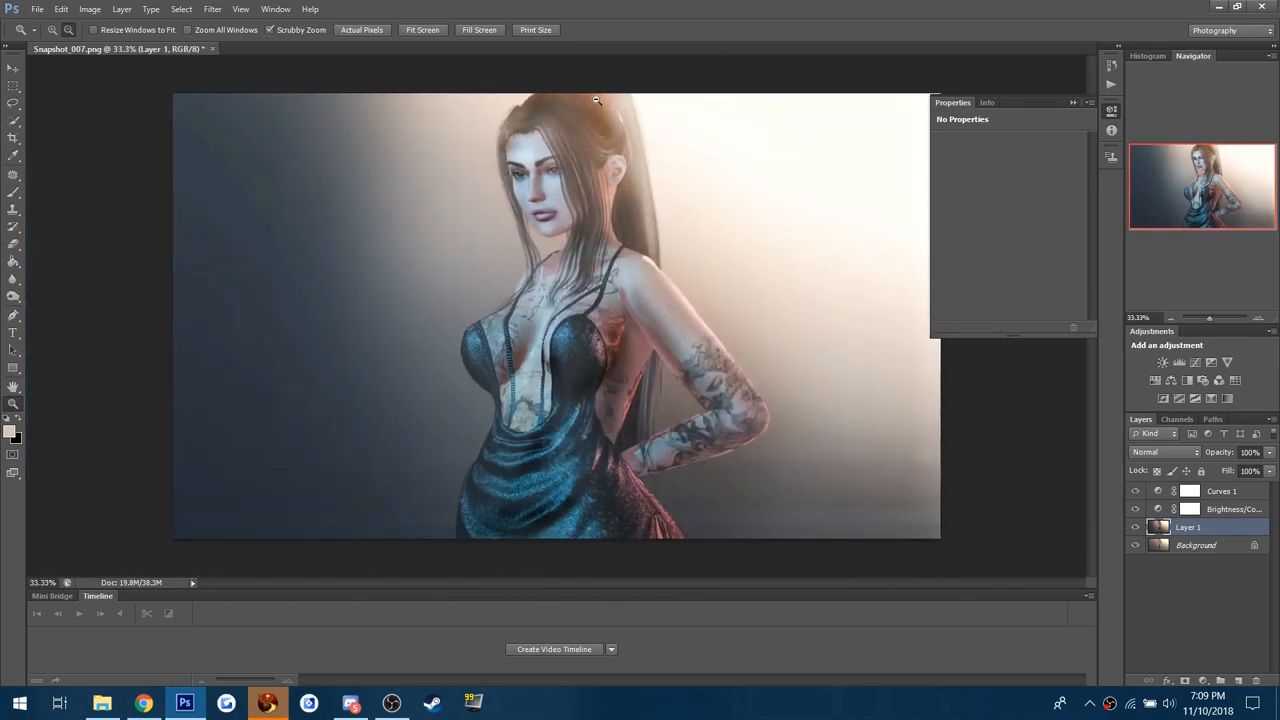
{"action": "left_click", "coordinate": [212, 9]}
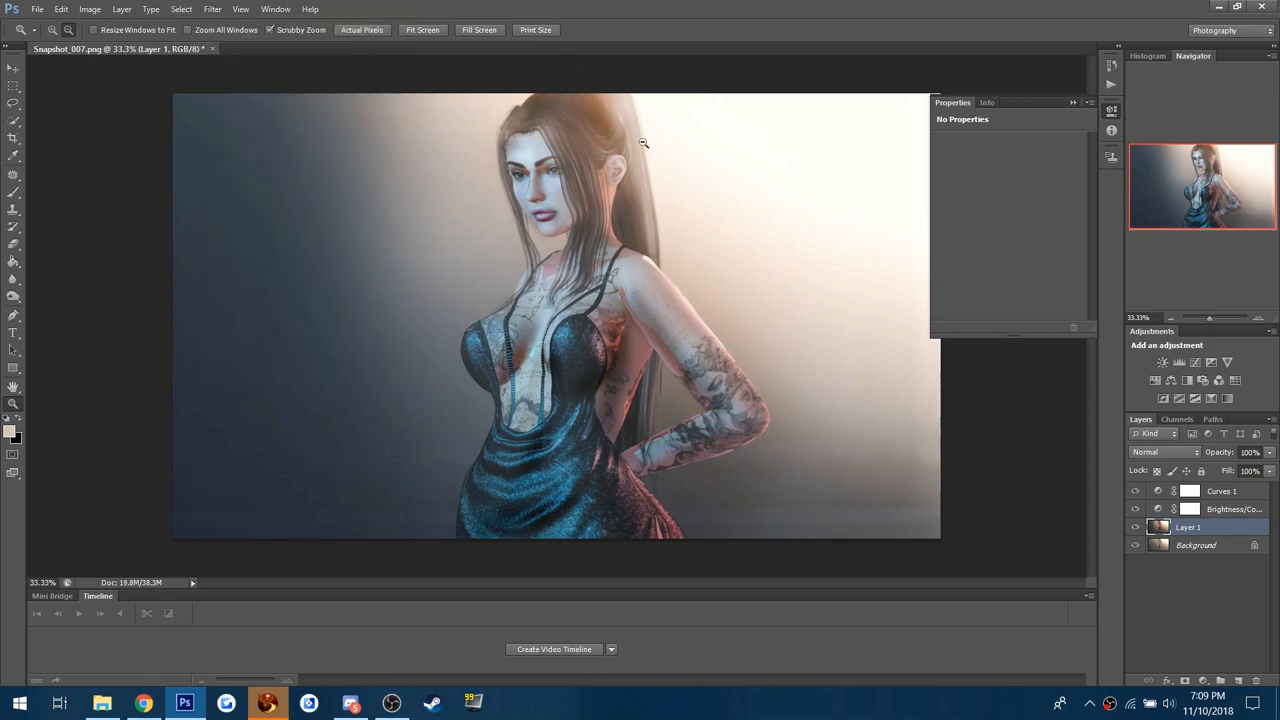
{"action": "mouse_move", "coordinate": [647, 287]}
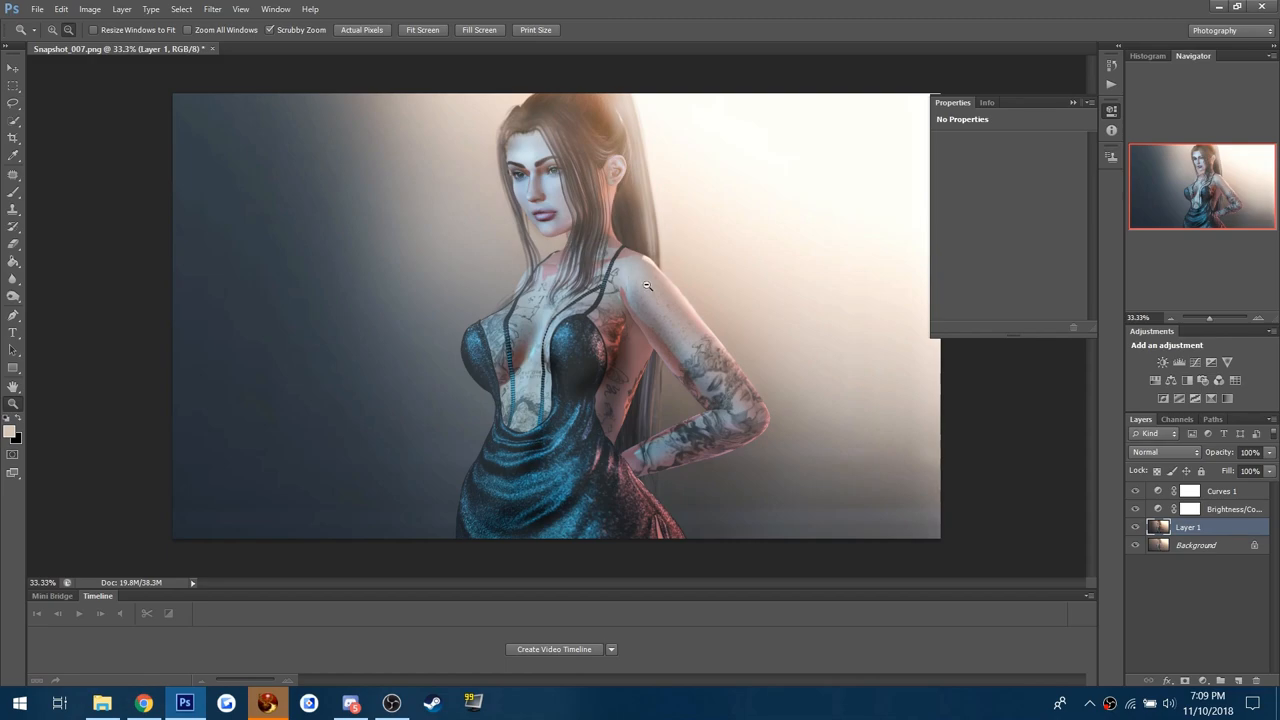
- Apply a small amount of Add Noise to Layer 1
{"action": "left_click", "coordinate": [212, 9]}
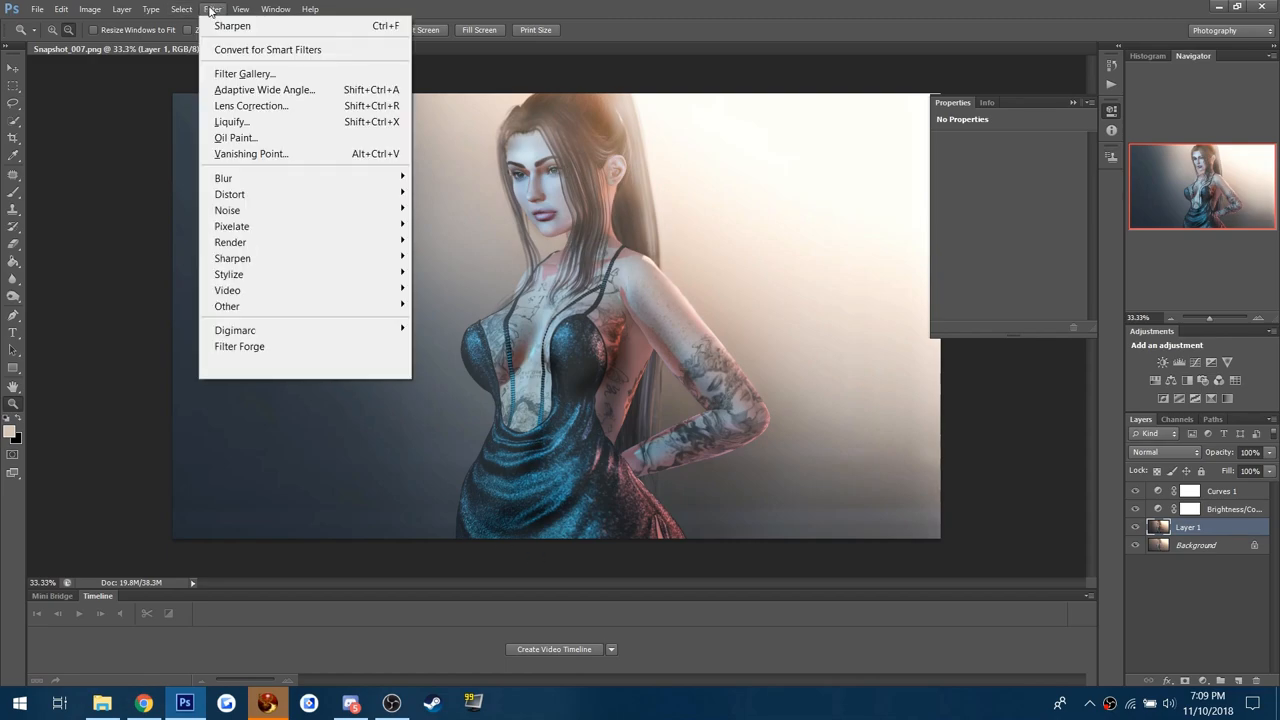
{"action": "left_click", "coordinate": [227, 210]}
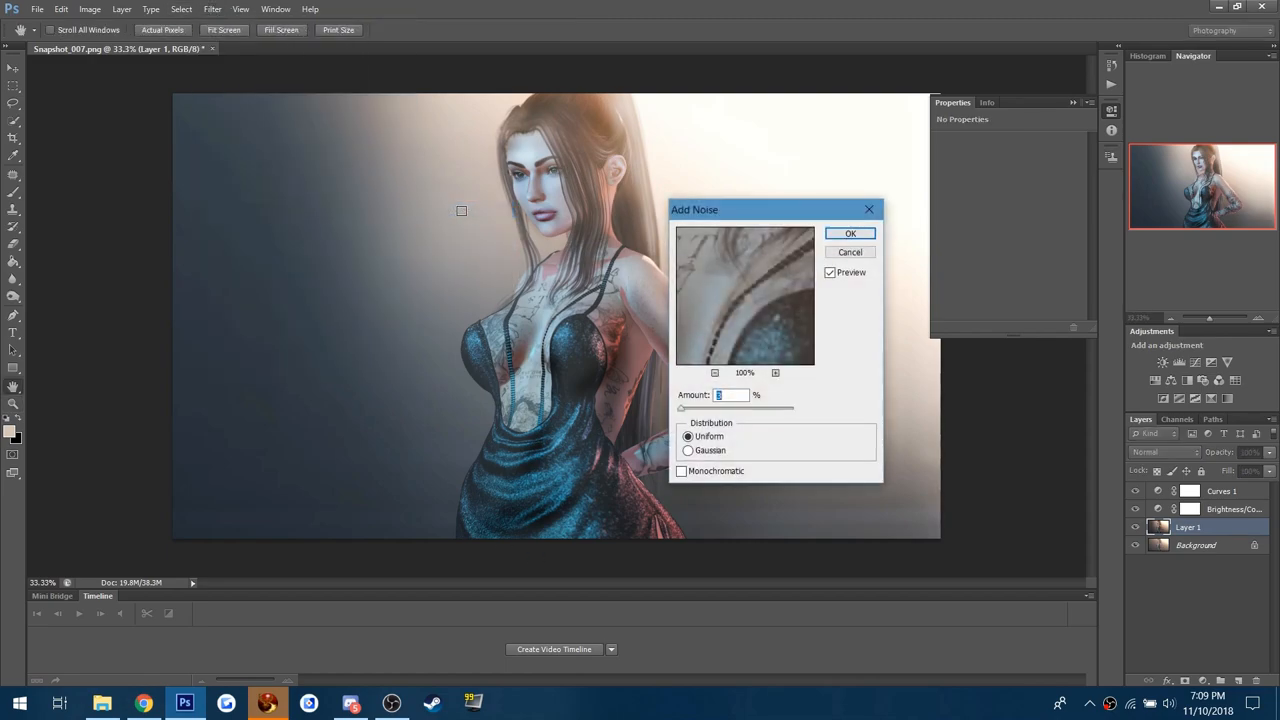
{"action": "left_click", "coordinate": [850, 233]}
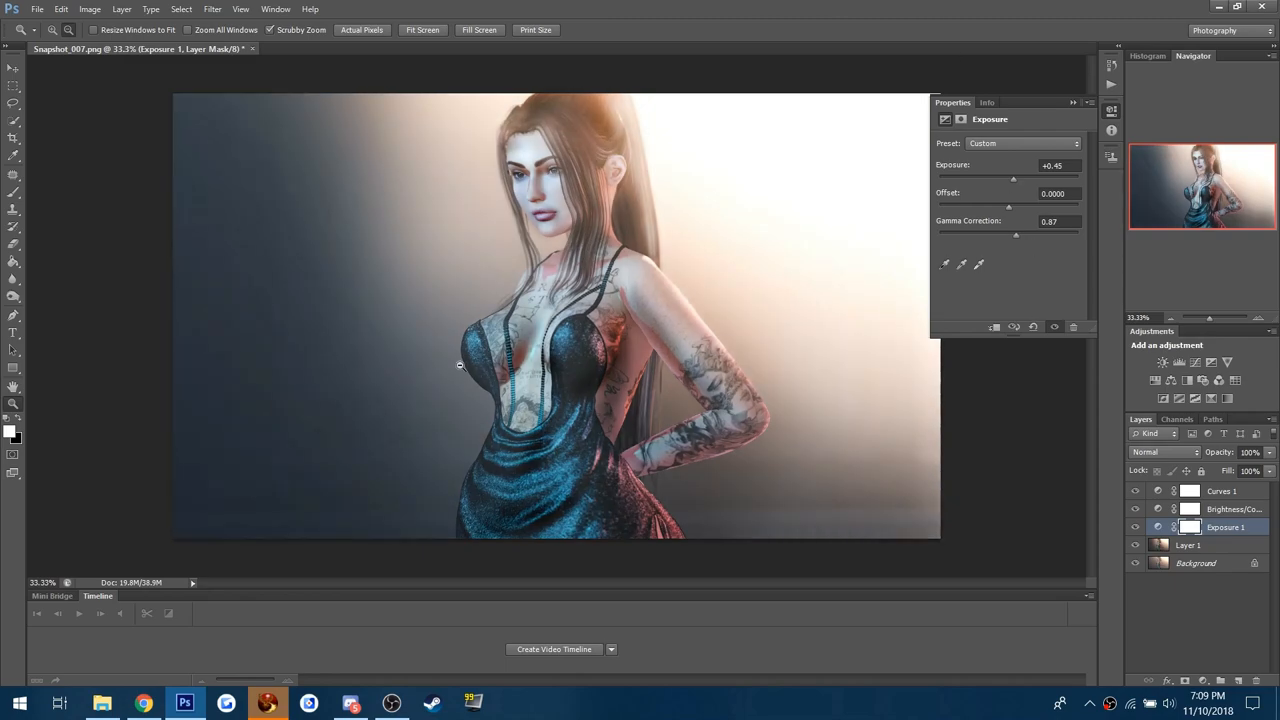
{"action": "mouse_move", "coordinate": [25, 205]}
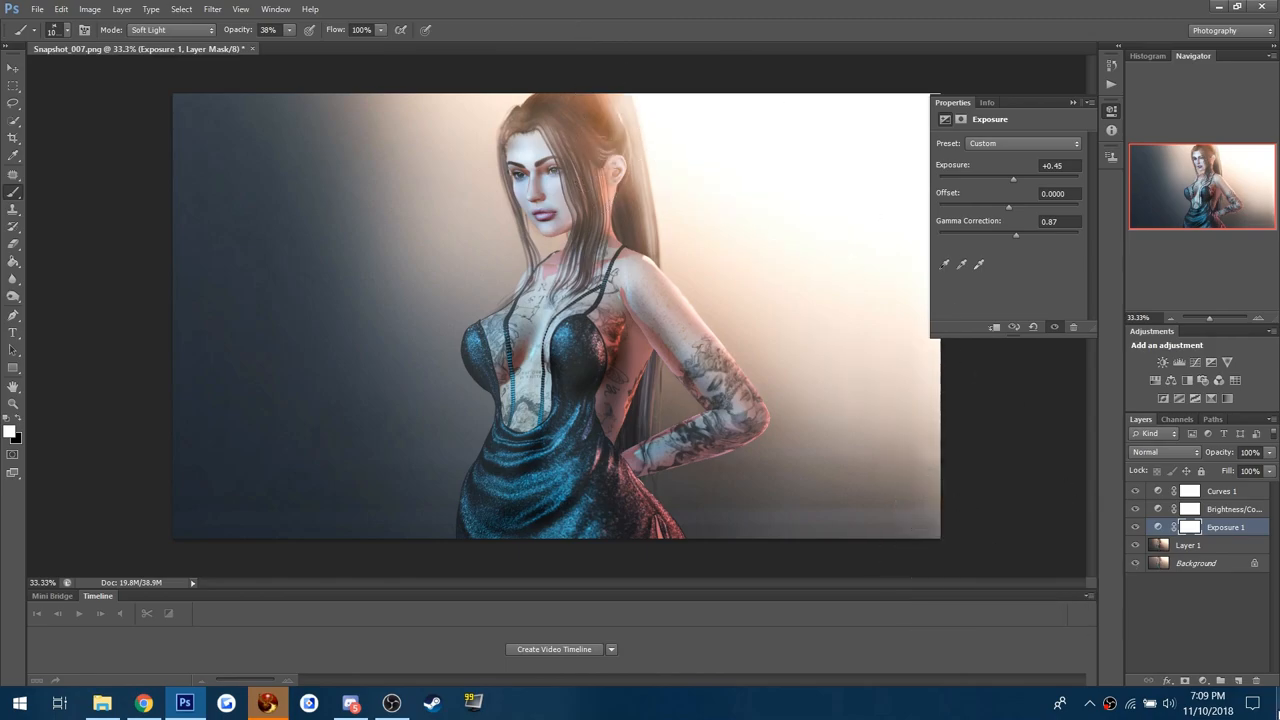
- Duplicate Layer 1 into a Layer 1 copy and dismiss the Edit > Fade dialog
{"action": "left_click", "coordinate": [1190, 545]}
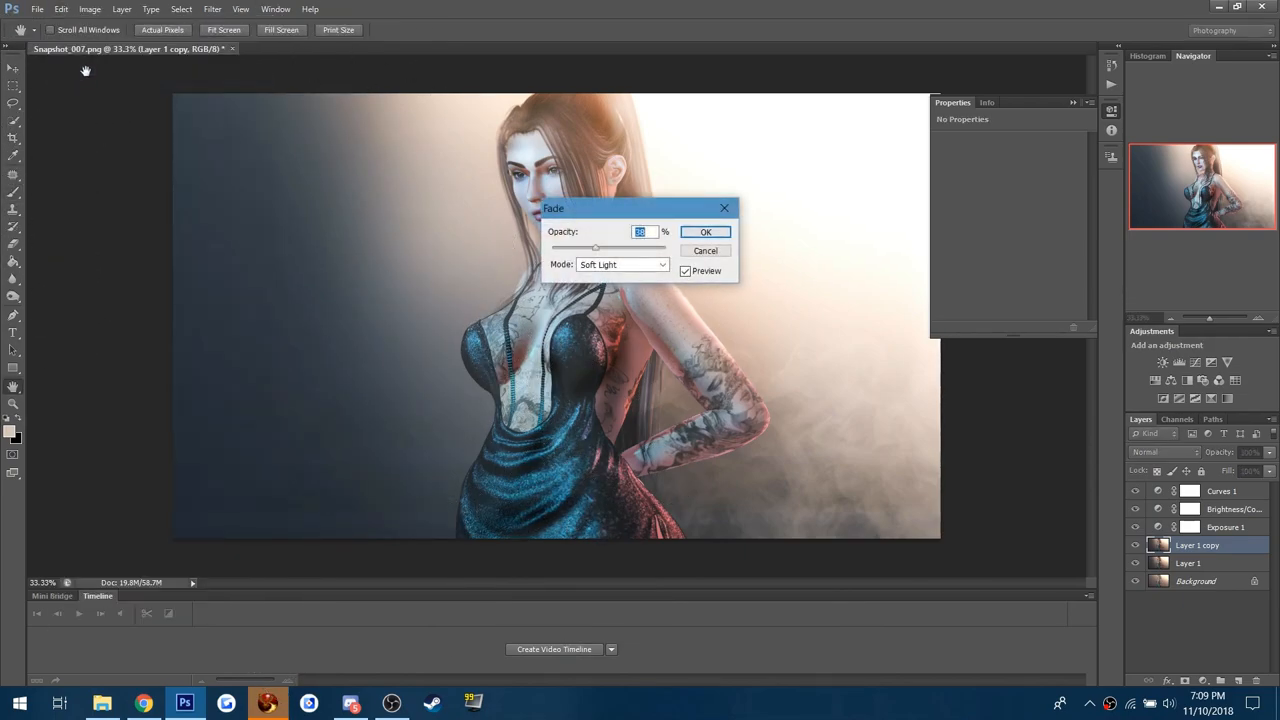
{"action": "left_click", "coordinate": [705, 231]}
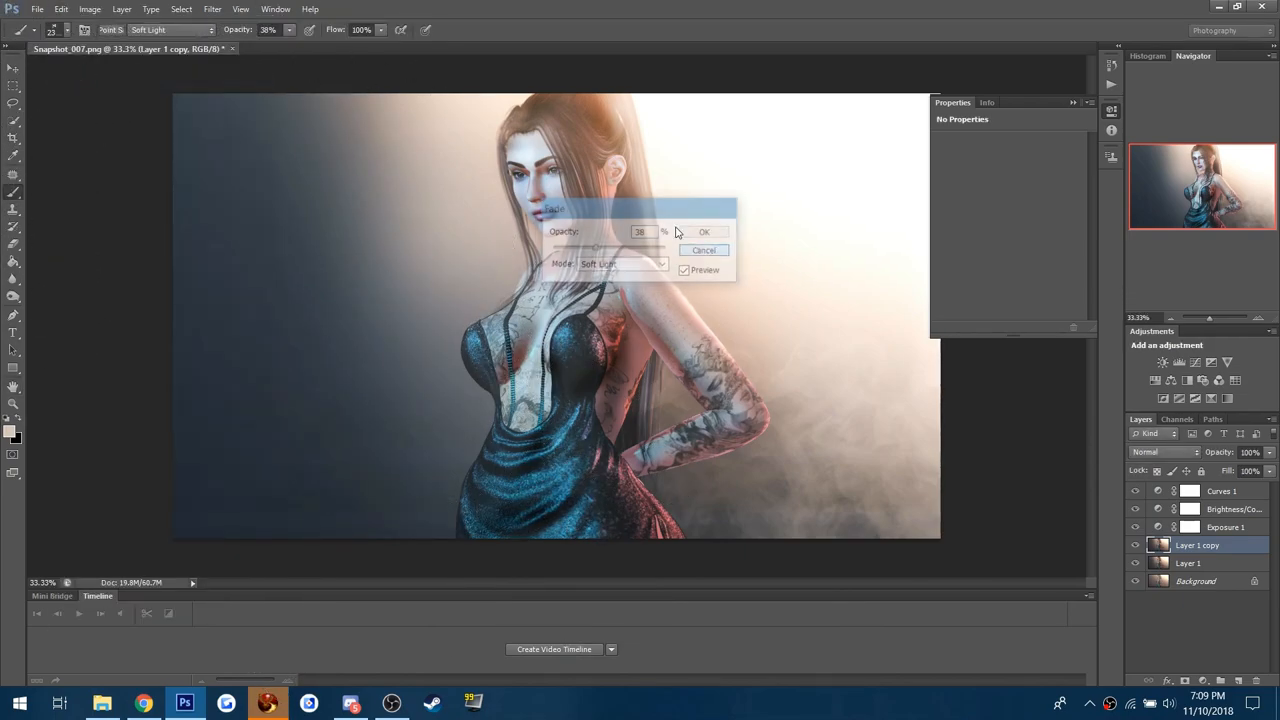
{"action": "left_click", "coordinate": [704, 232]}
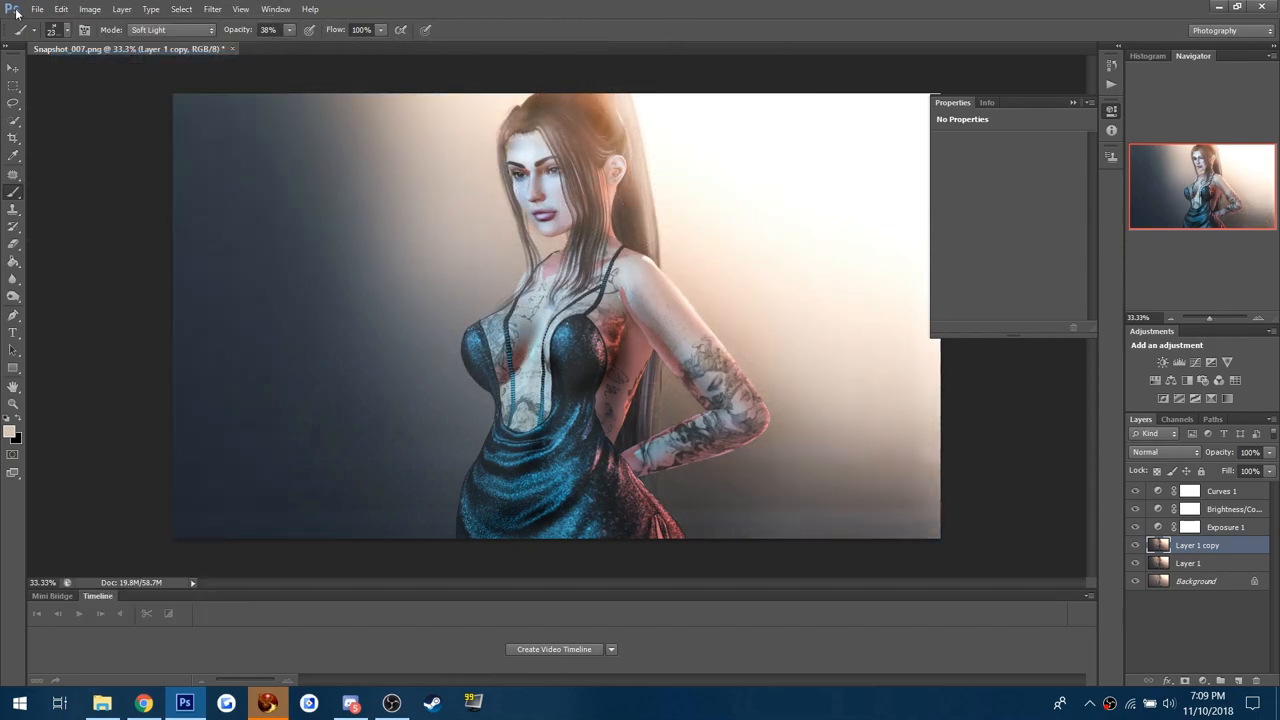
{"action": "left_click", "coordinate": [66, 29]}
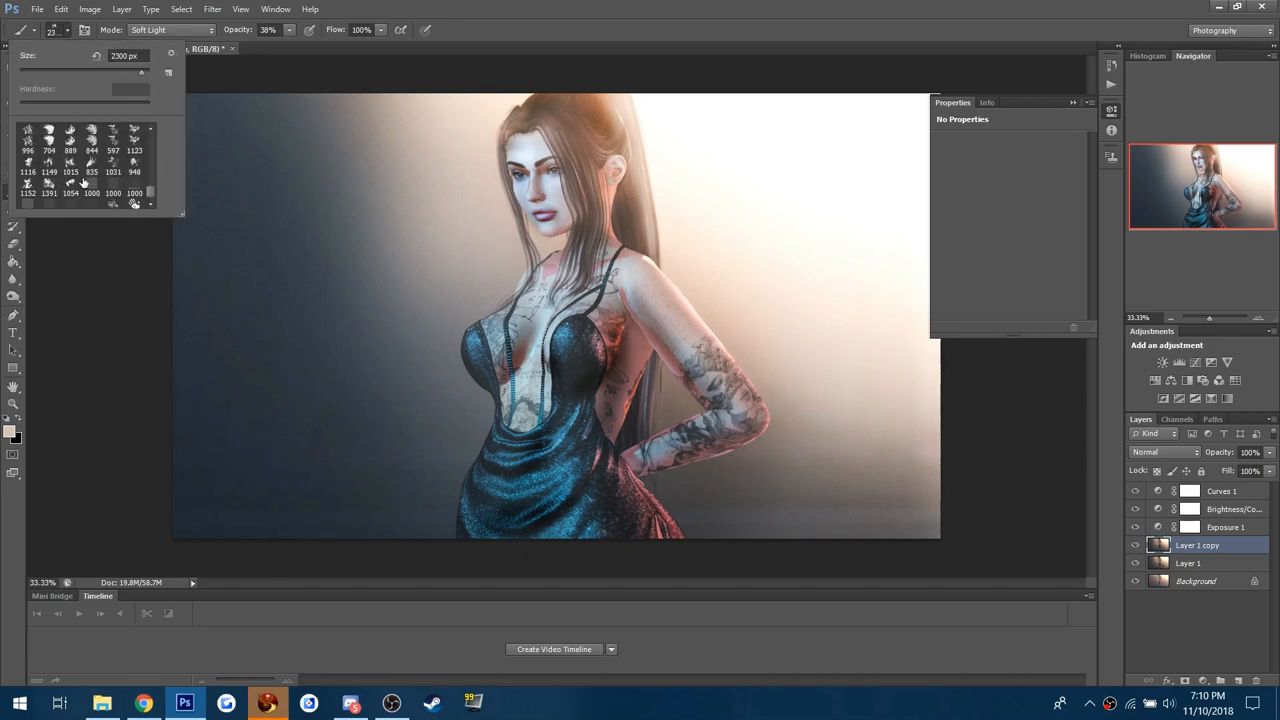